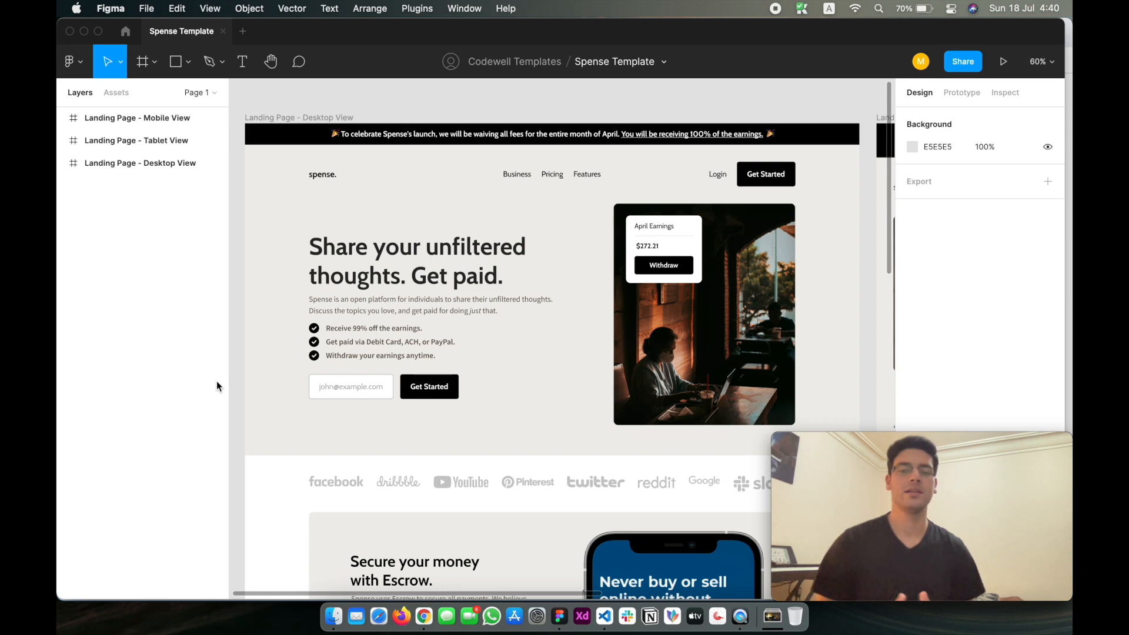
Step: Create index.html with an HTML boilerplate skeleton and save it
{"action": "scroll", "scroll_direction": "down", "scroll_amount": 3}
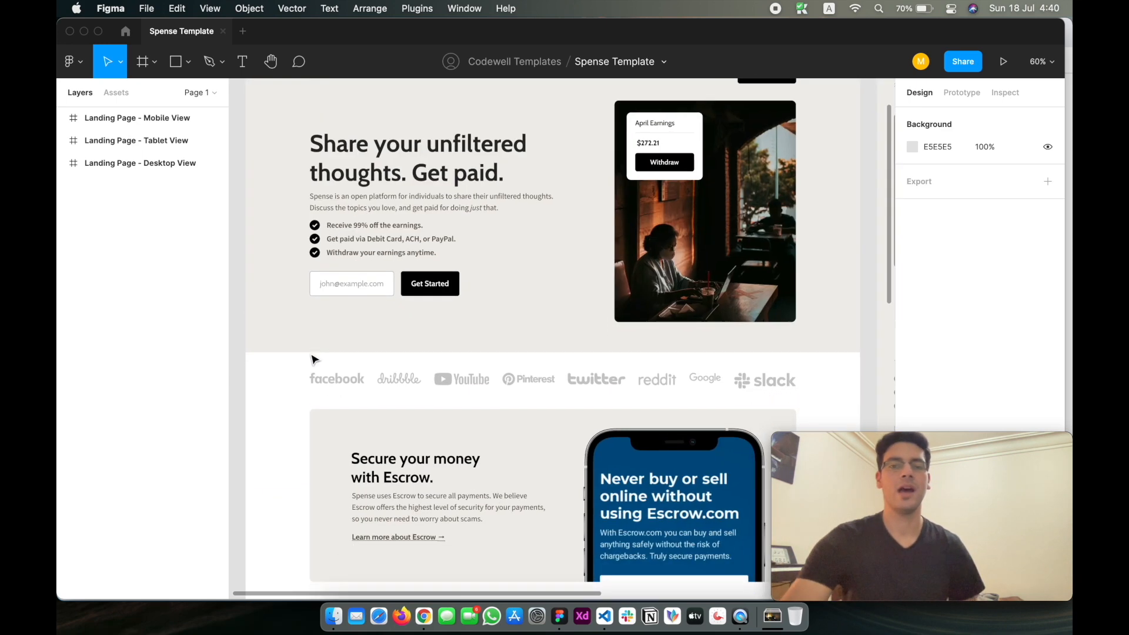
{"action": "scroll", "scroll_direction": "down", "scroll_amount": 3}
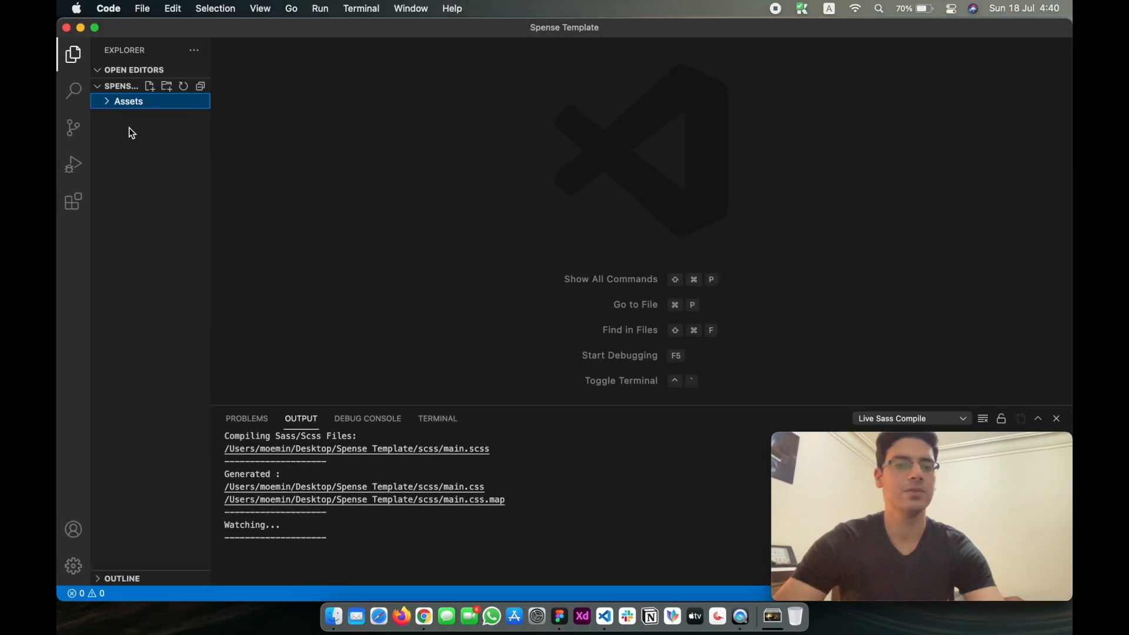
{"action": "right_click", "coordinate": [132, 132]}
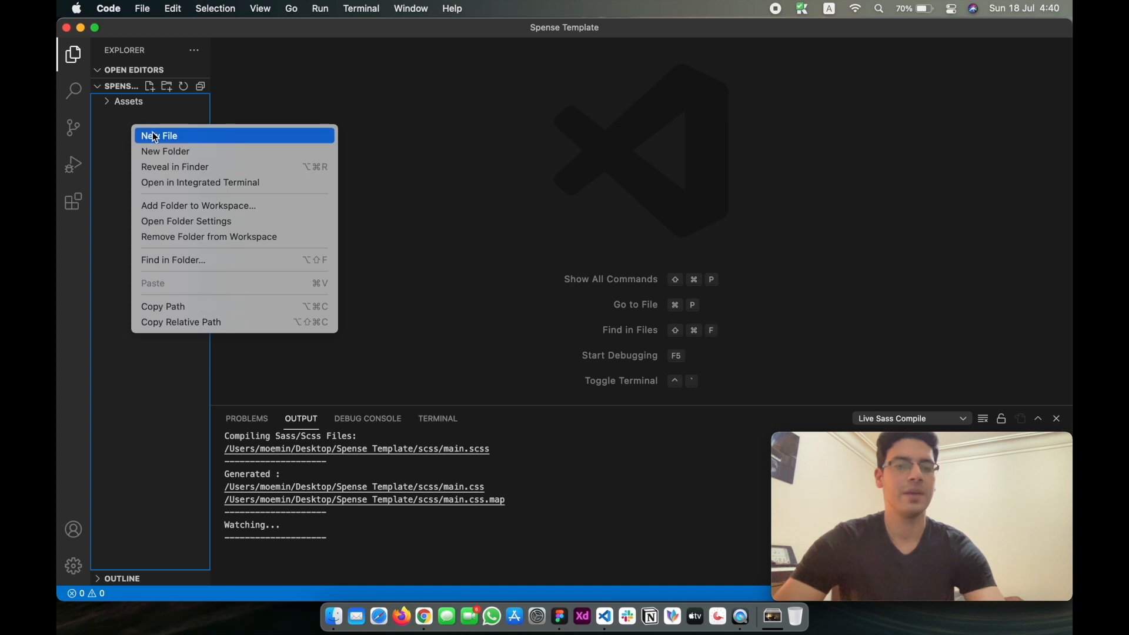
{"action": "left_click", "coordinate": [158, 135]}
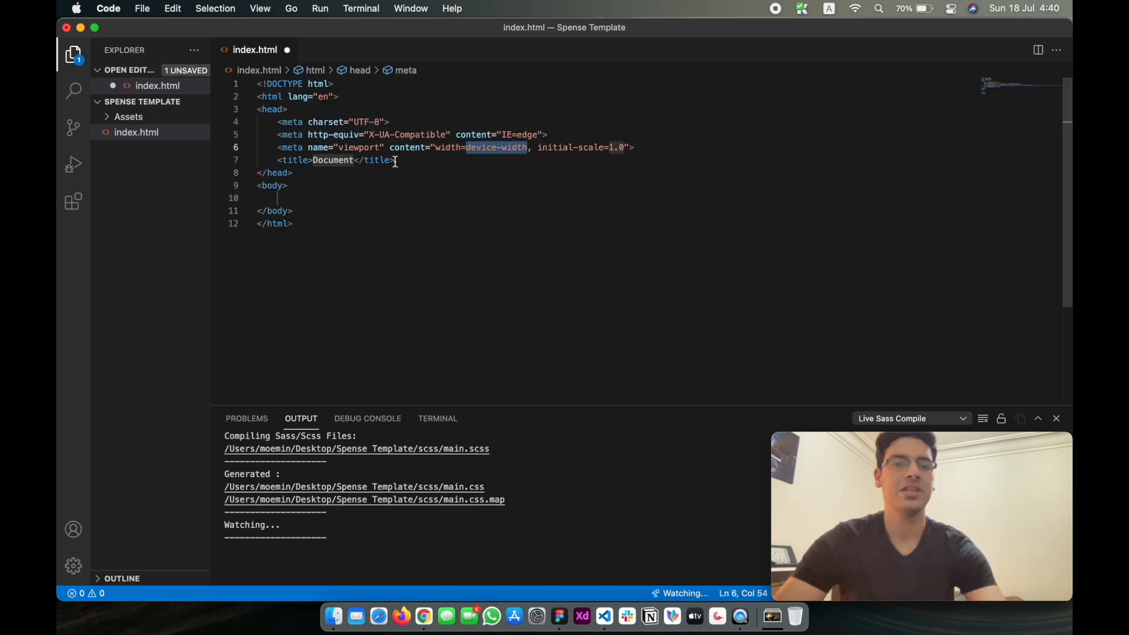
{"action": "key", "text": "cmd+s"}
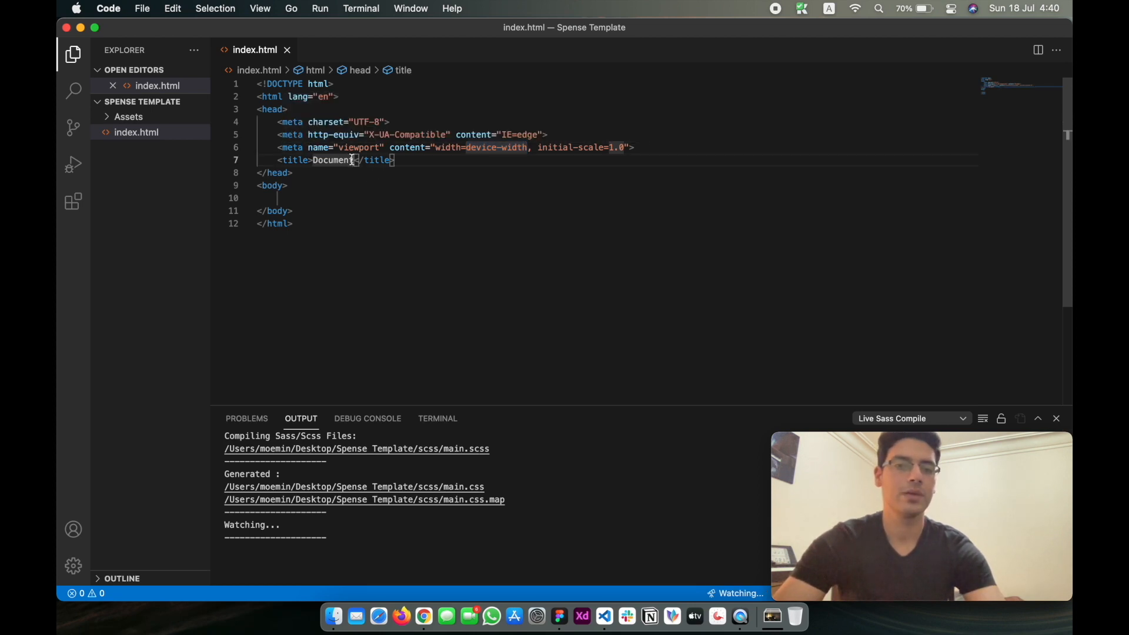
Step: Set the page title to Spense and save the file
{"action": "type", "text": "Spense"}
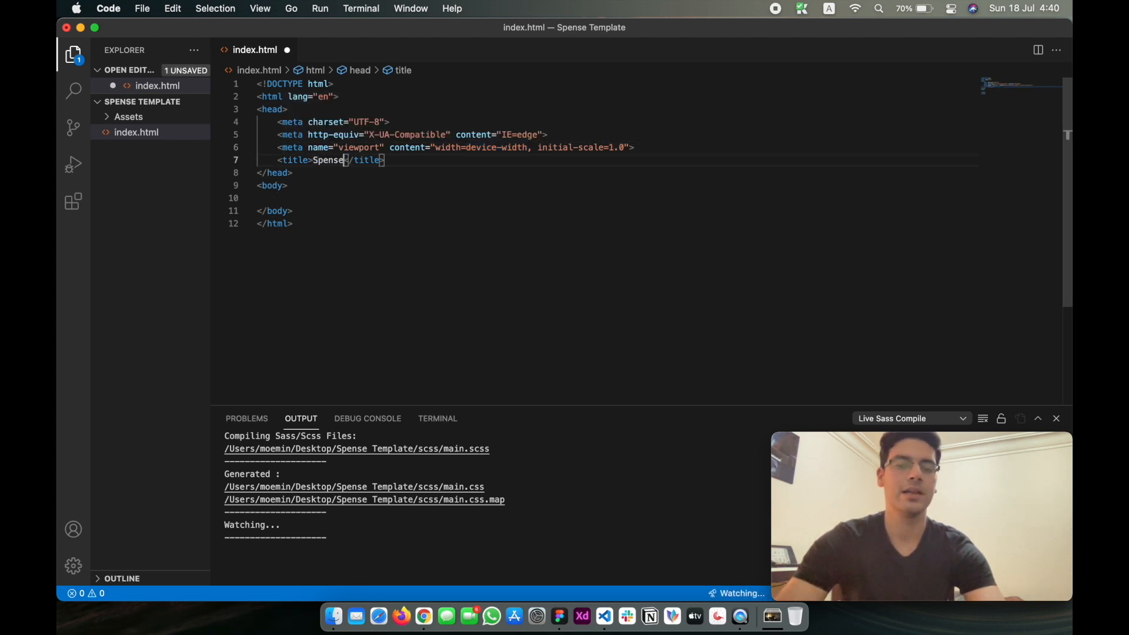
{"action": "key", "text": "cmd+s"}
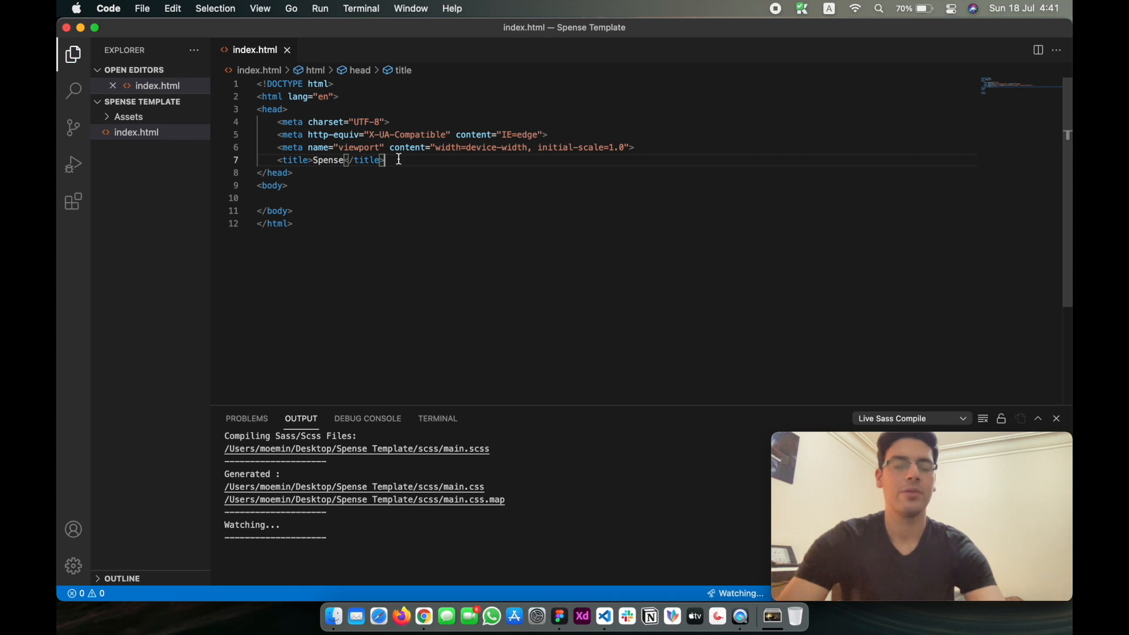
Step: Add an scss folder containing a new main.scss file
{"action": "right_click", "coordinate": [142, 102]}
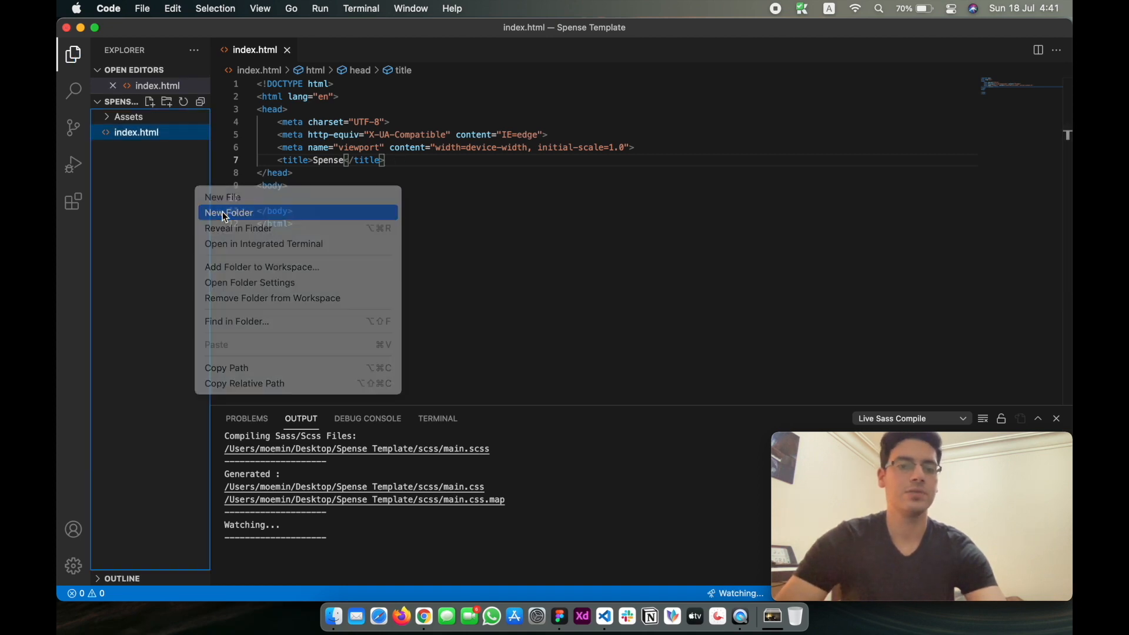
{"action": "left_click", "coordinate": [228, 211]}
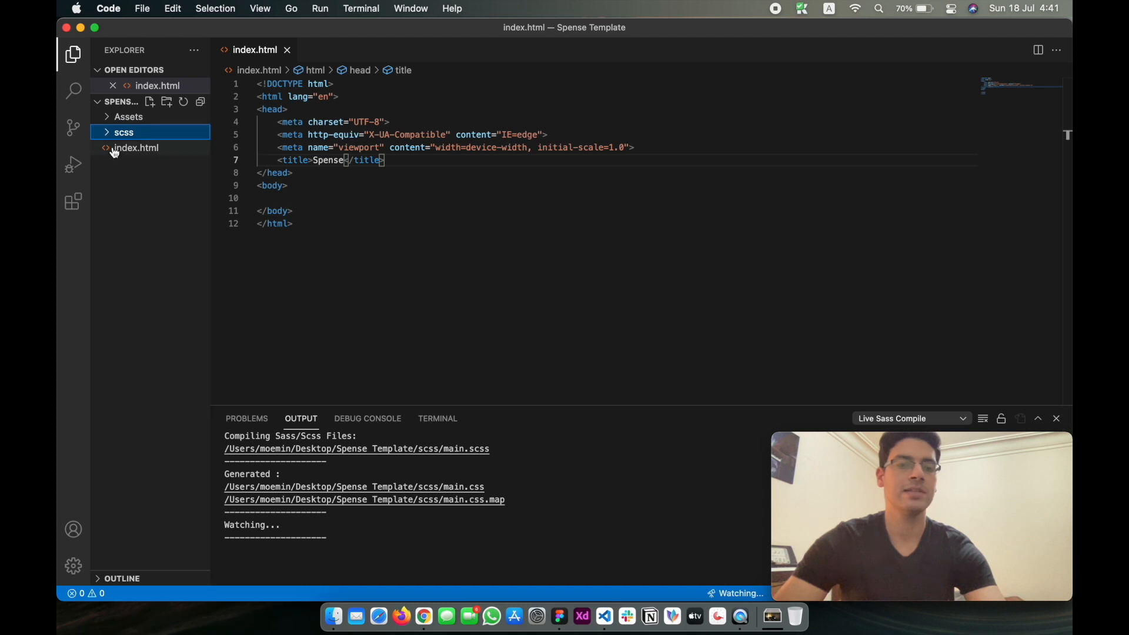
{"action": "right_click", "coordinate": [123, 131]}
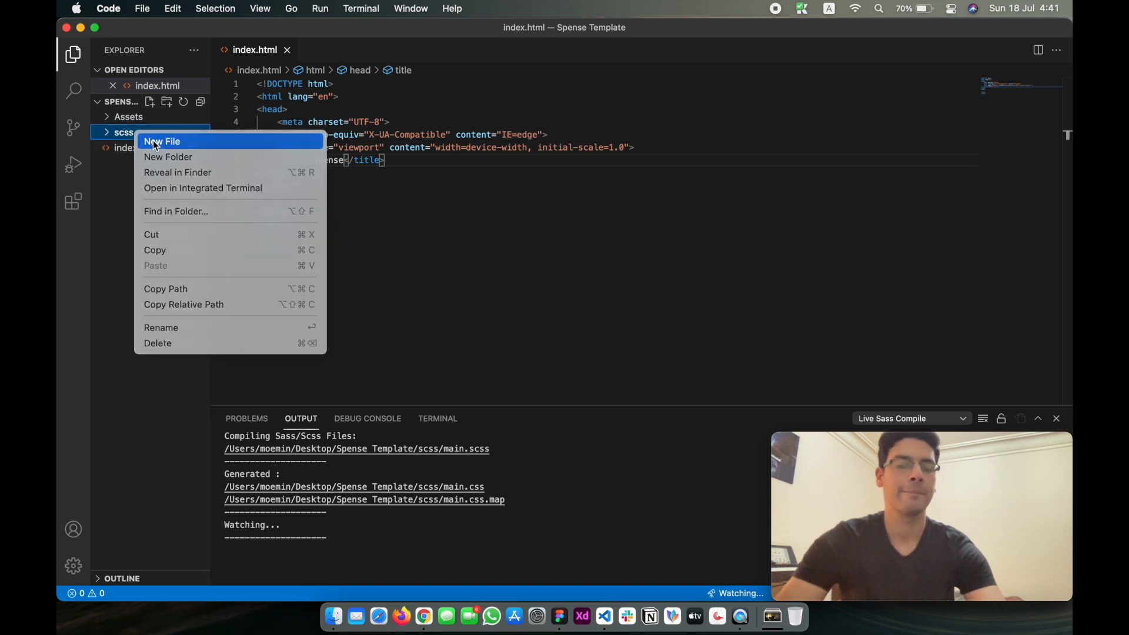
{"action": "left_click", "coordinate": [161, 141]}
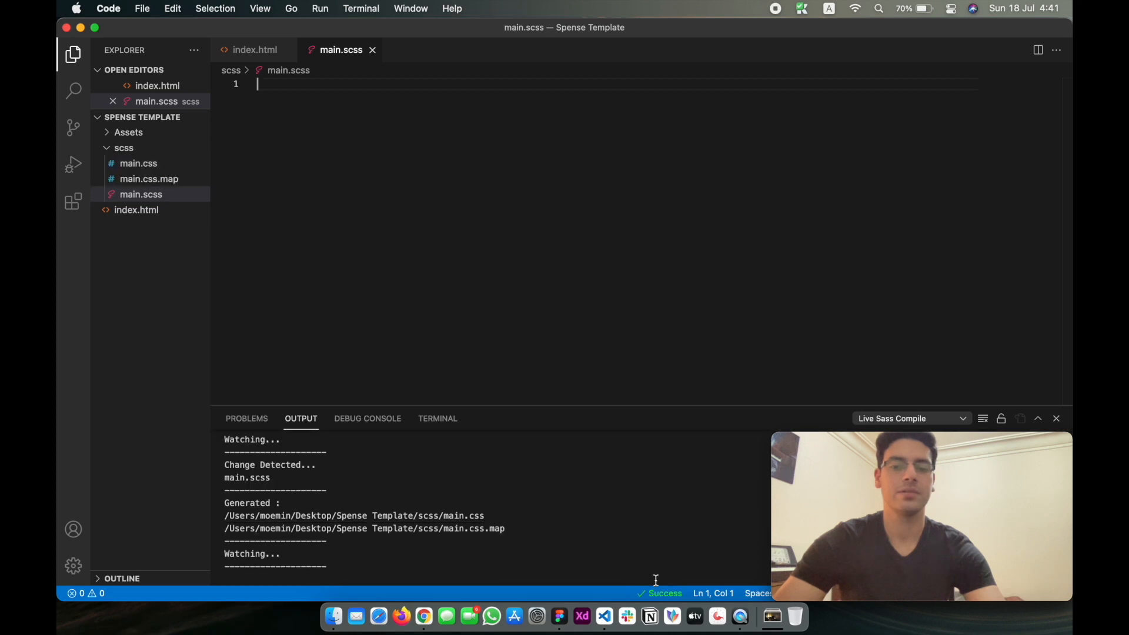
{"action": "mouse_move", "coordinate": [660, 593]}
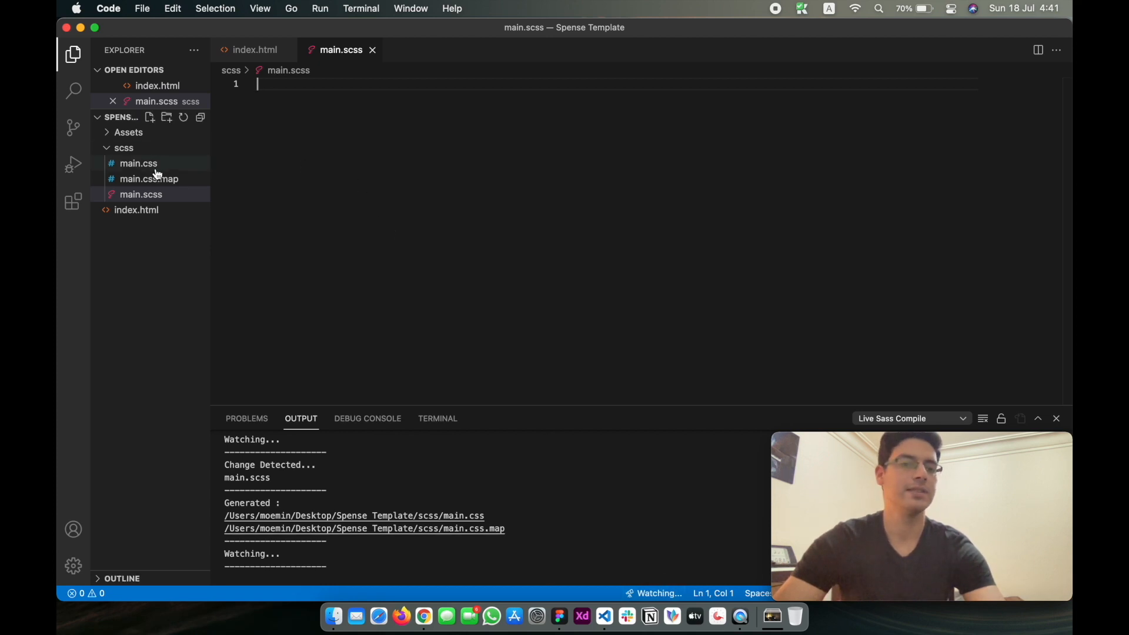
Step: Link index.html to the scss/main.css stylesheet in the head
{"action": "left_click", "coordinate": [157, 85]}
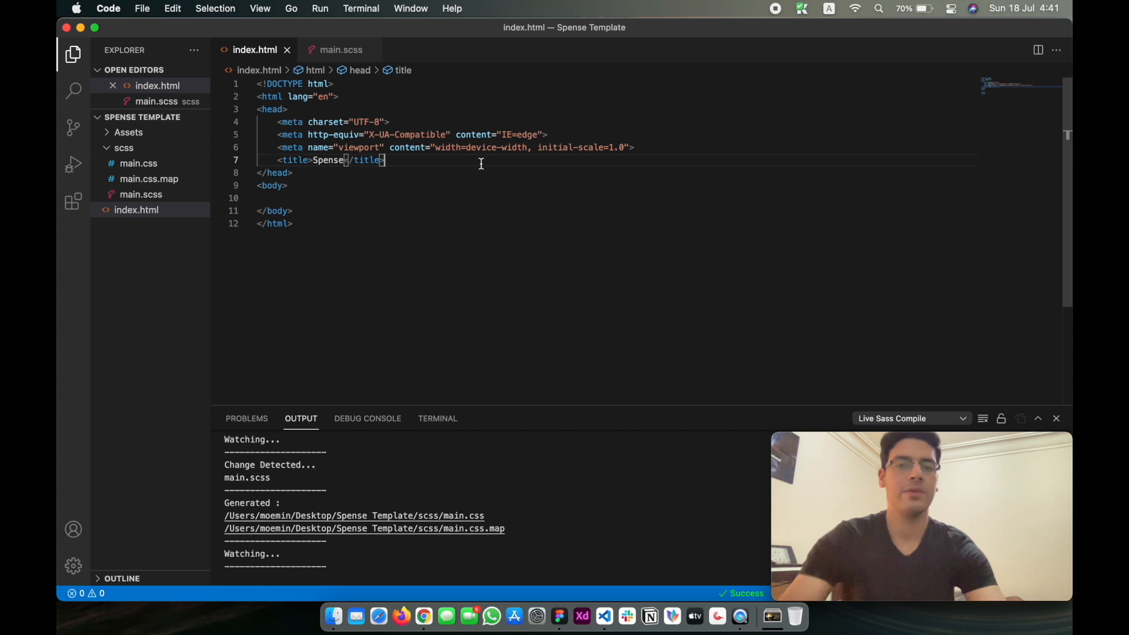
{"action": "type", "text": "<link rel=\"stylesheet\" href=\"style.css\">"}
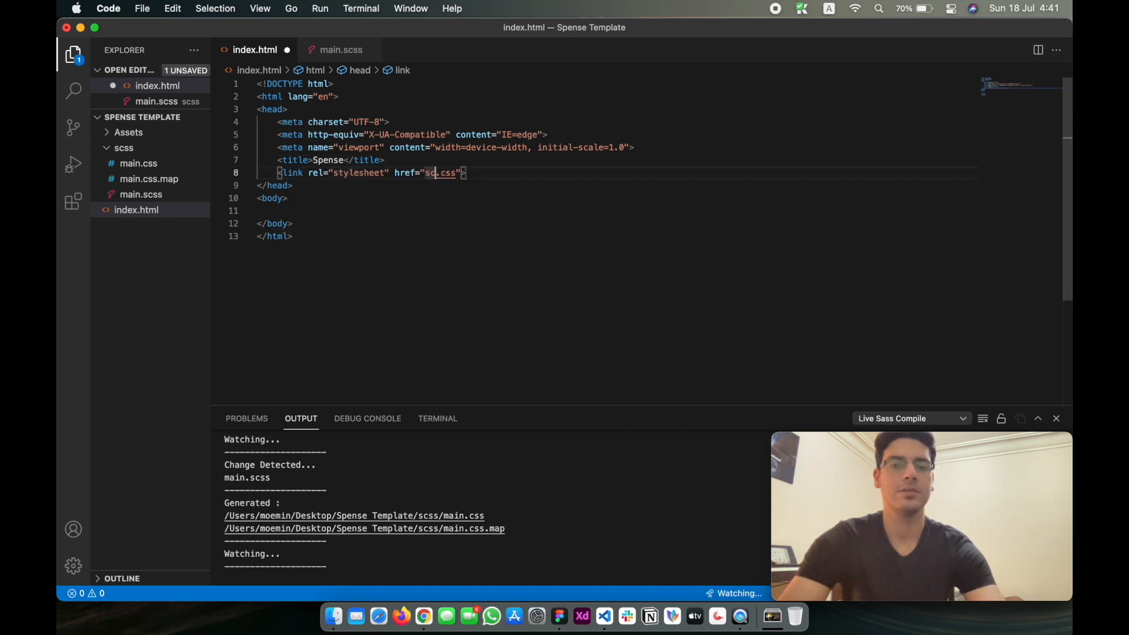
{"action": "type", "text": "scss/main.css"}
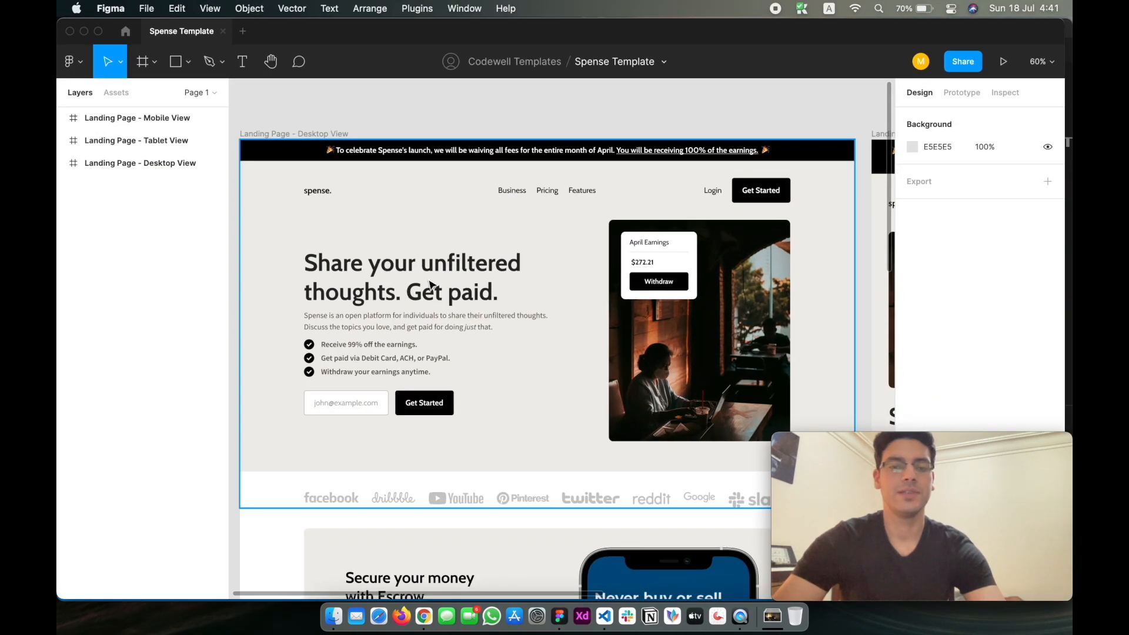
{"action": "left_click", "coordinate": [411, 277]}
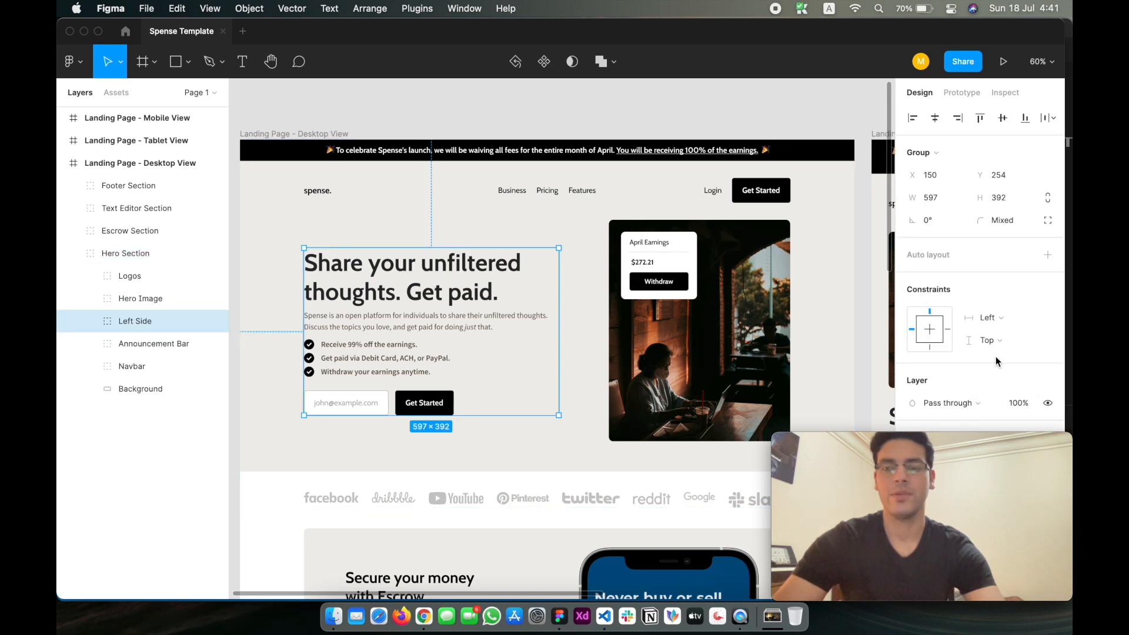
{"action": "left_click", "coordinate": [140, 389]}
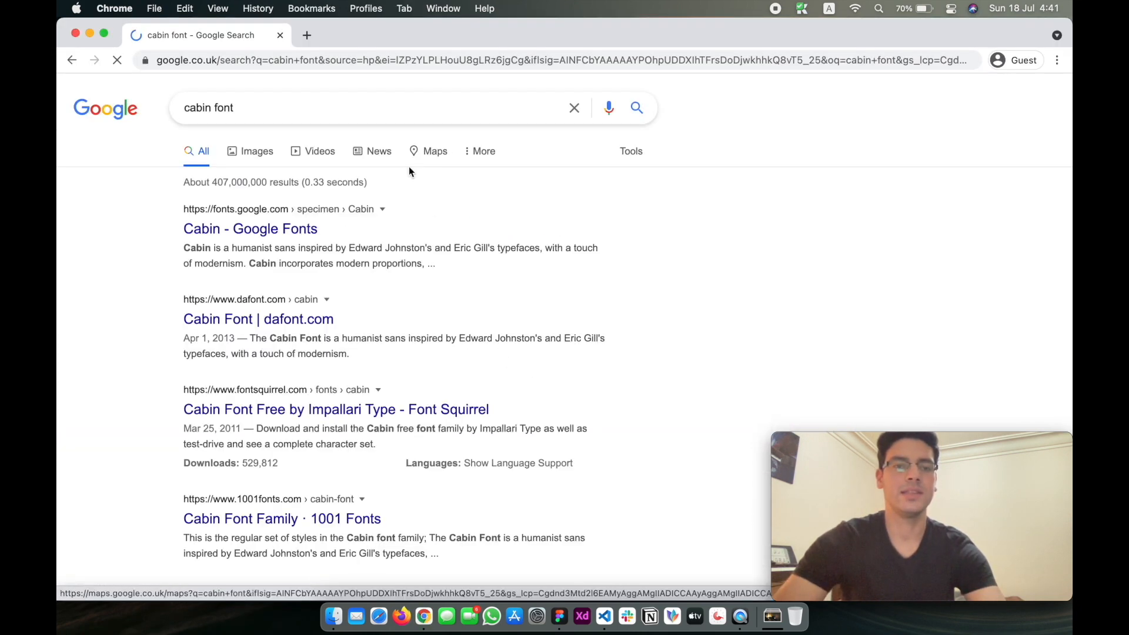
Step: Select the Cabin family's Regular 400 through Bold 700 styles on Google Fonts
{"action": "left_click", "coordinate": [250, 229]}
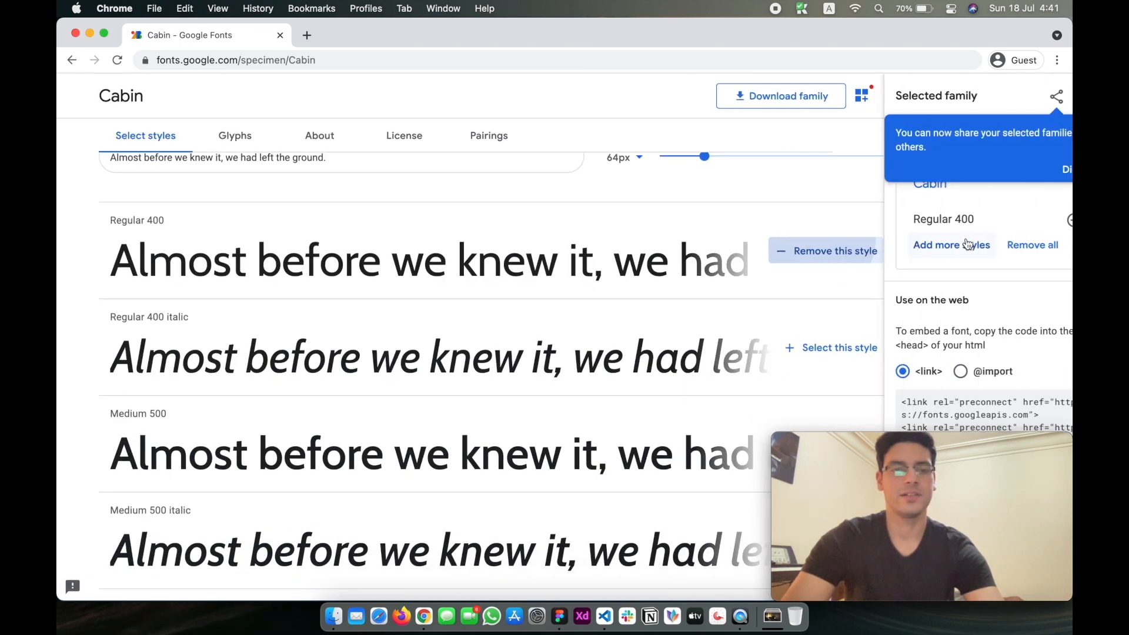
{"action": "scroll", "scroll_direction": "down", "scroll_amount": 3}
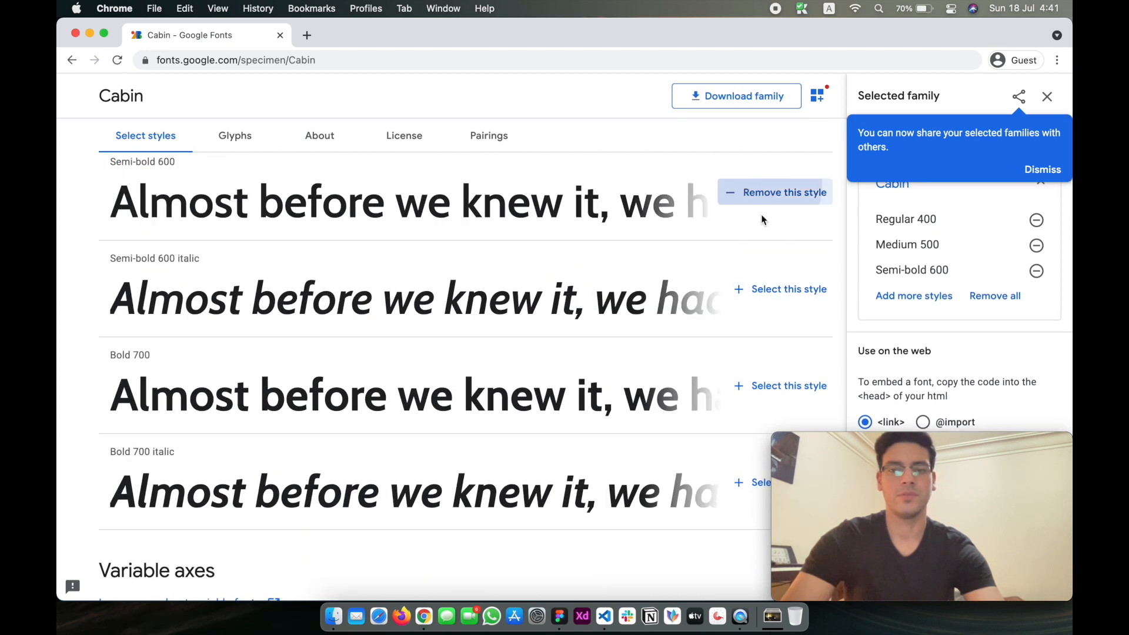
{"action": "left_click", "coordinate": [788, 385]}
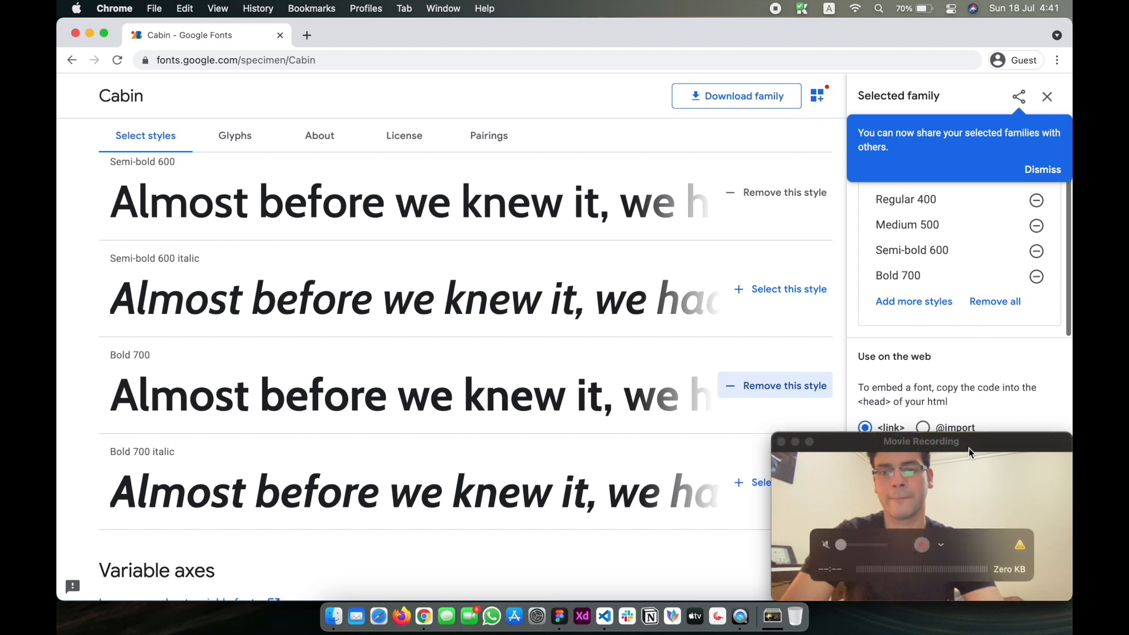
{"action": "scroll", "scroll_direction": "down", "scroll_amount": 3}
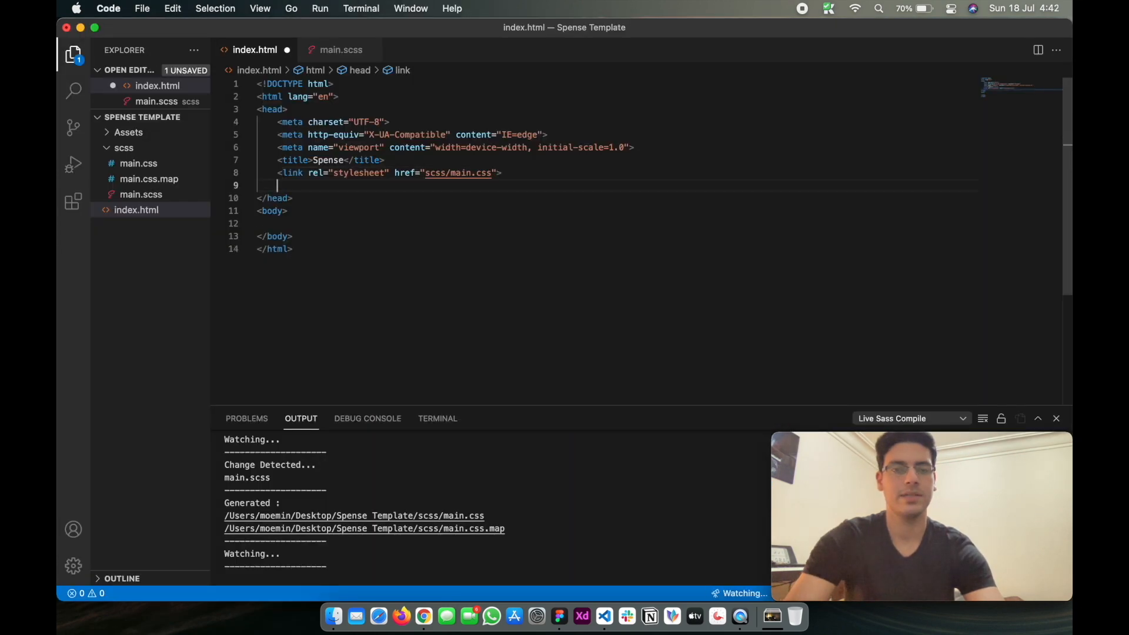
Step: Embed the Google Fonts preconnect link, start the body rule, and launch Live Server on index.html
{"action": "type", "text": "<link rel=\"preconnect\" href=\"https://fonts.googleapis.com\">"}
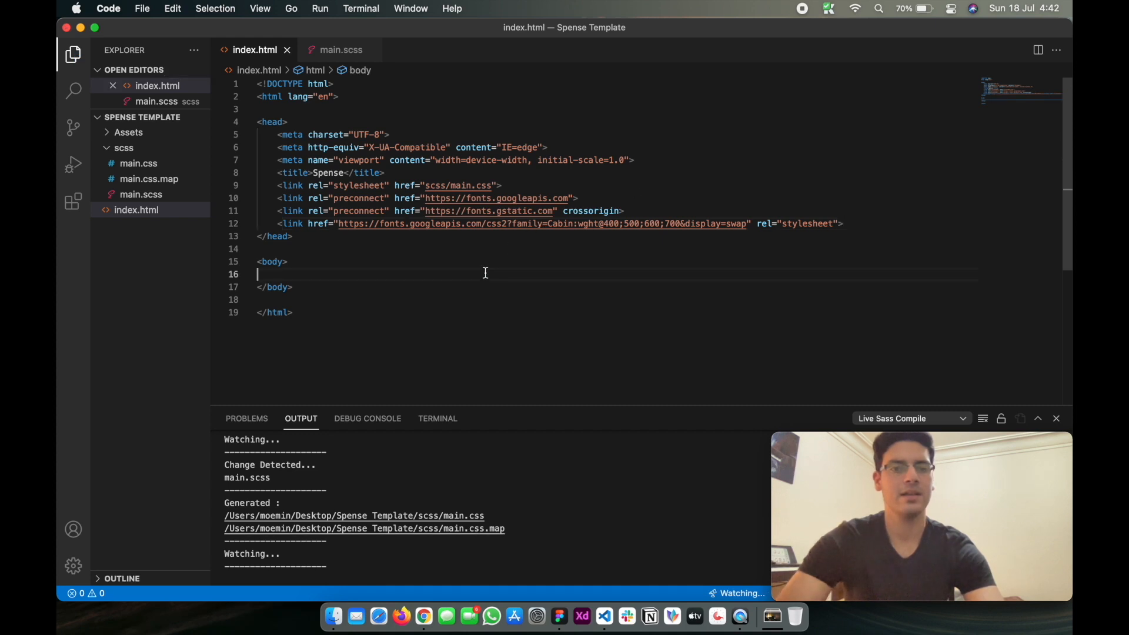
{"action": "mouse_move", "coordinate": [388, 149]}
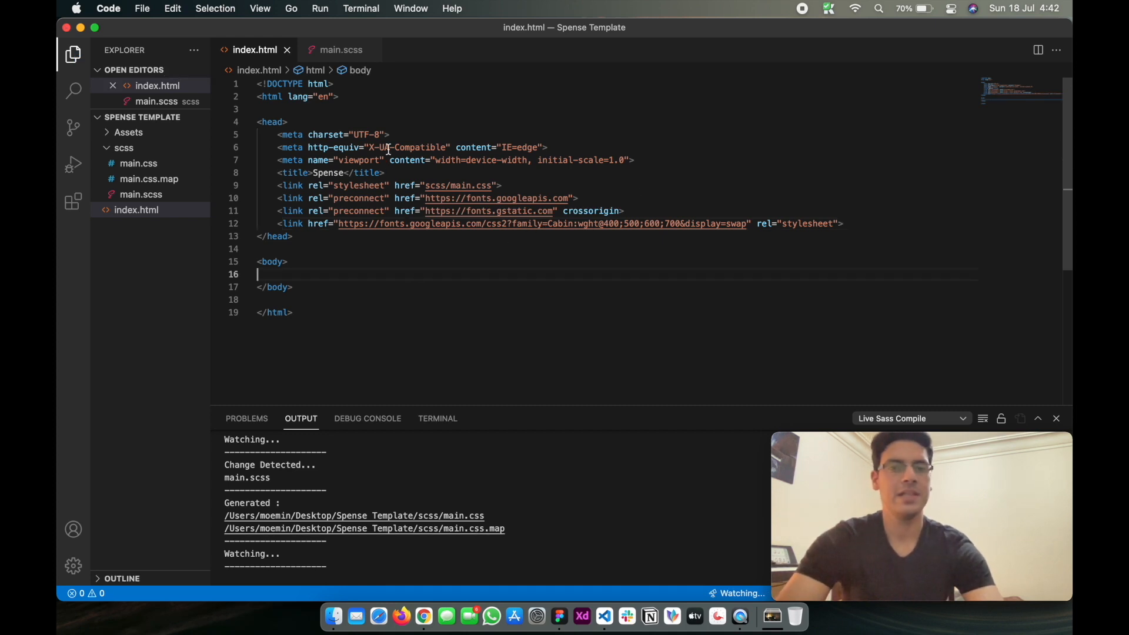
{"action": "type", "text": "body {"}
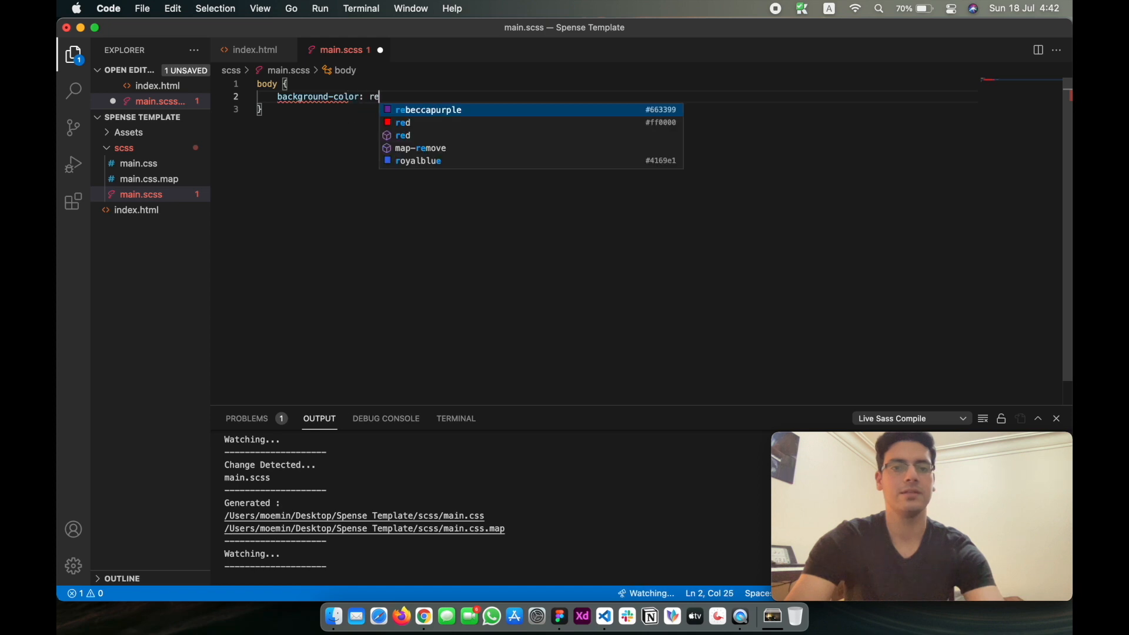
{"action": "right_click", "coordinate": [141, 194]}
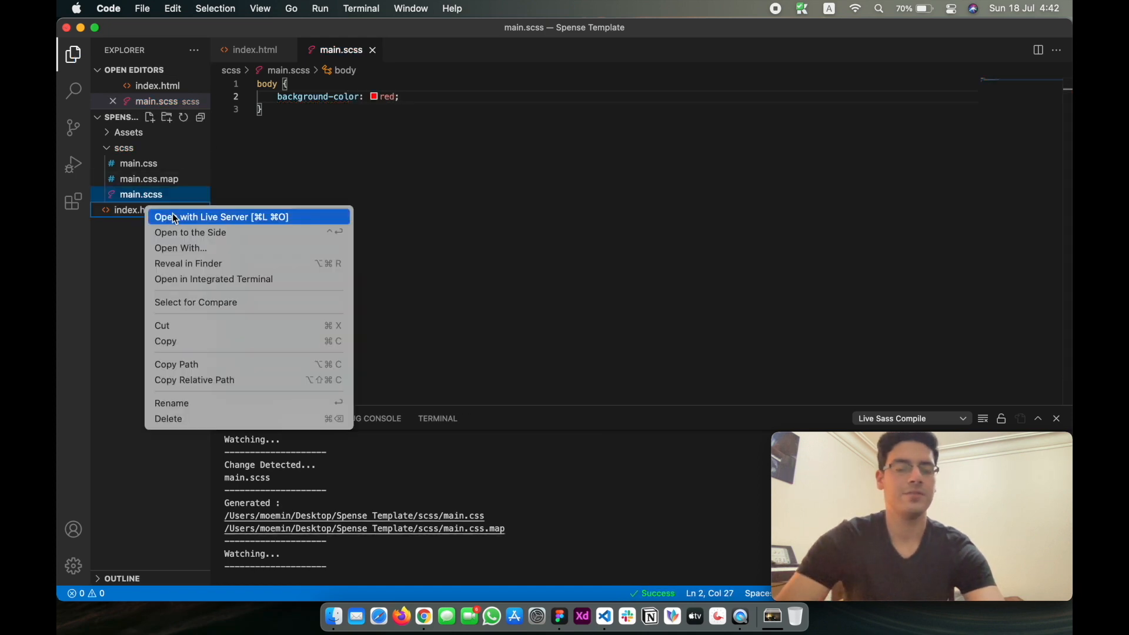
{"action": "left_click", "coordinate": [222, 217]}
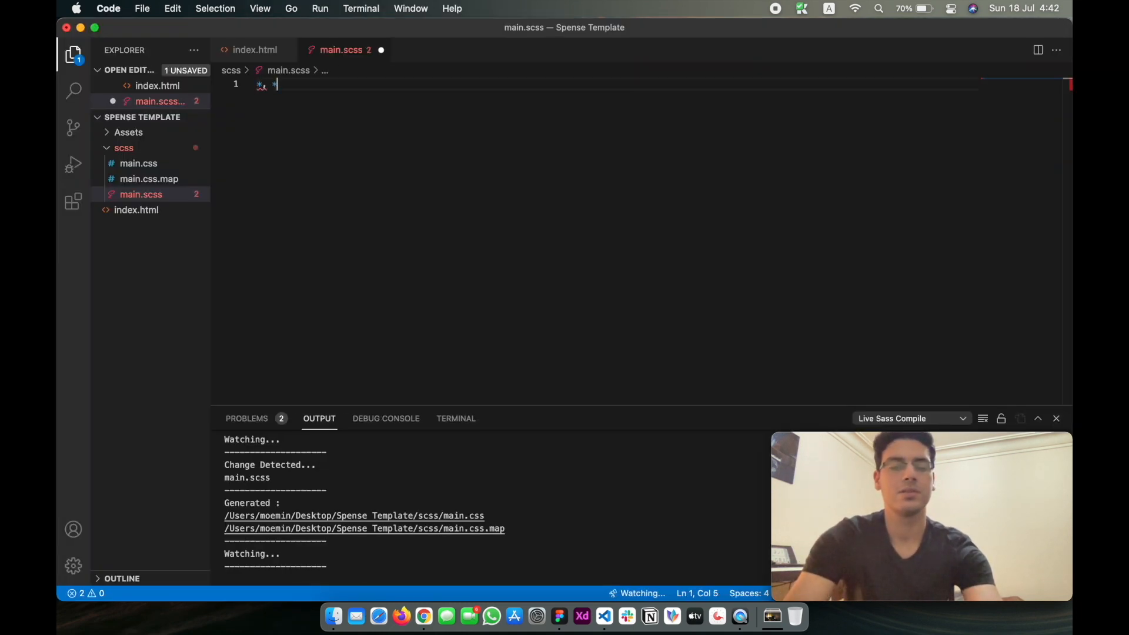
Step: Add a universal box-sizing rule for *, *::before and *::after
{"action": "type", "text": "*, *::before, *"}
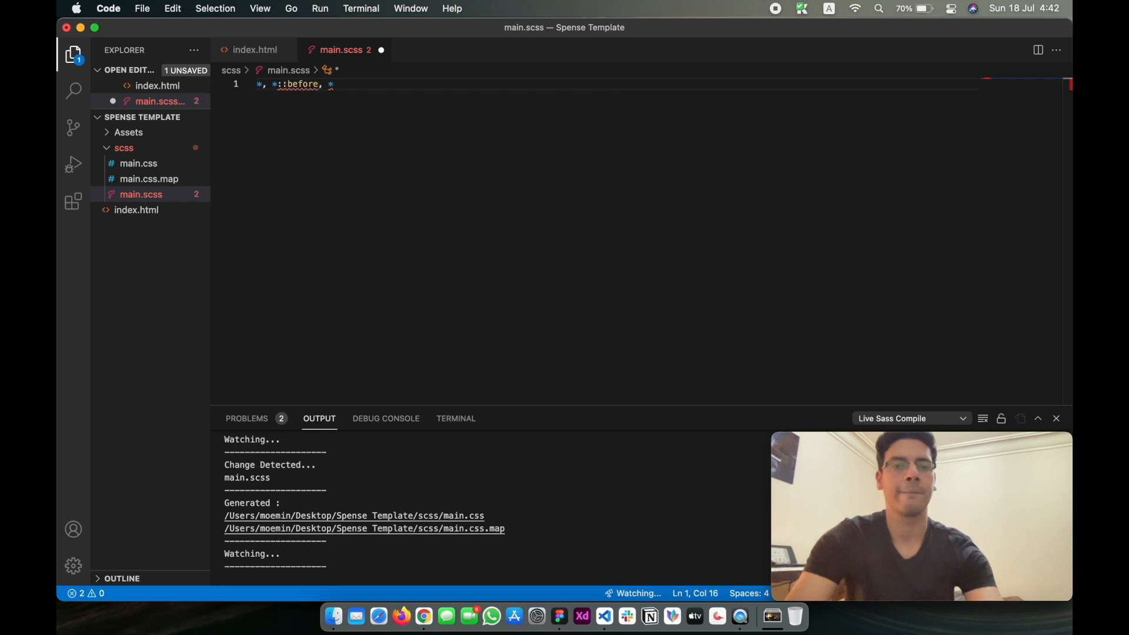
{"action": "type", "text": "::after{"}
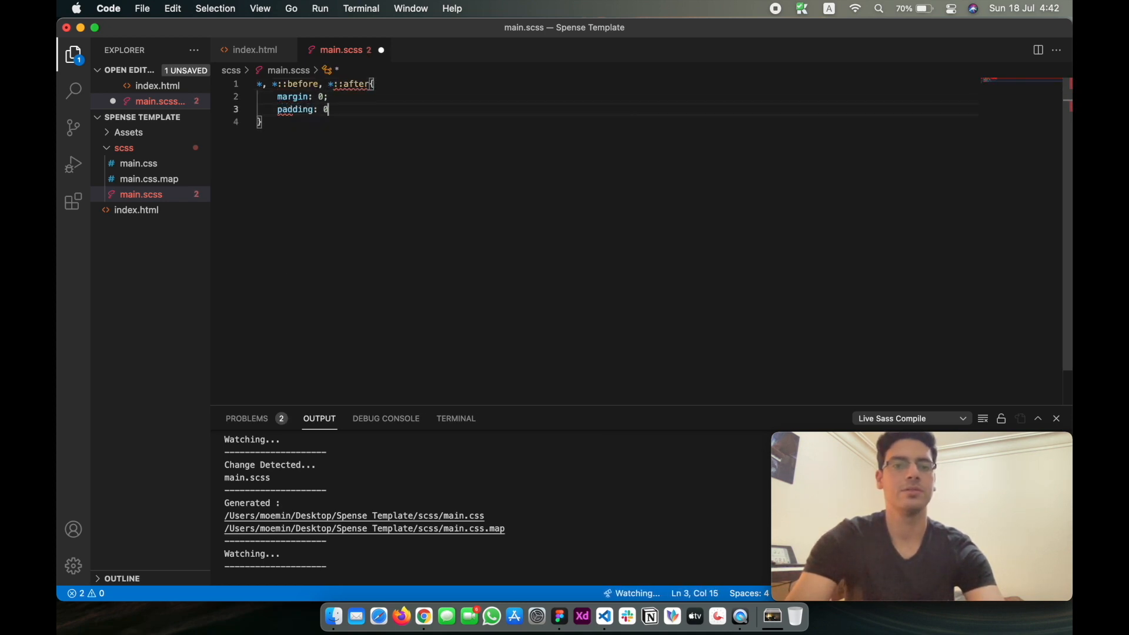
{"action": "type", "text": "box-sizing: inheirt;"}
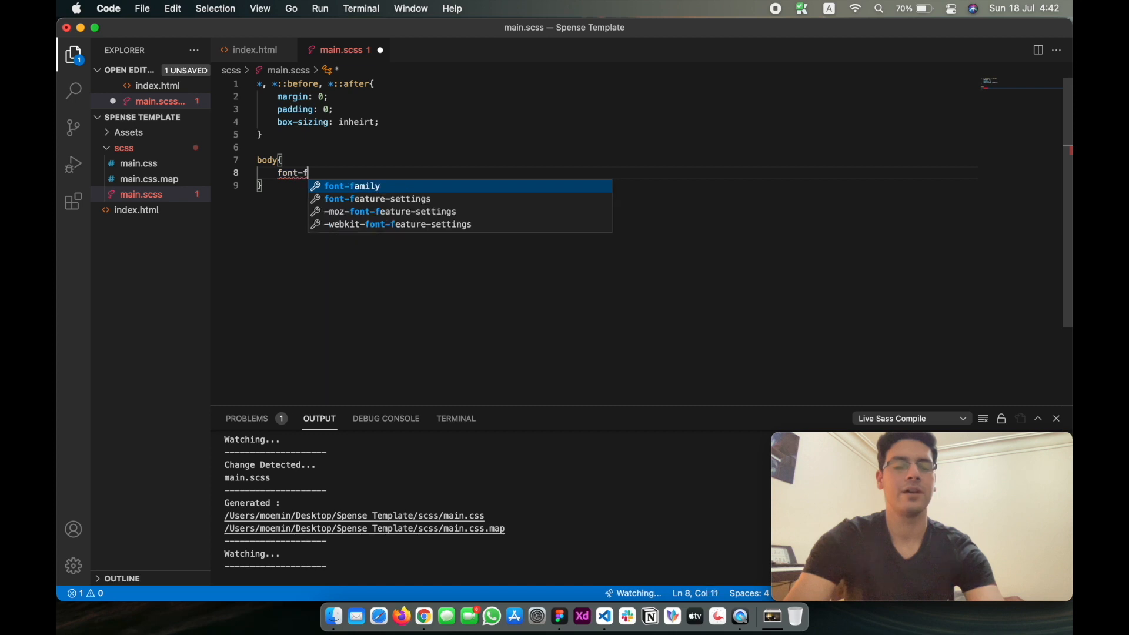
Step: Give the body Cabin sans-serif type at 16px with 1.4 line-height and save
{"action": "type", "text": "amily: 'Cabin'"}
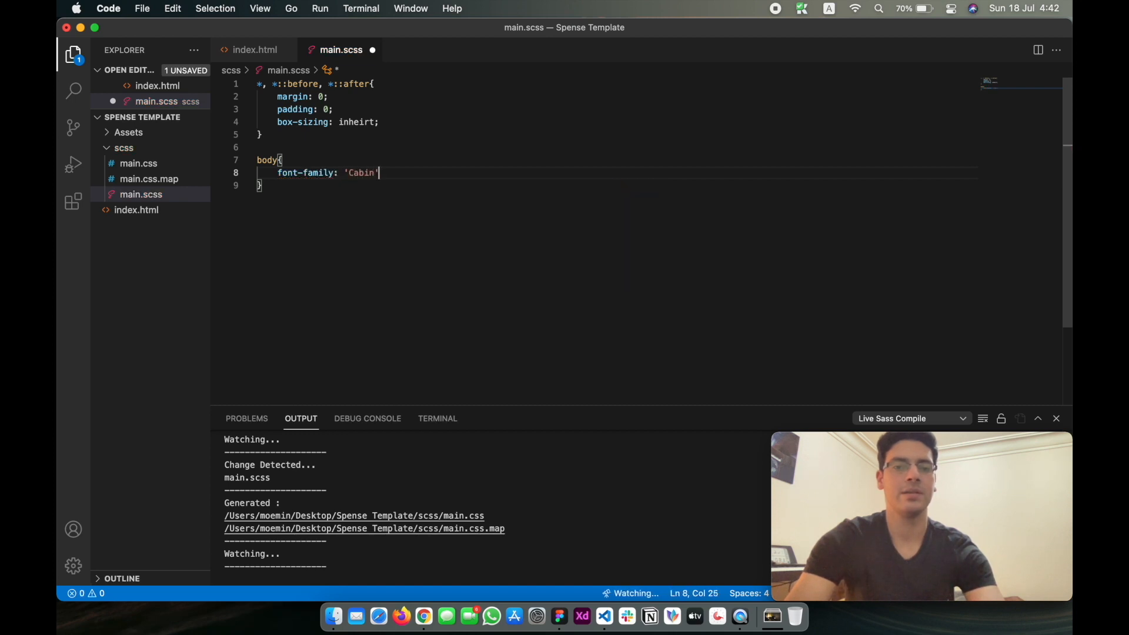
{"action": "type", "text": ", sans-serif;"}
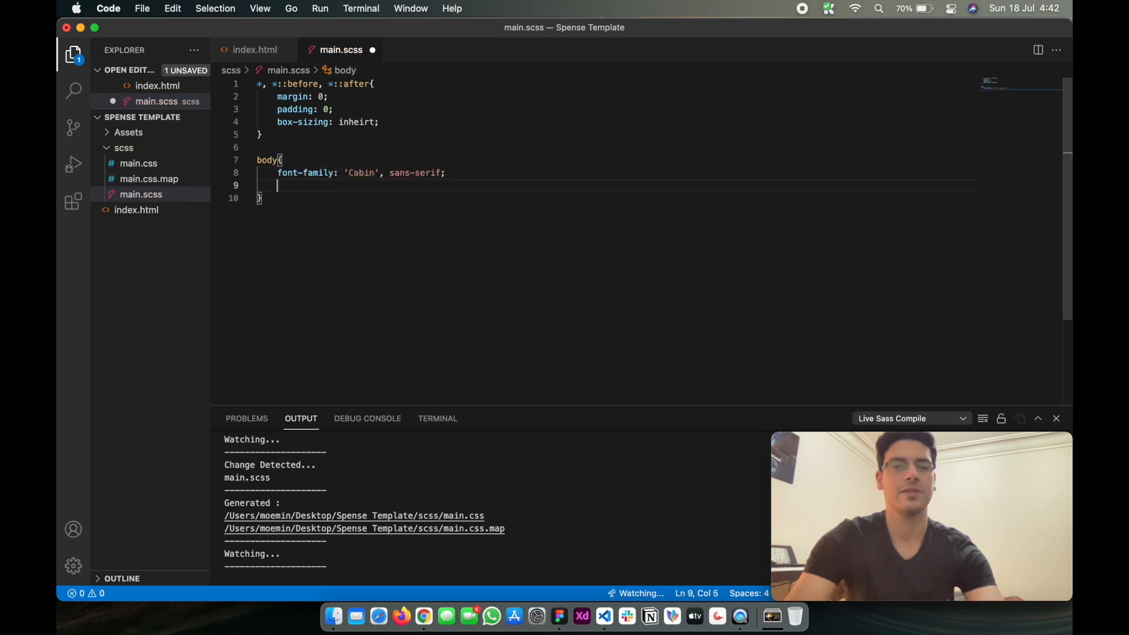
{"action": "type", "text": "font-size: 16"}
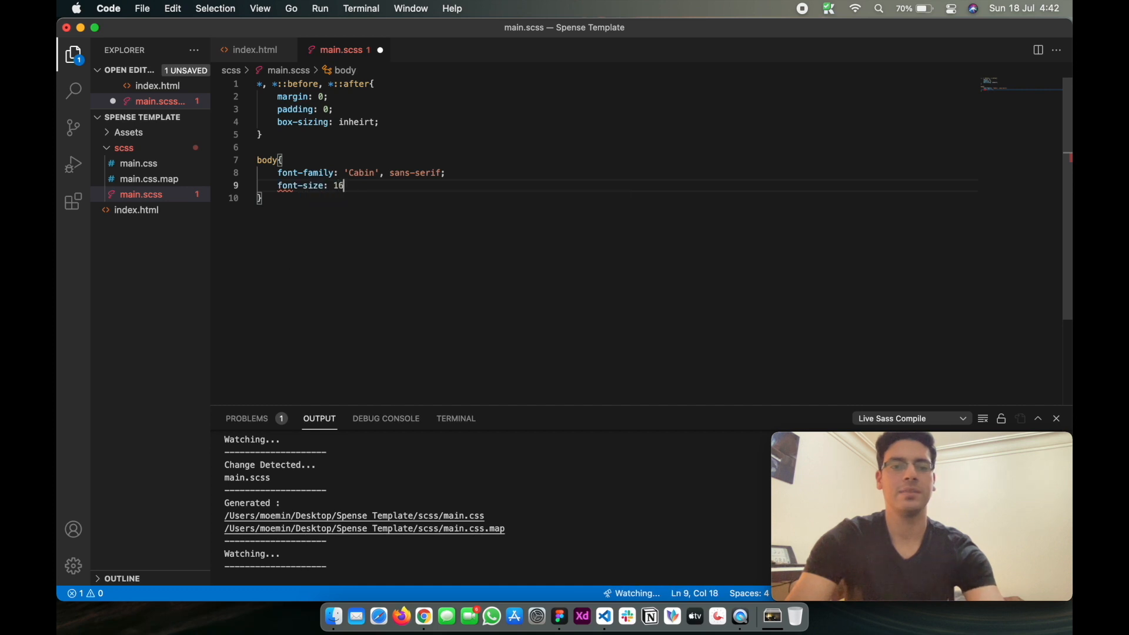
{"action": "type", "text": "px; //"}
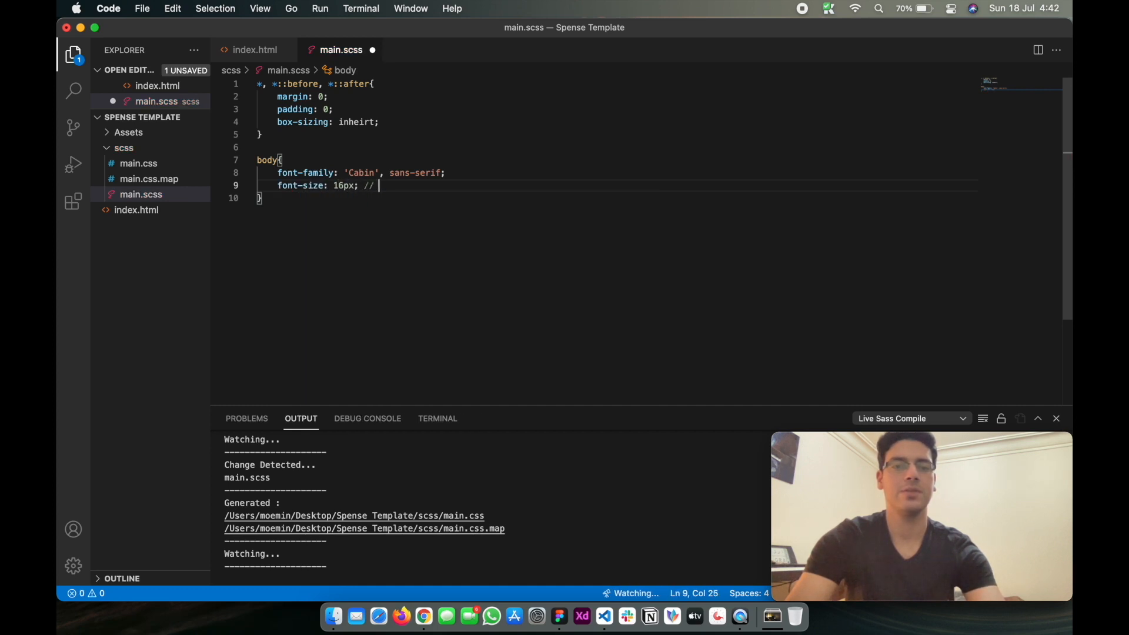
{"action": "type", "text": "ems and rems"}
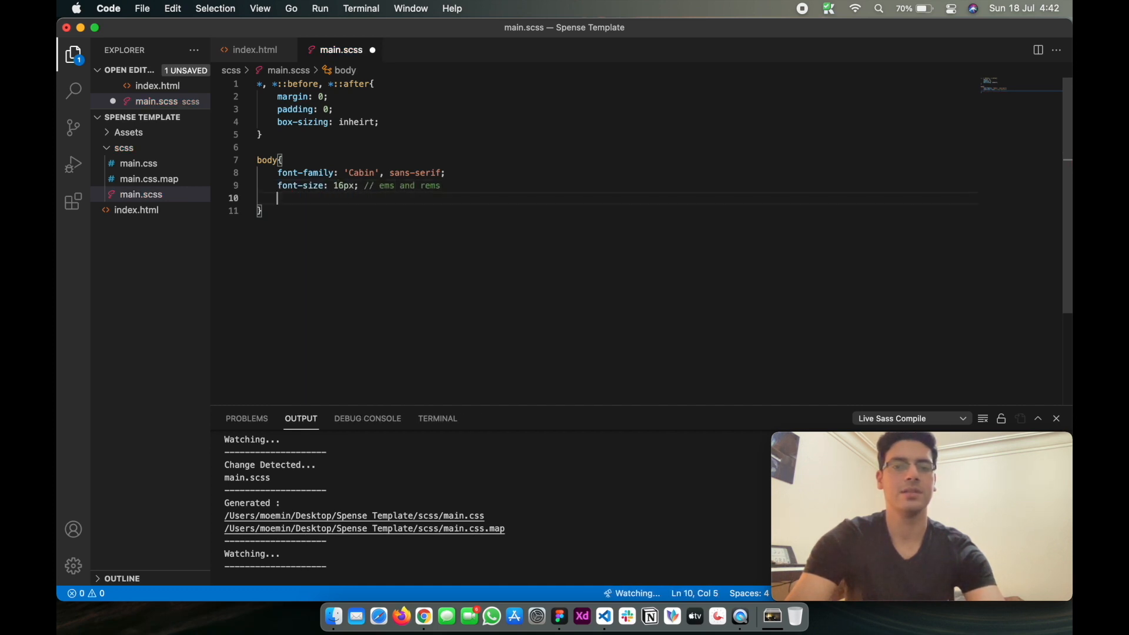
{"action": "type", "text": "lo"}
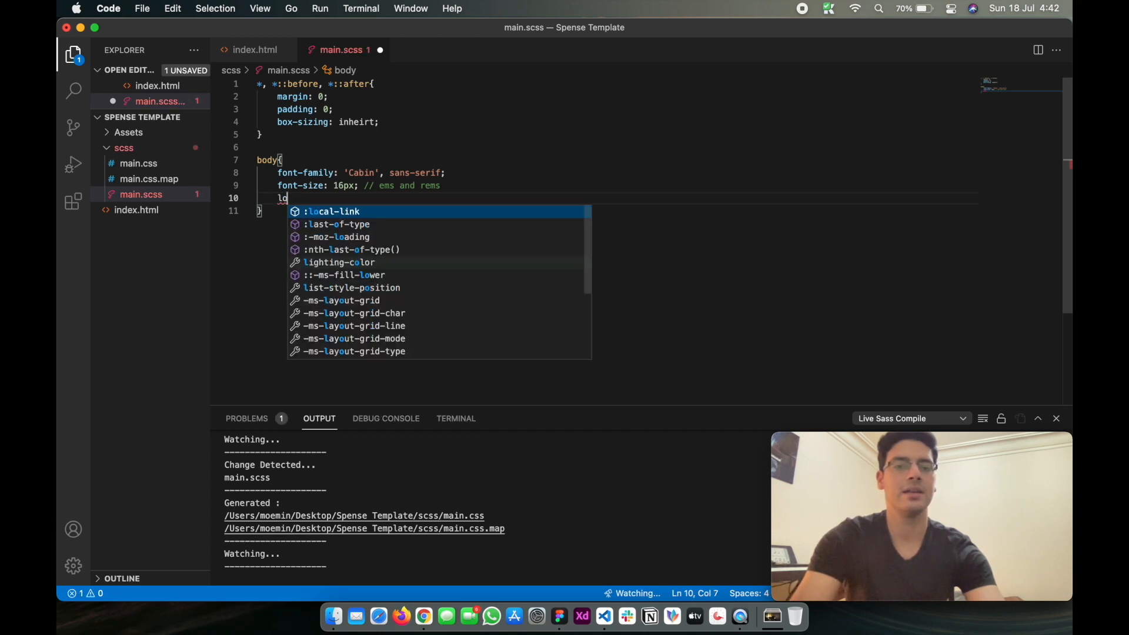
{"action": "type", "text": "line-height: 1.4"}
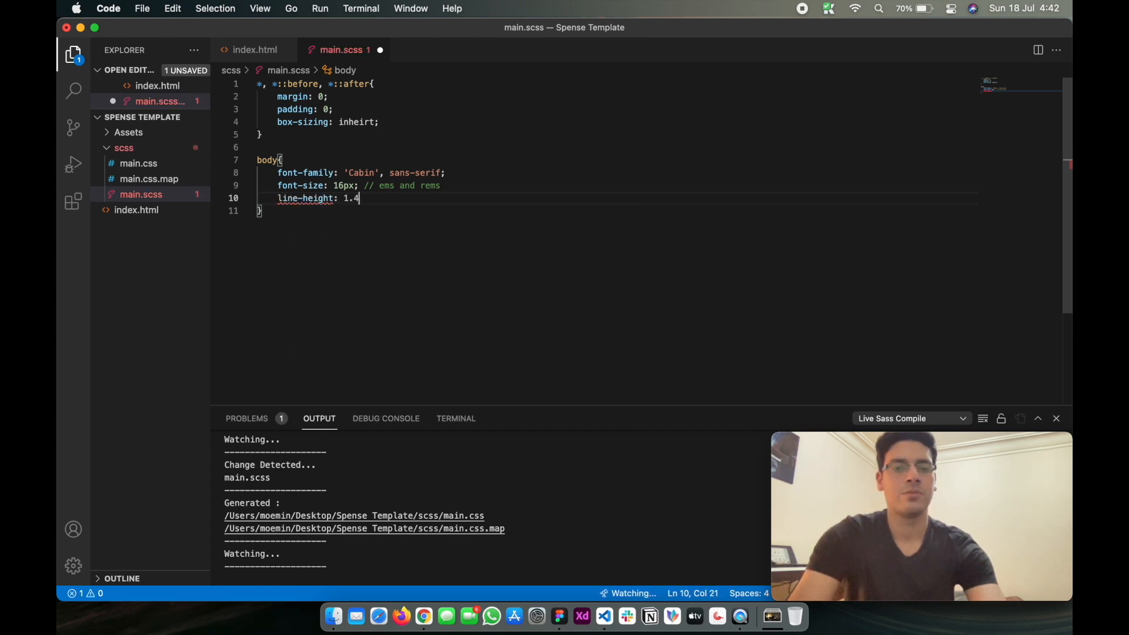
{"action": "key", "text": "cmd+s"}
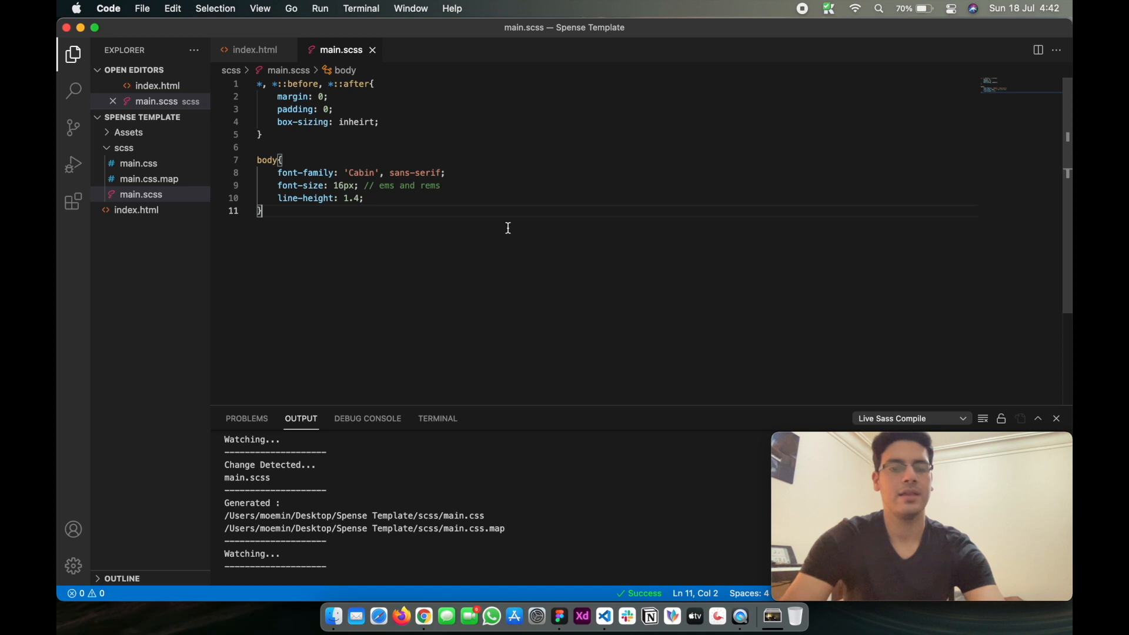
Step: Strip text decoration from a, a:visited and a:hover links, then go to index.html
{"action": "type", "text": "a, a"}
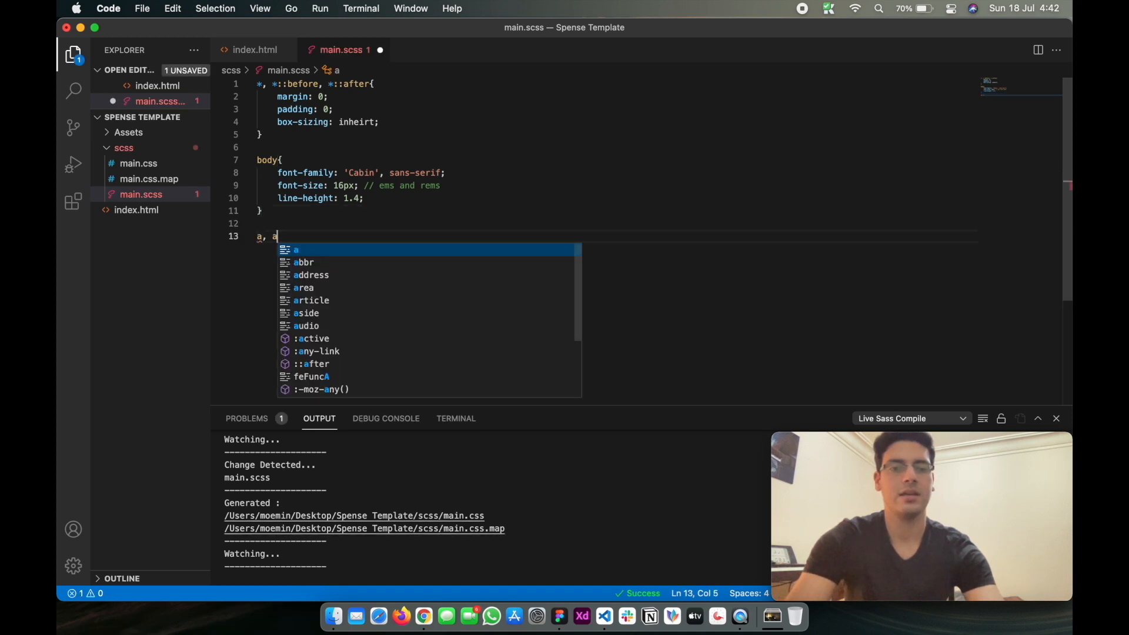
{"action": "type", "text": ":visited, a:h"}
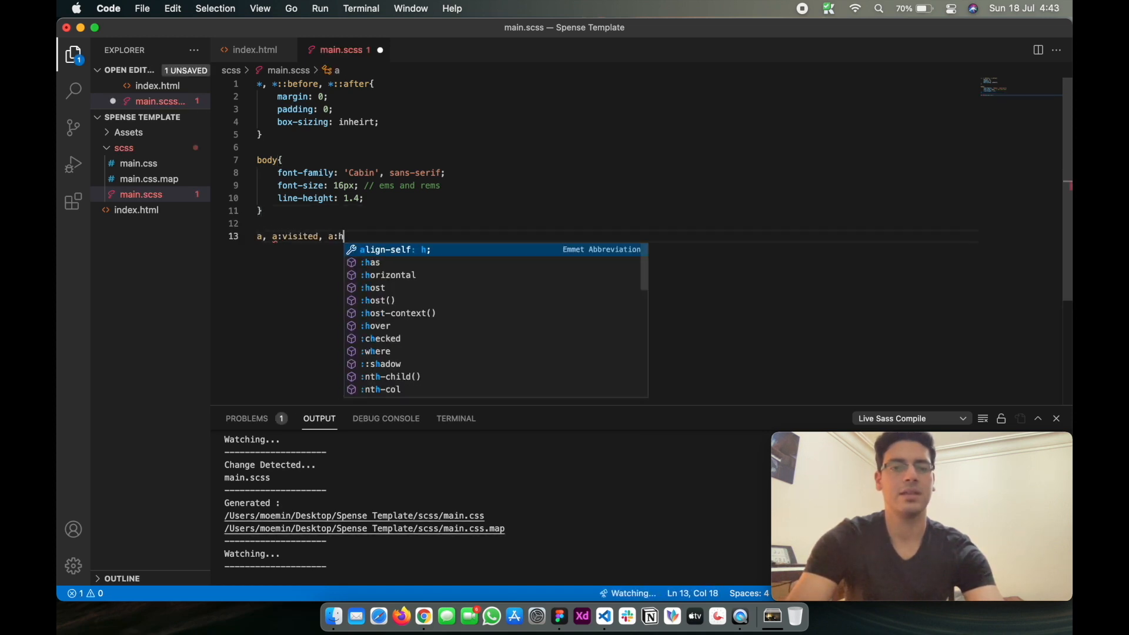
{"action": "type", "text": "over{"}
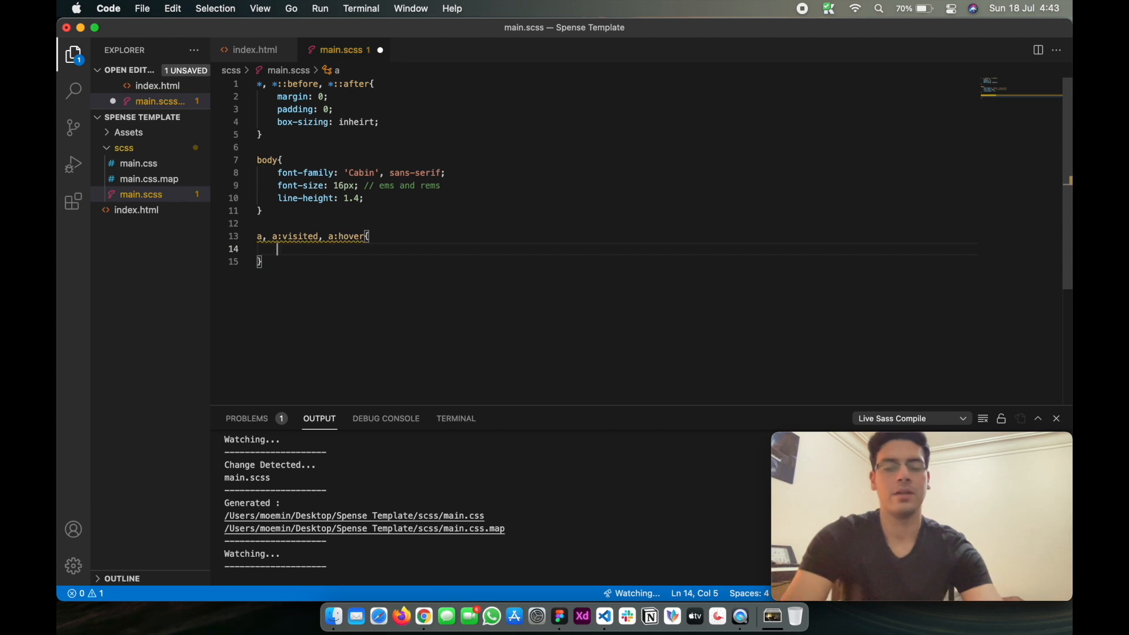
{"action": "type", "text": "text-decoratio"}
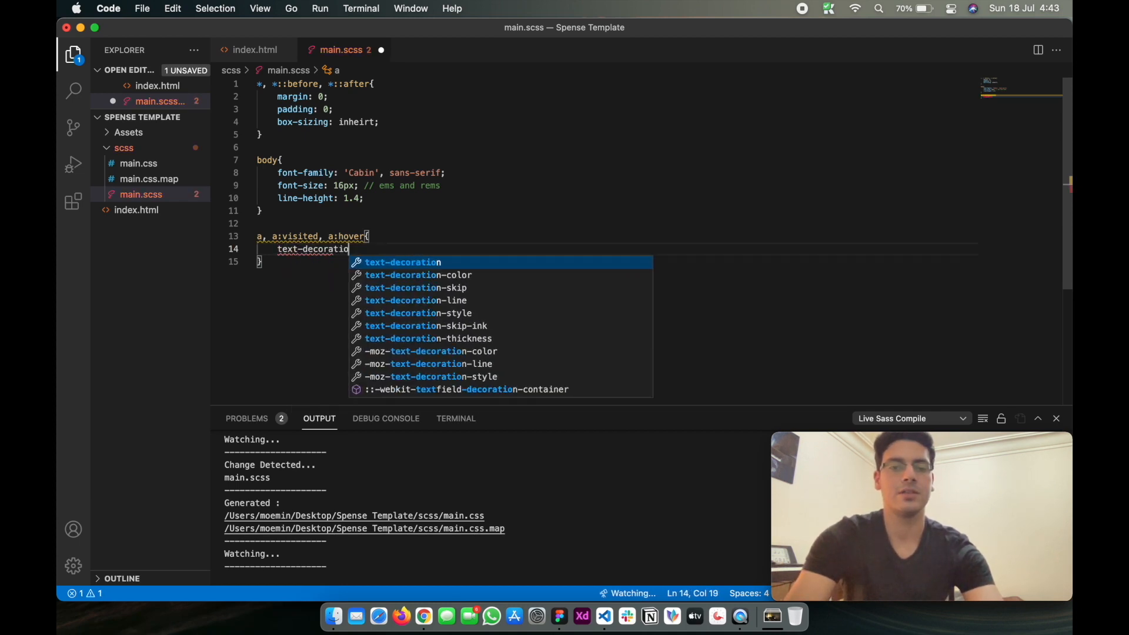
{"action": "type", "text": ":no"}
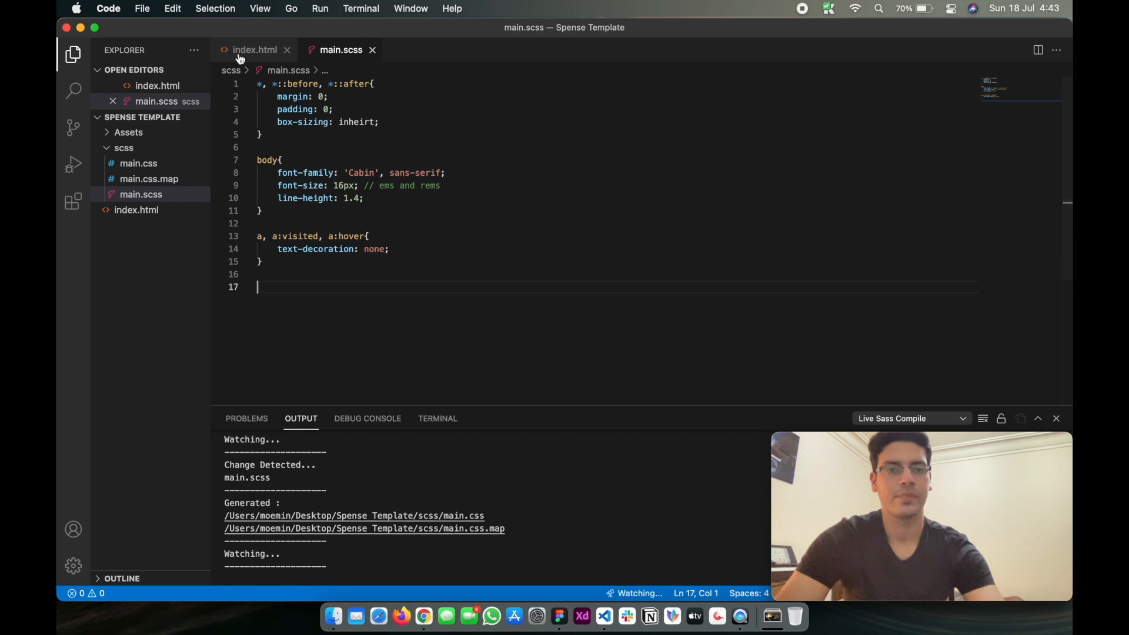
{"action": "key", "text": "cmd+tab"}
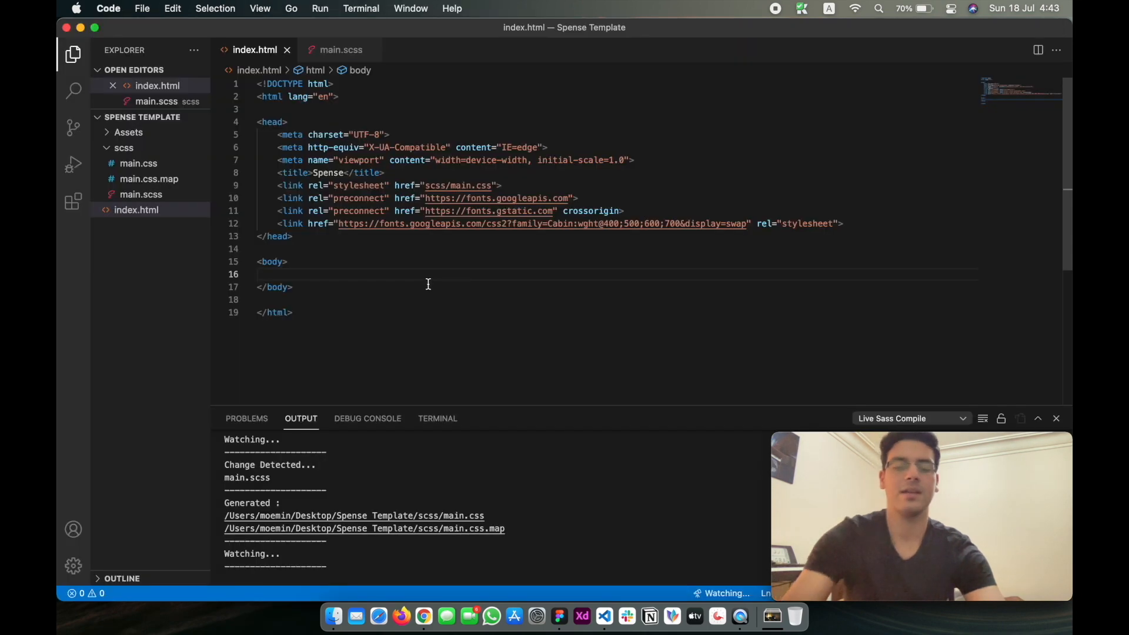
Step: Add a tooltip div and fill it with the announcement text copied from Figma
{"action": "type", "text": ".tool"}
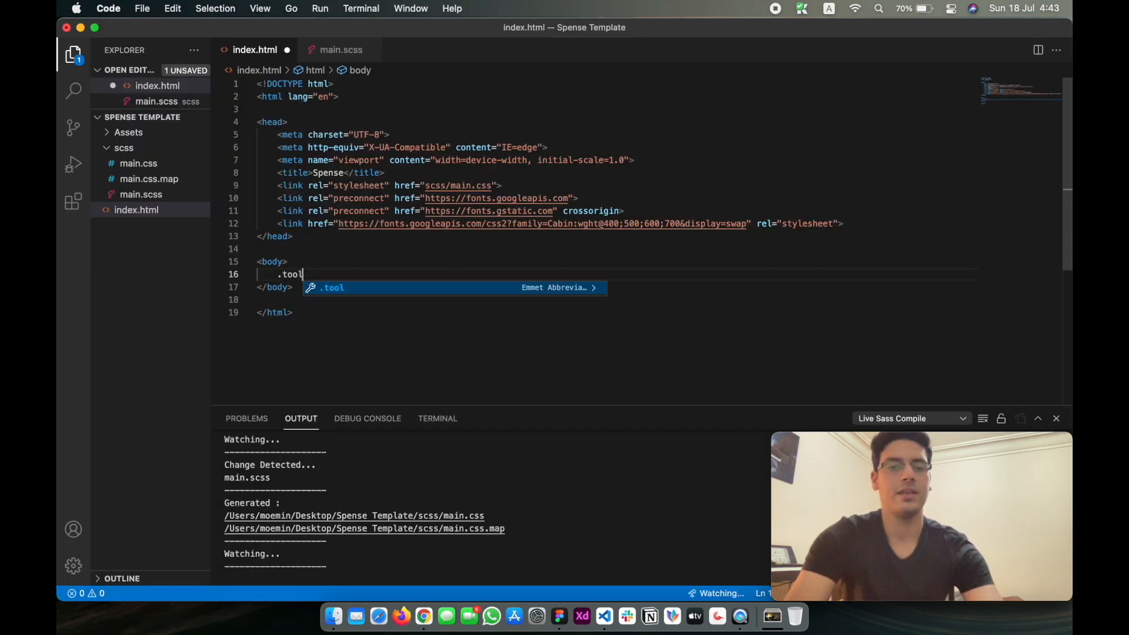
{"action": "key", "text": "Tab"}
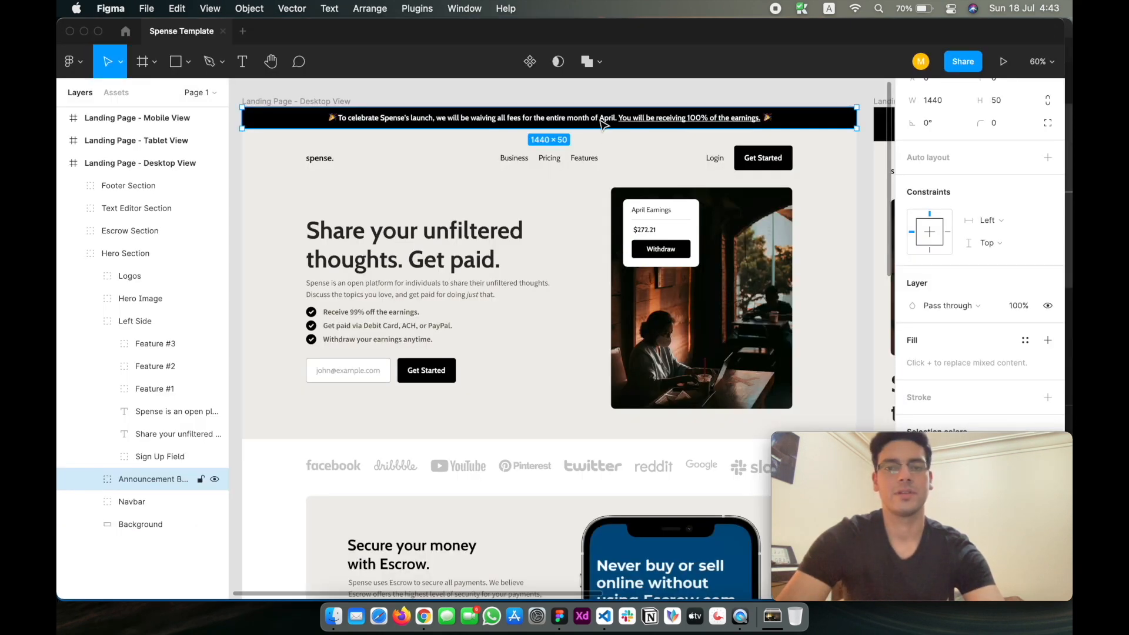
{"action": "double_click", "coordinate": [597, 117]}
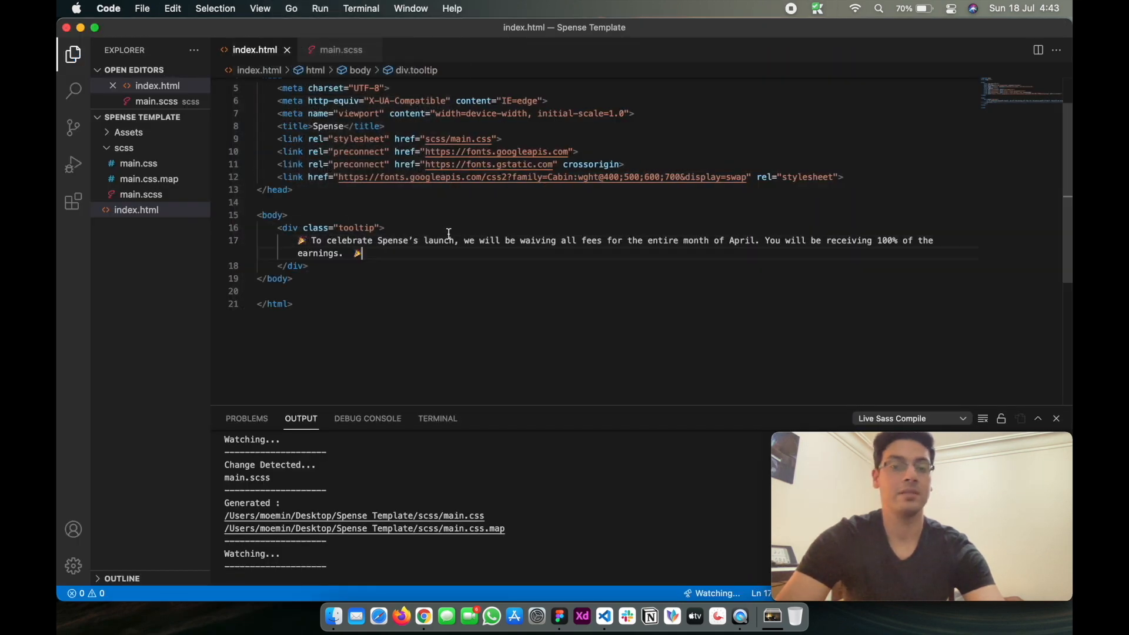
{"action": "left_click", "coordinate": [341, 49]}
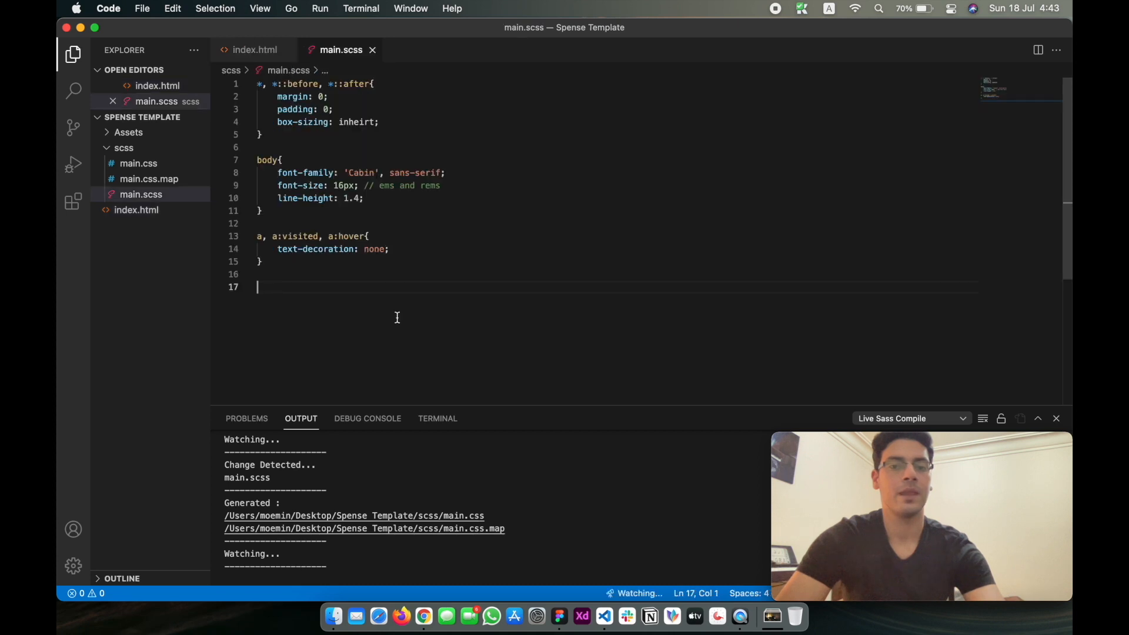
Step: Add a .tooltip rule with black background, white weight-600 text and padding
{"action": "type", "text": ".tooltip{"}
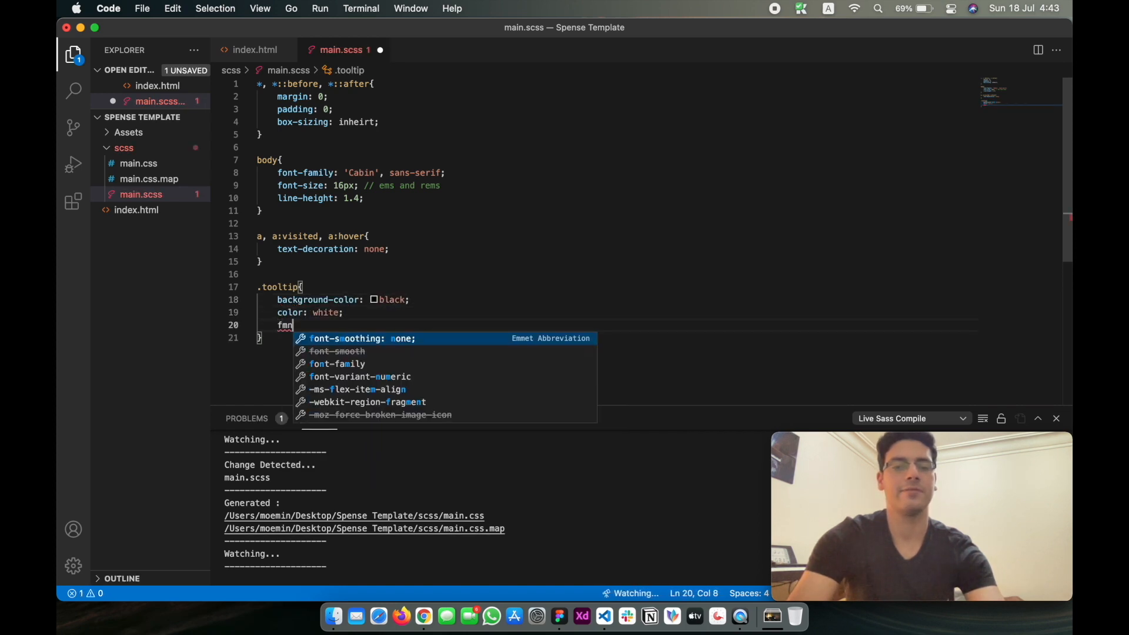
{"action": "type", "text": "font-weight: 600;"}
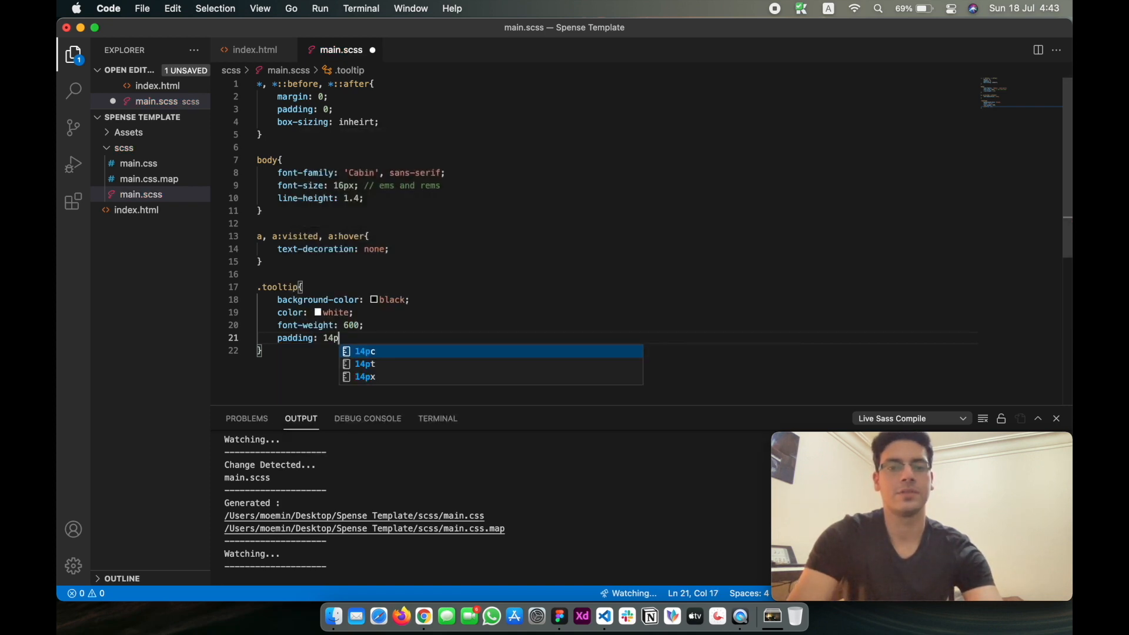
{"action": "type", "text": "9.8"}
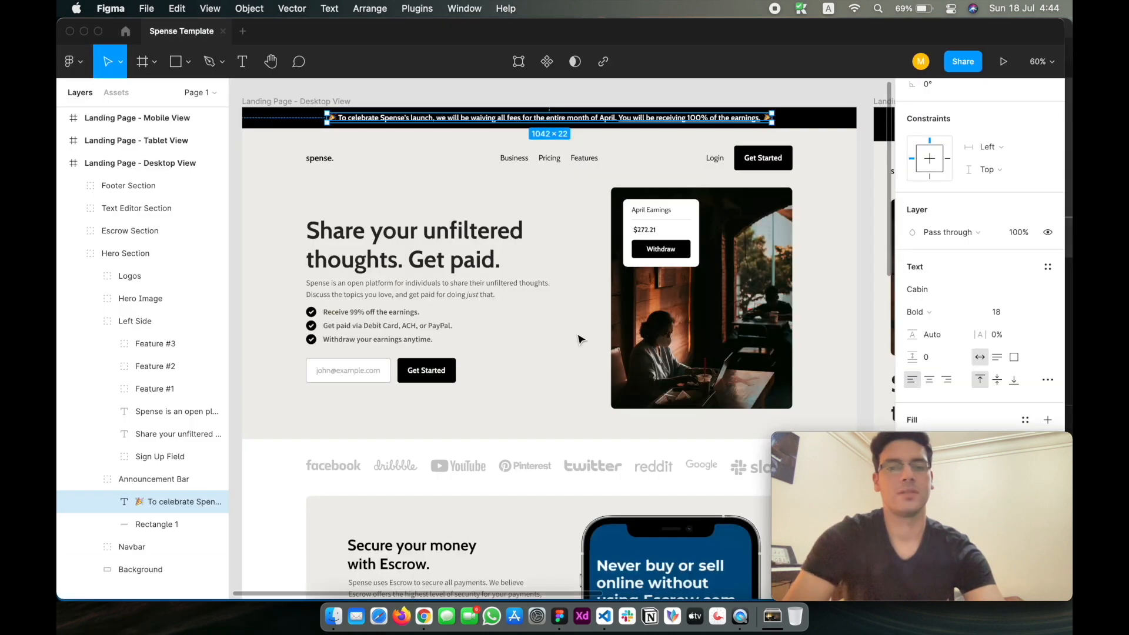
Step: Inspect the Announcement Bar group's size in Figma and return to index.html
{"action": "left_click", "coordinate": [141, 569]}
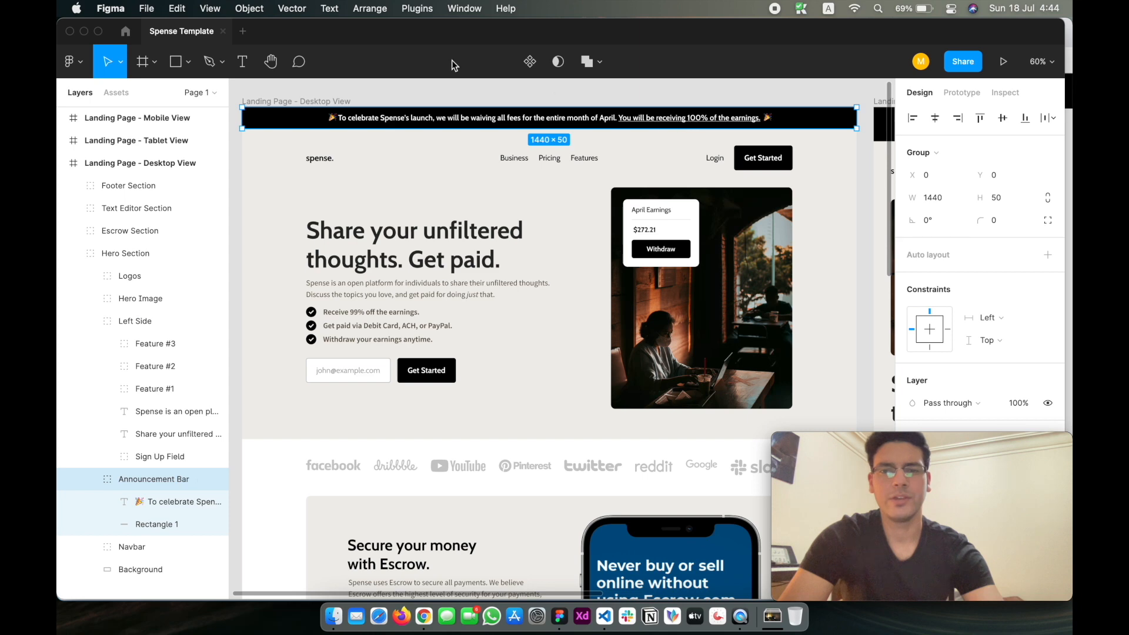
{"action": "left_click", "coordinate": [769, 617]}
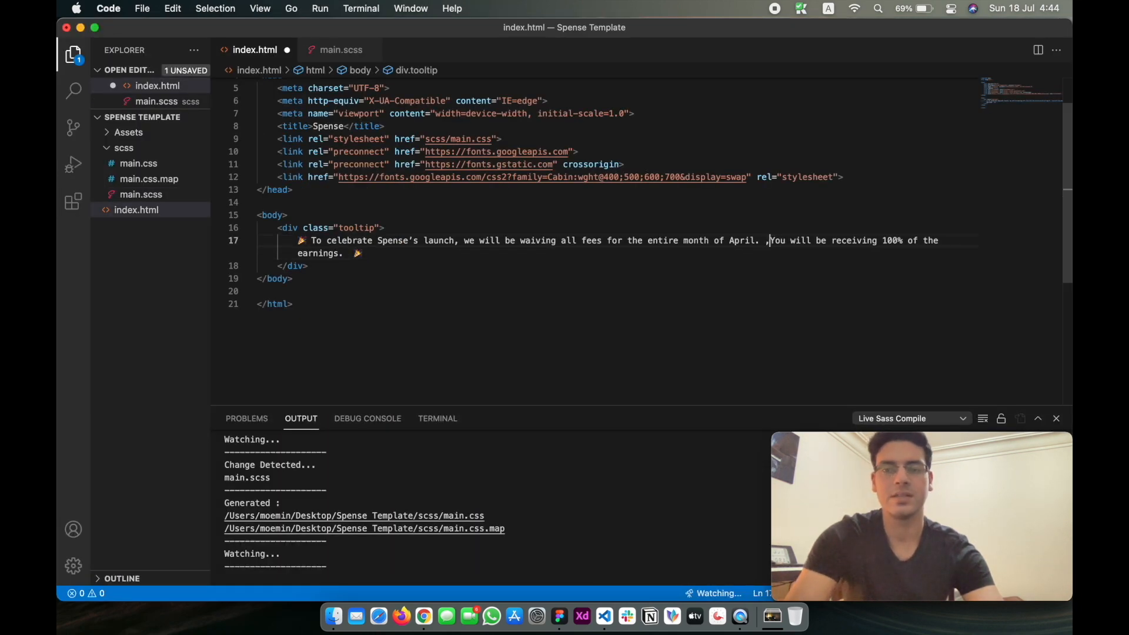
Step: Wrap the second sentence in a span and begin a nested span rule in .tooltip
{"action": "type", "text": "<span></span>"}
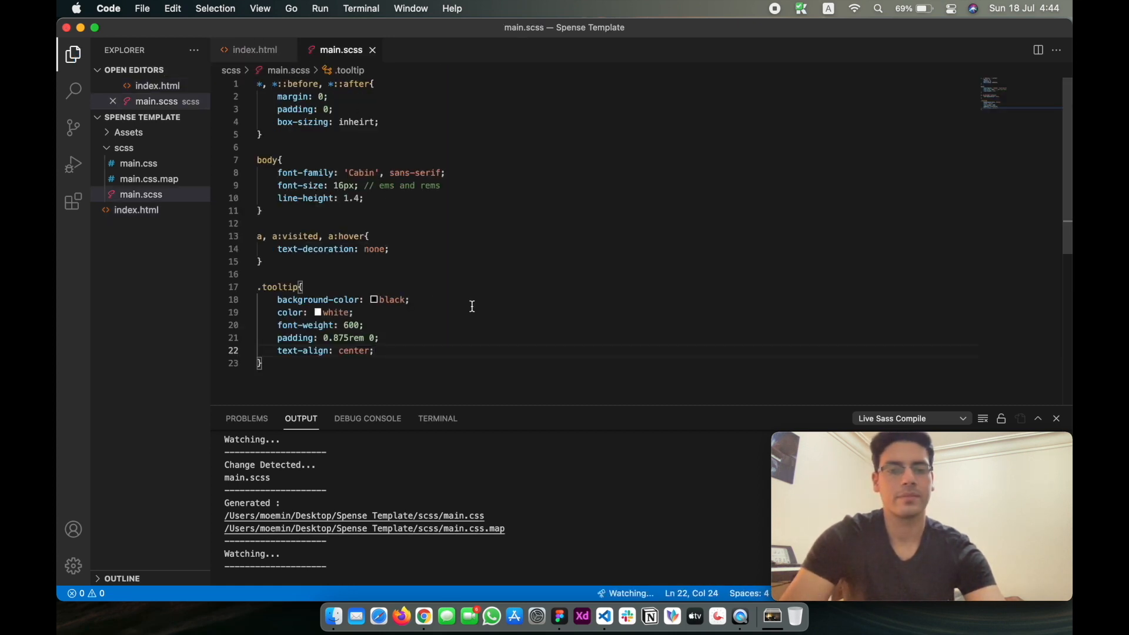
{"action": "type", "text": "span"}
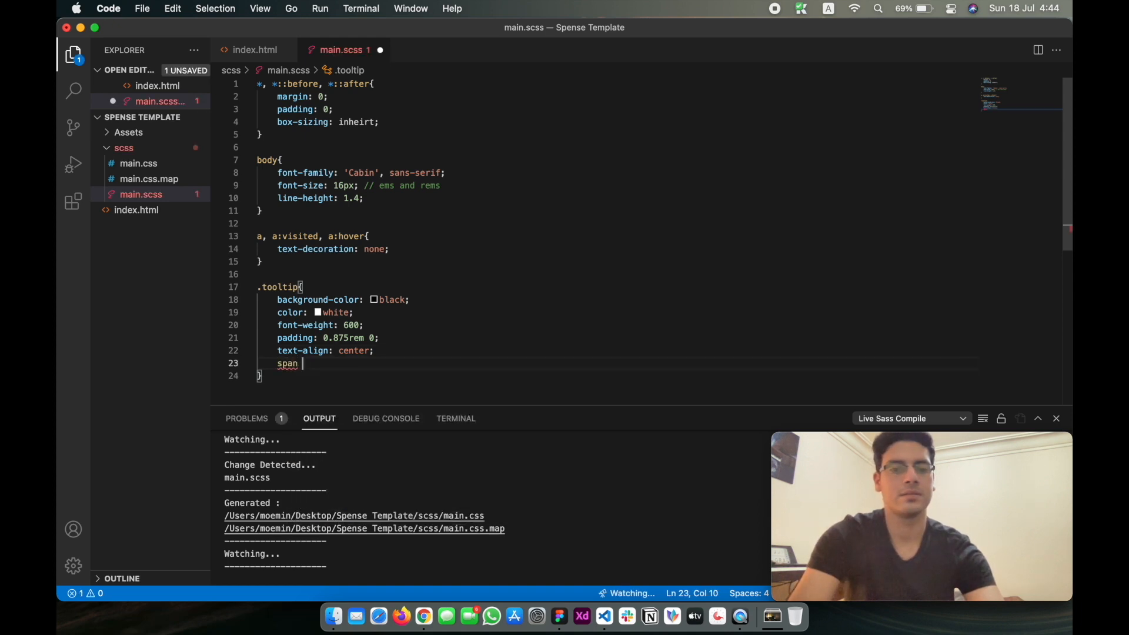
{"action": "type", "text": "{"}
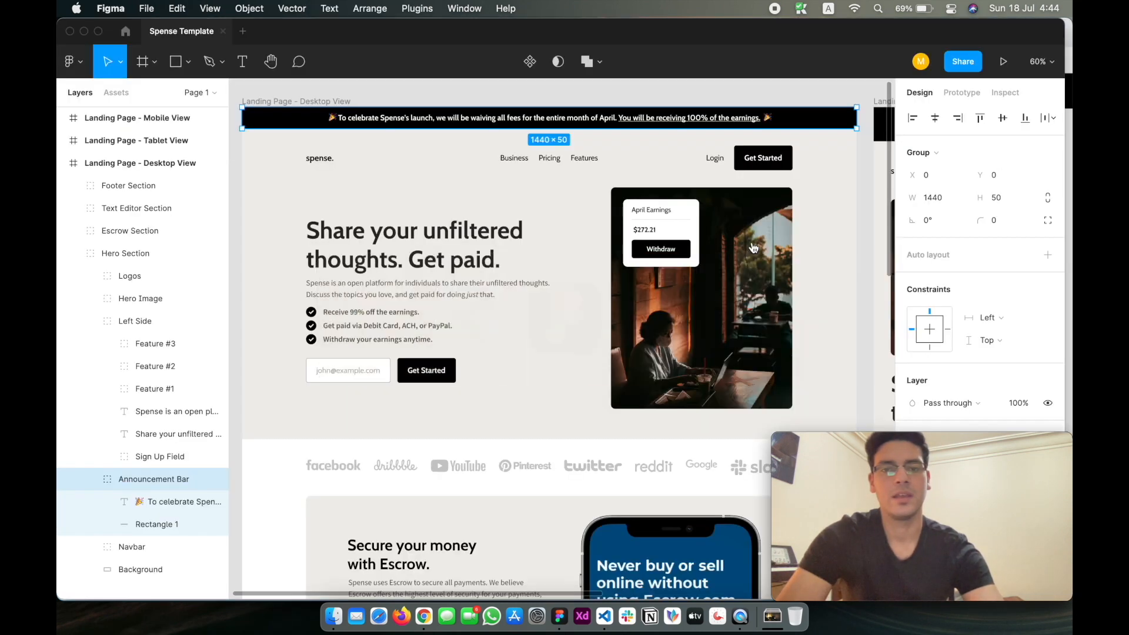
Step: Check the Navbar layer's 1140×58 size in Figma and preview the live page
{"action": "left_click", "coordinate": [131, 546]}
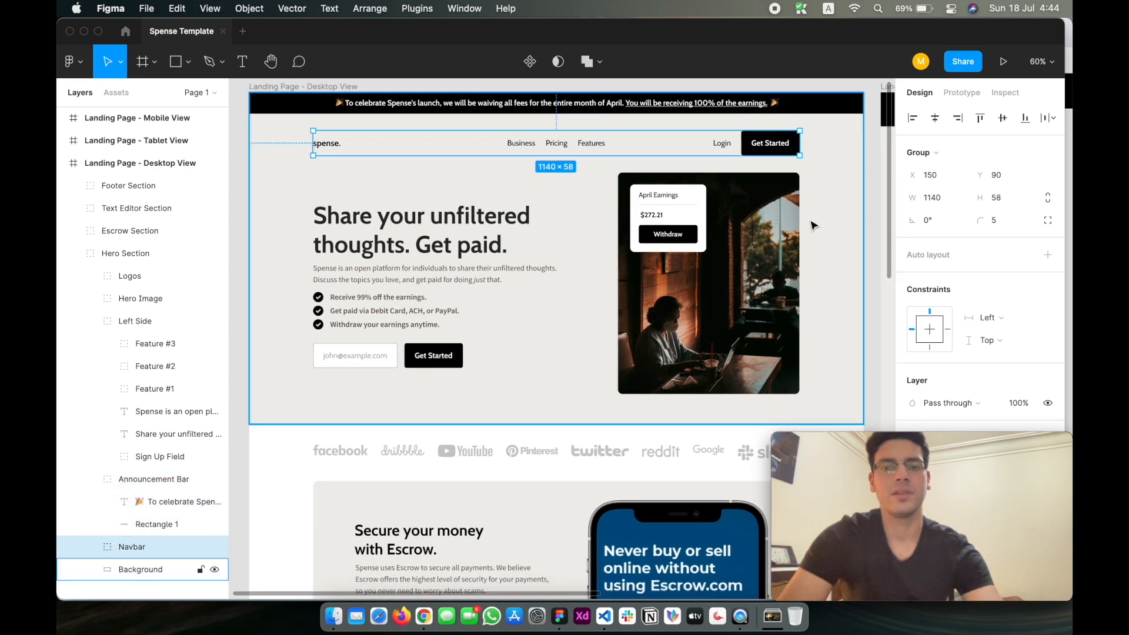
{"action": "scroll", "scroll_direction": "down", "scroll_amount": 3}
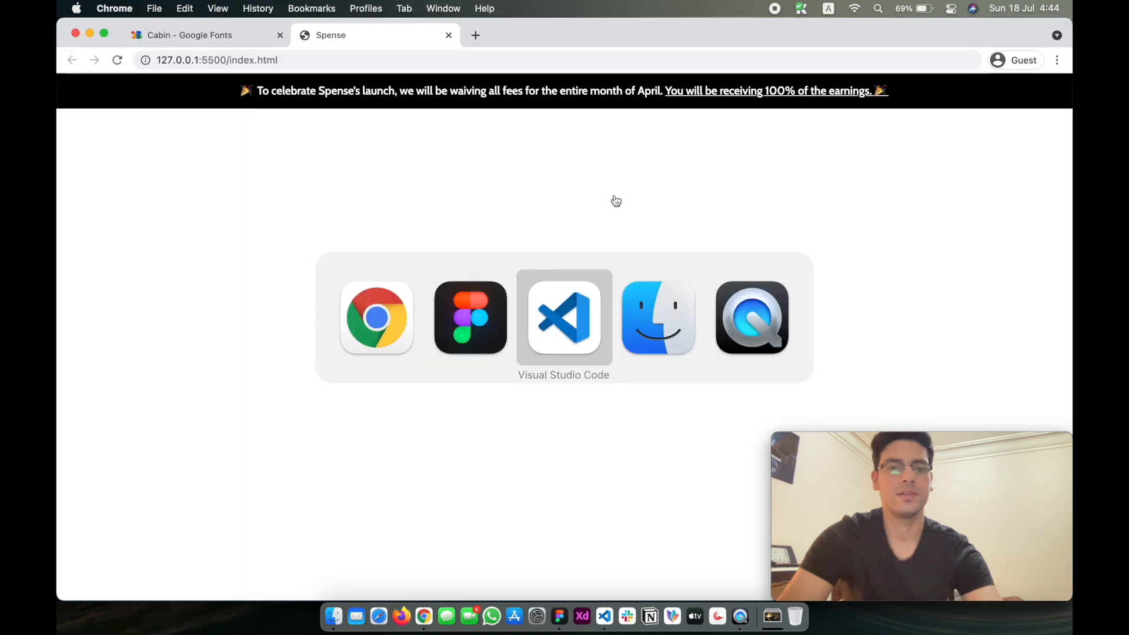
Step: Give .container a 1140px max-width, 85% width and margin 0 auto in main.scss
{"action": "left_click", "coordinate": [563, 316]}
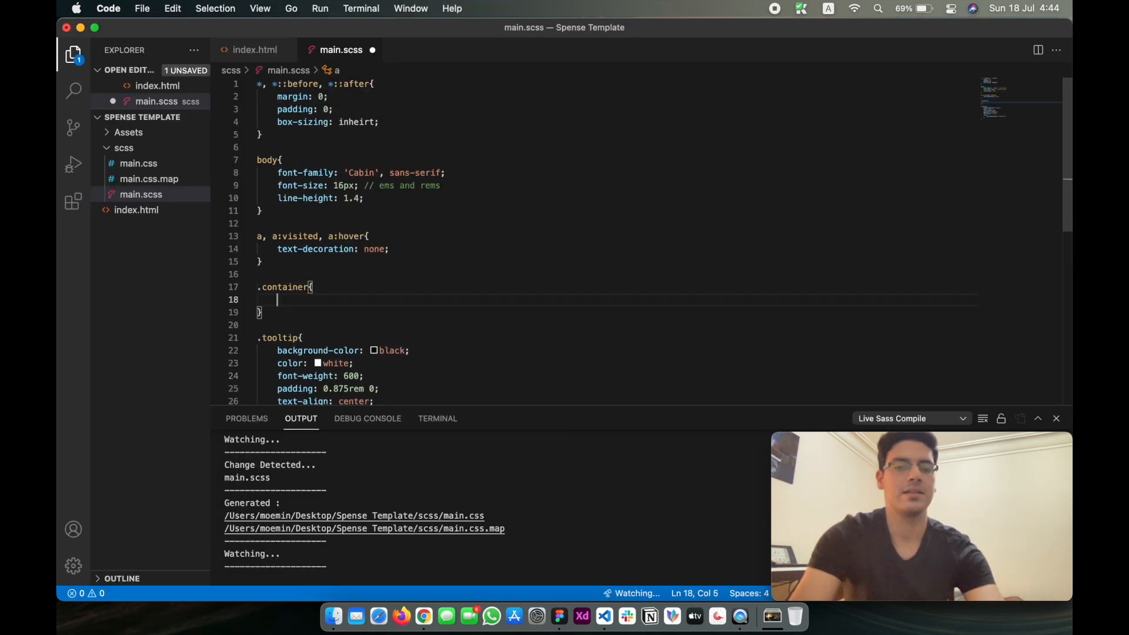
{"action": "type", "text": "max-width: 1140px;"}
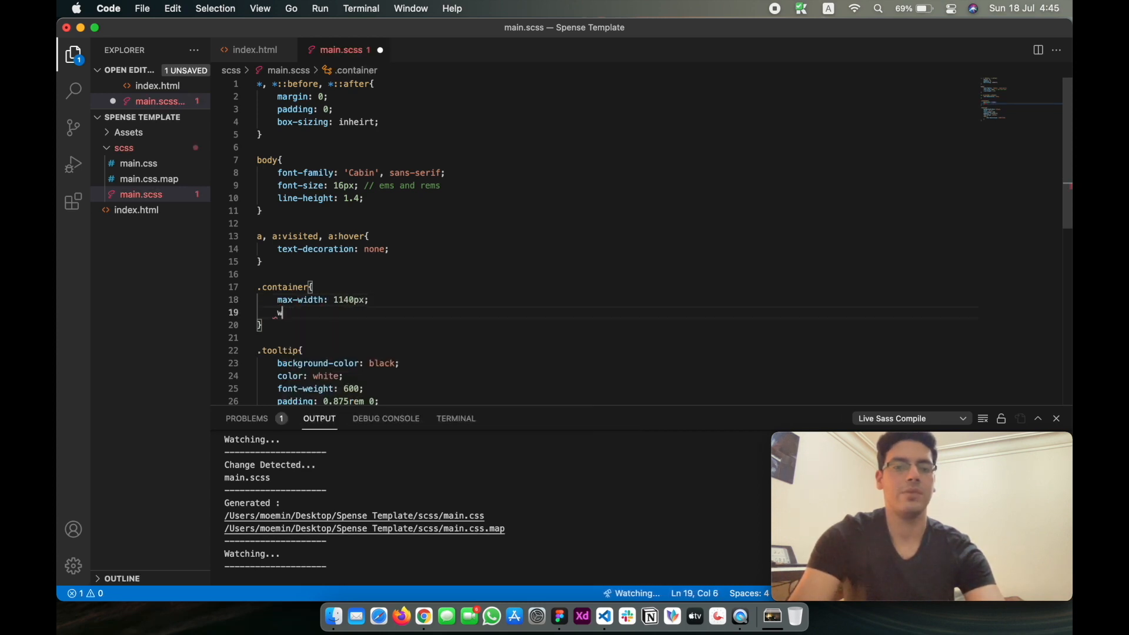
{"action": "type", "text": "idth: 85%;"}
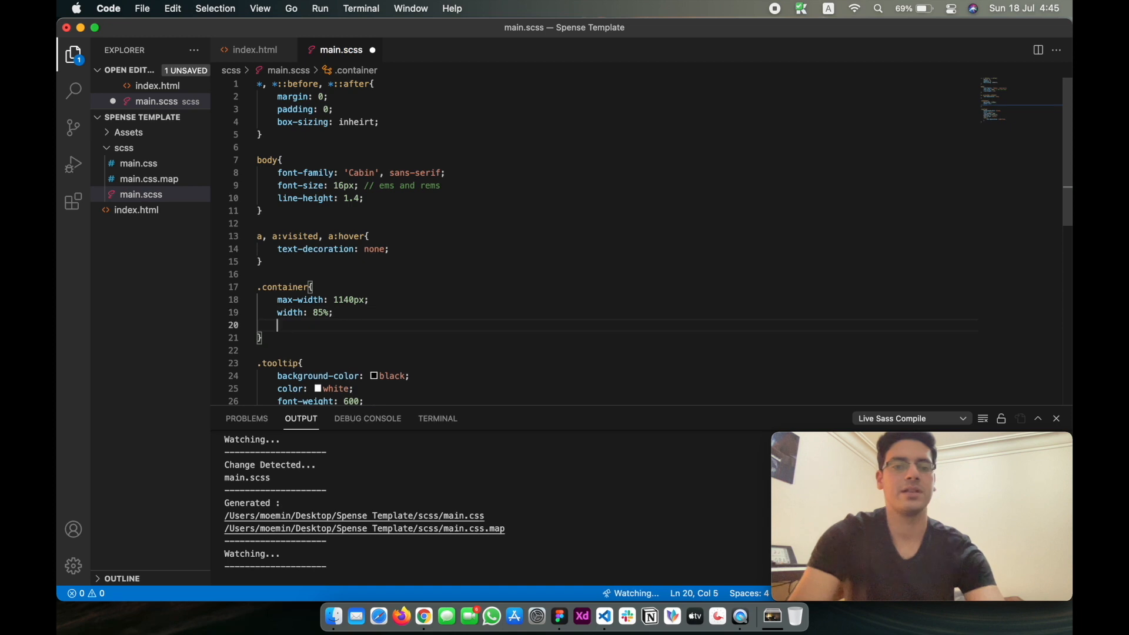
{"action": "type", "text": "margin: 0 aut"}
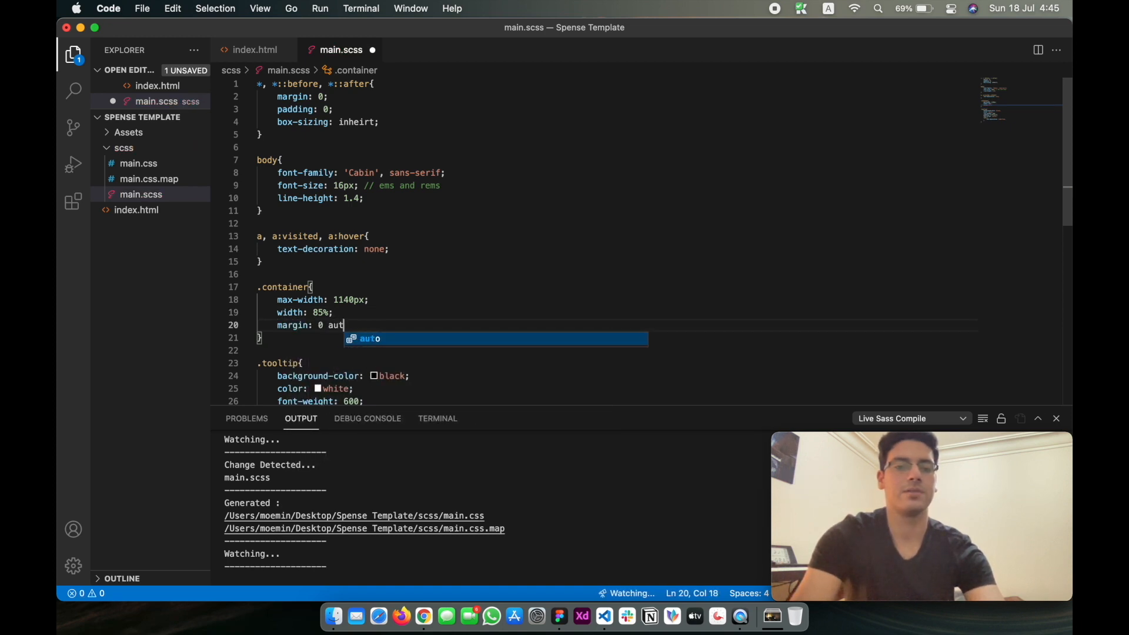
Step: Wrap the tooltip announcement text in a .container div in index.html
{"action": "left_click", "coordinate": [254, 50]}
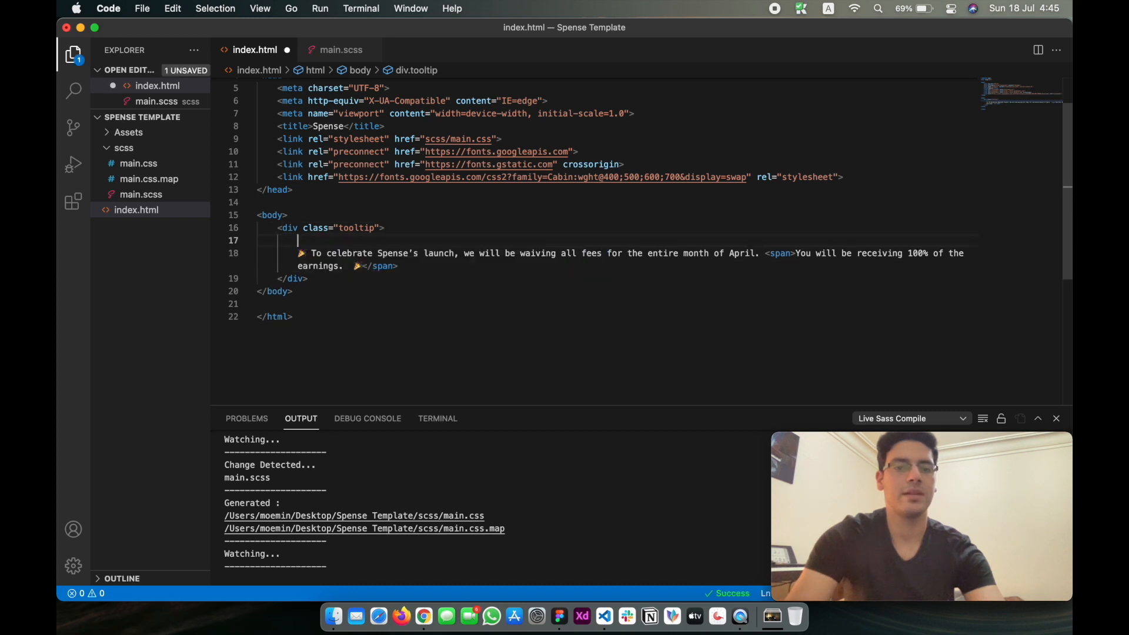
{"action": "type", "text": ".container\">"}
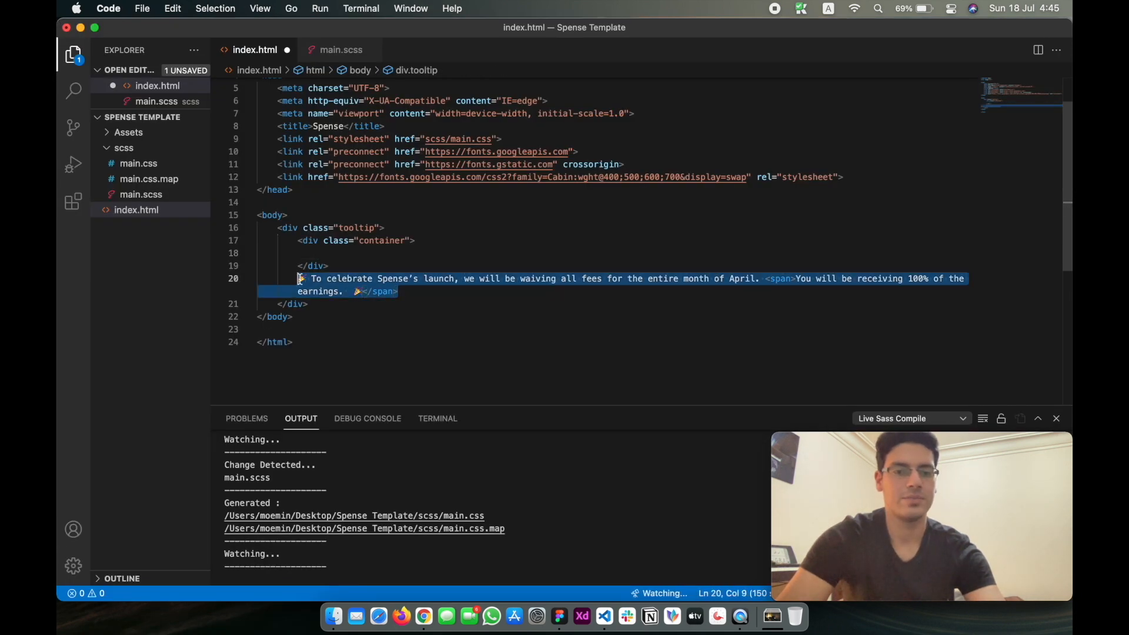
{"action": "key", "text": "Delete"}
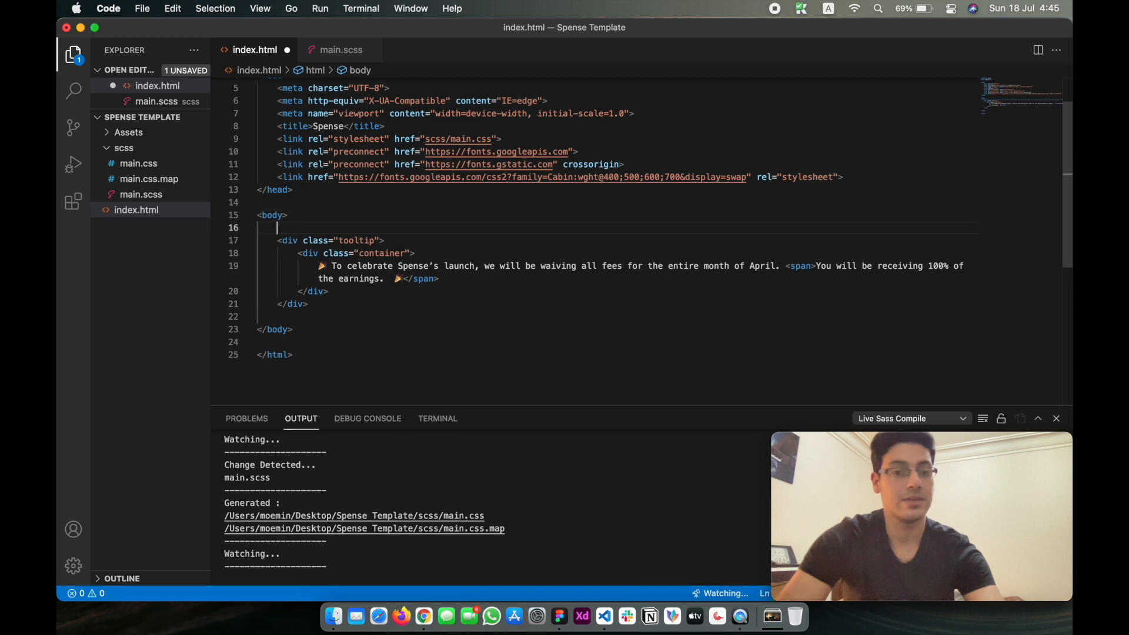
Step: Add a div.hero after the tooltip with a nested .container div
{"action": "left_click", "coordinate": [559, 616]}
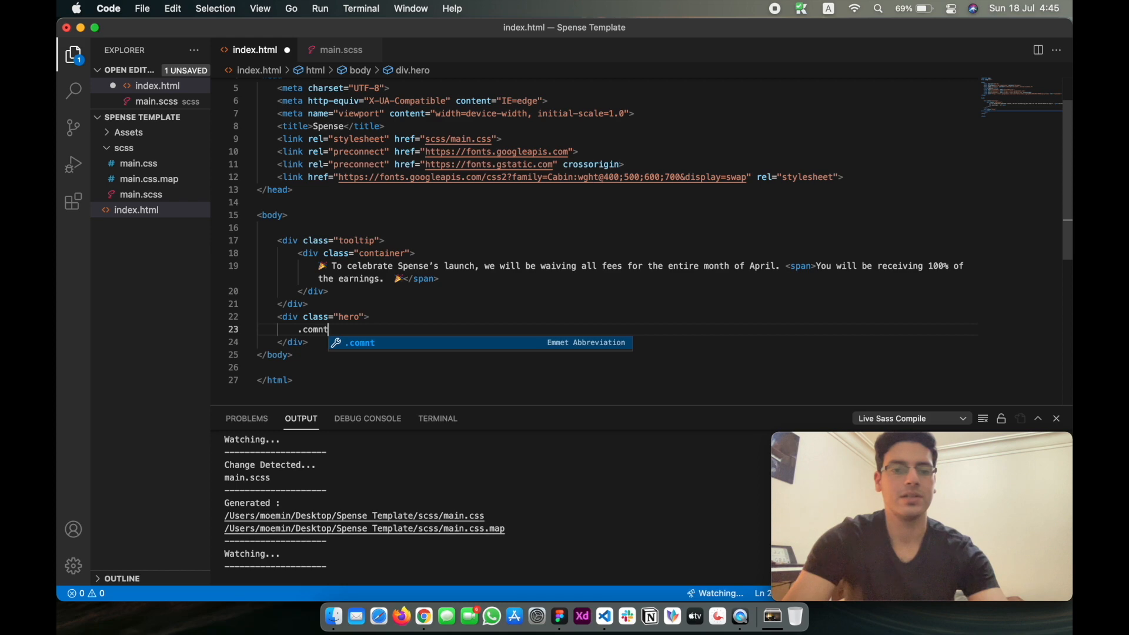
{"action": "key", "text": "Tab"}
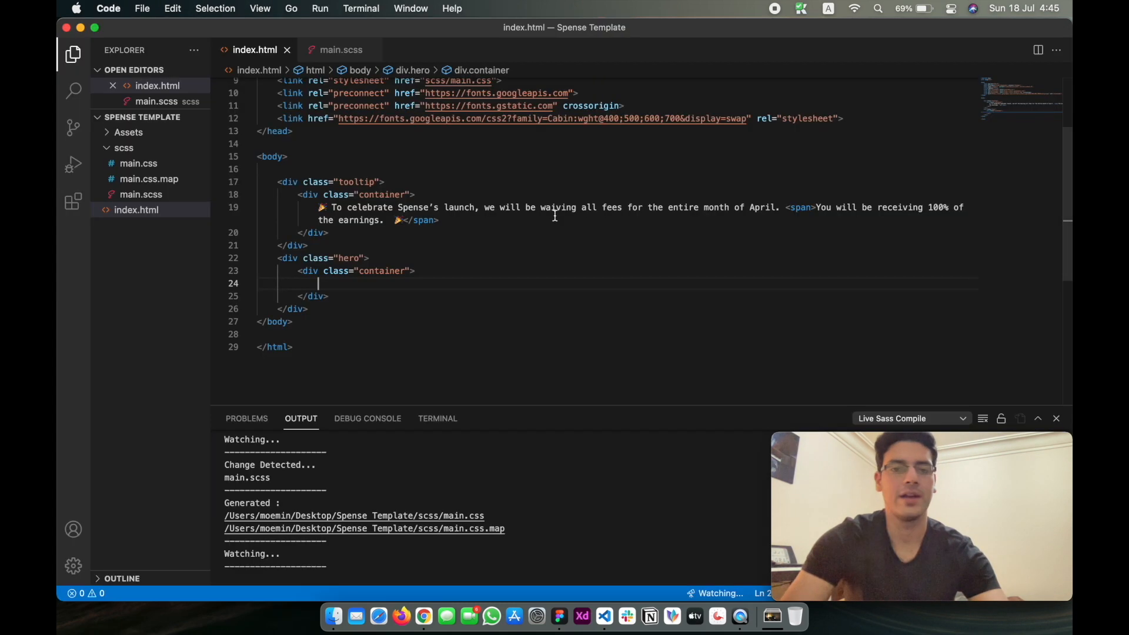
Step: Add a nav.navbar inside the hero container holding a 'spense.' logo link
{"action": "type", "text": "<nav>"}
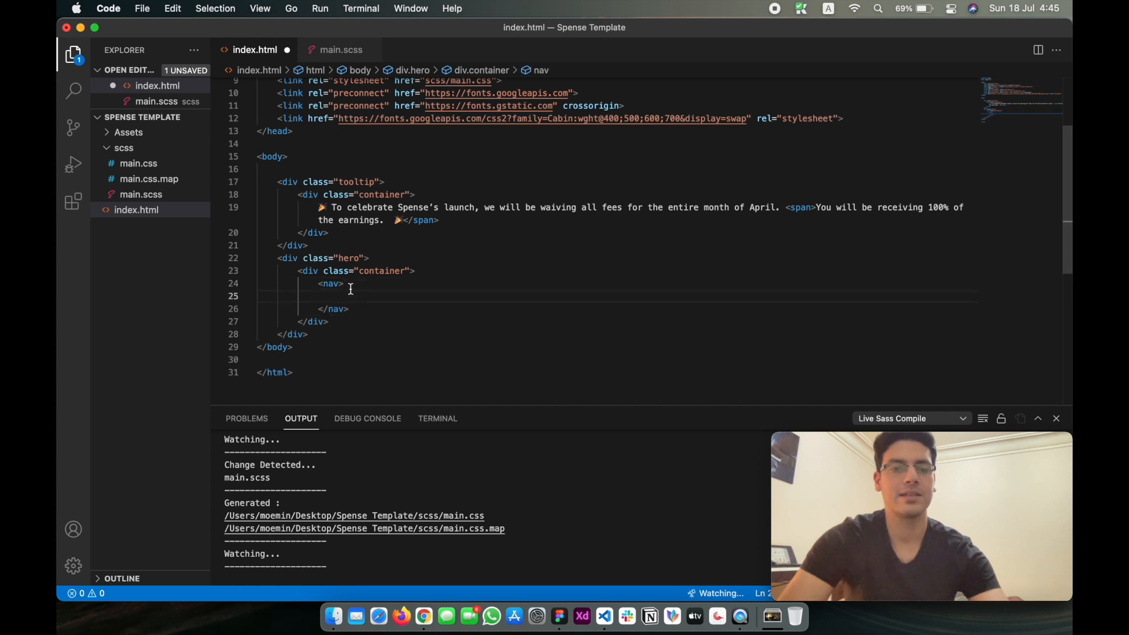
{"action": "type", "text": "class="}
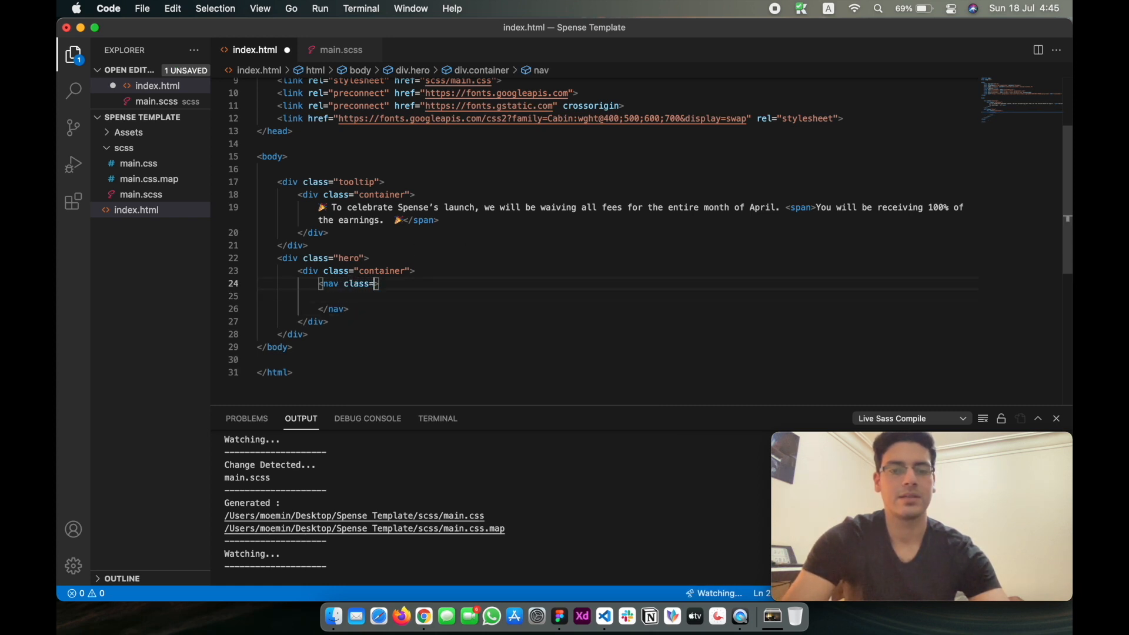
{"action": "type", "text": "'navbar'>"}
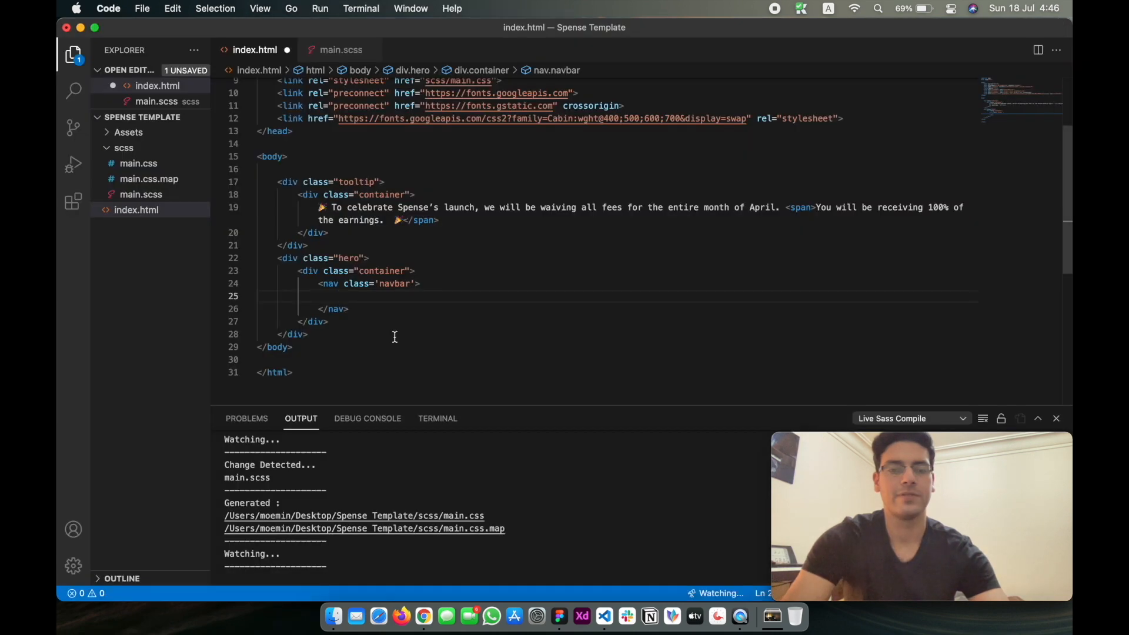
{"action": "type", "text": "<a href"}
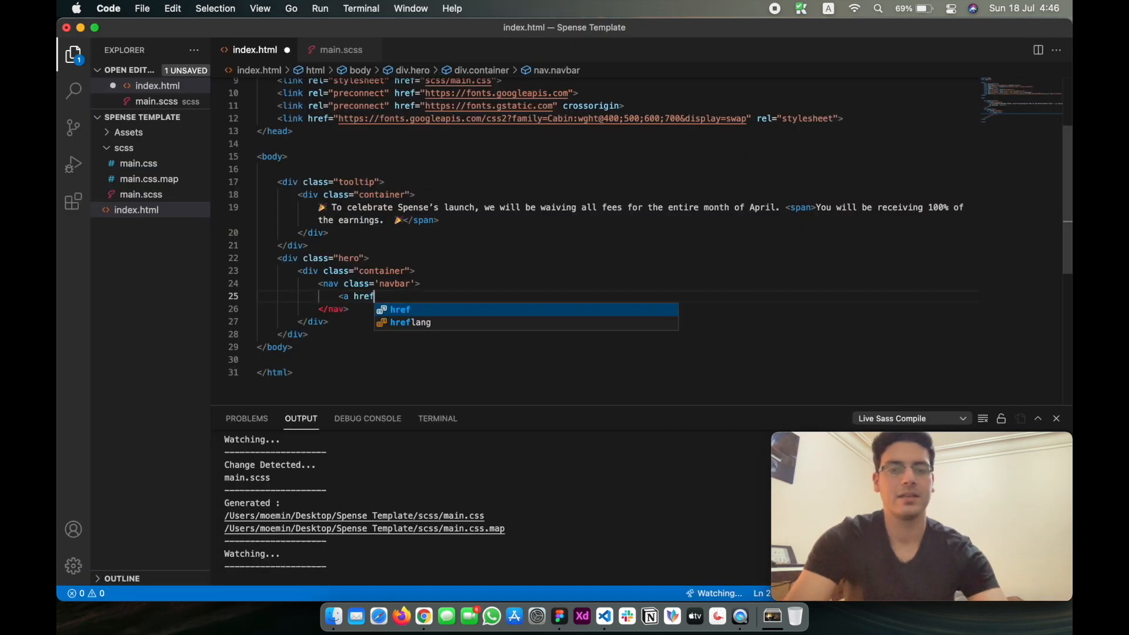
{"action": "type", "text": "='#'></a>"}
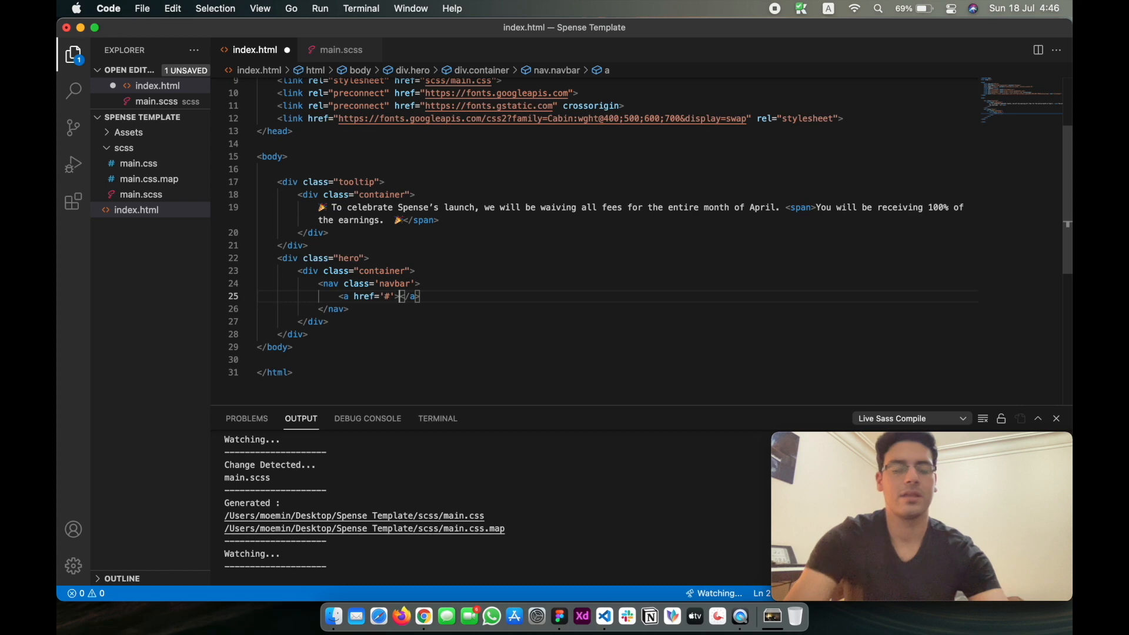
{"action": "type", "text": "S"}
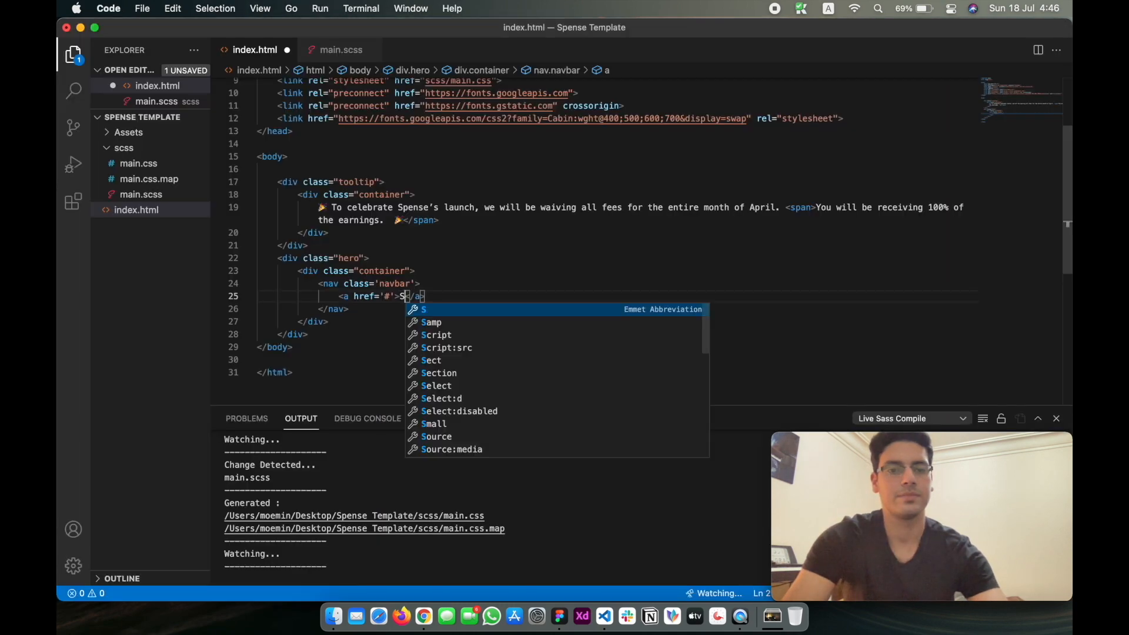
{"action": "type", "text": "spense."}
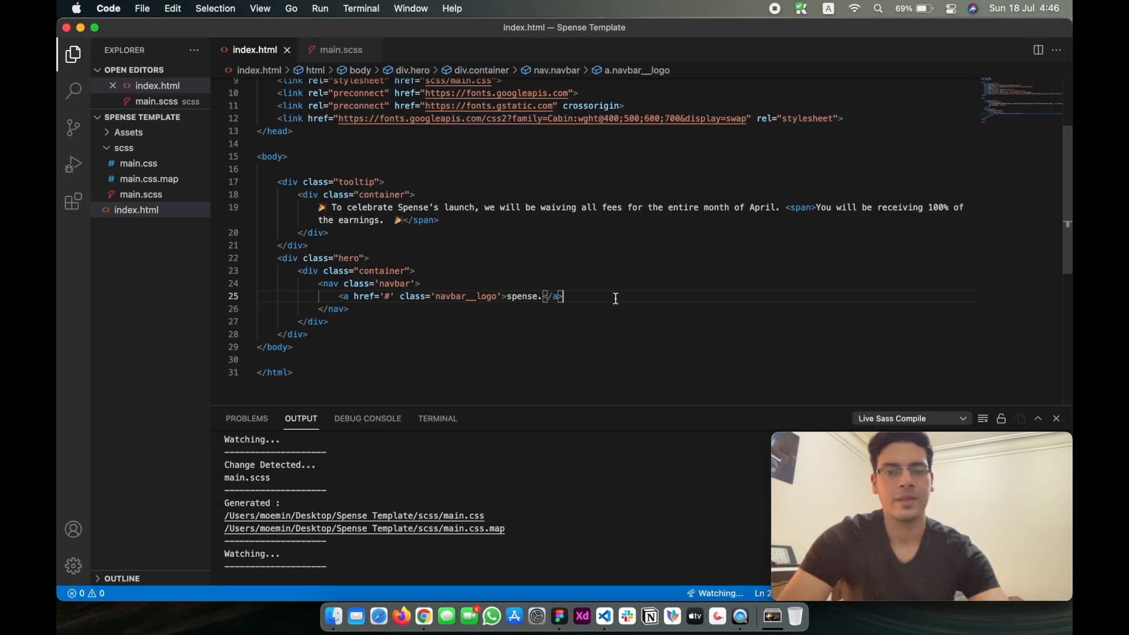
Step: Add a navbar__menu anchor containing three span elements for the hamburger
{"action": "type", "text": "<"}
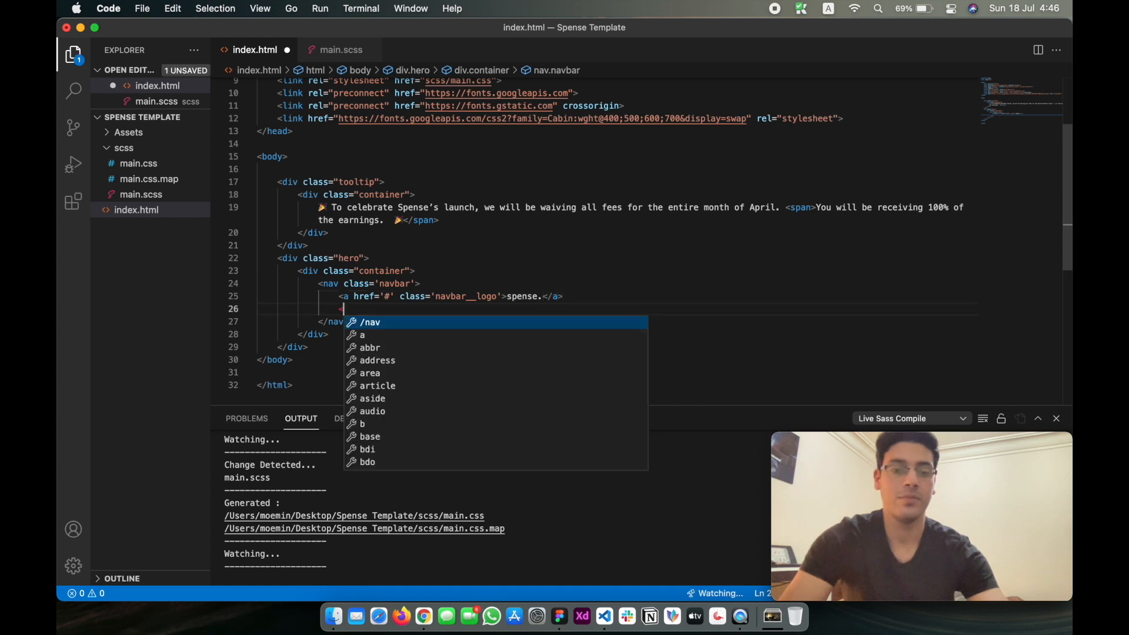
{"action": "type", "text": "a href='#'>"}
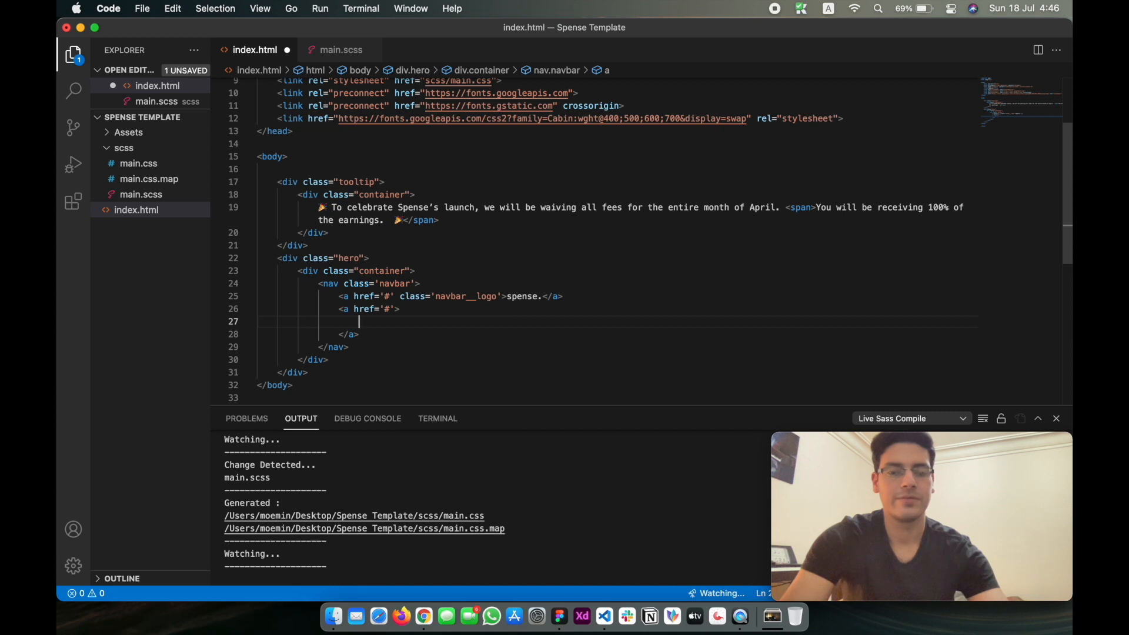
{"action": "type", "text": "span"}
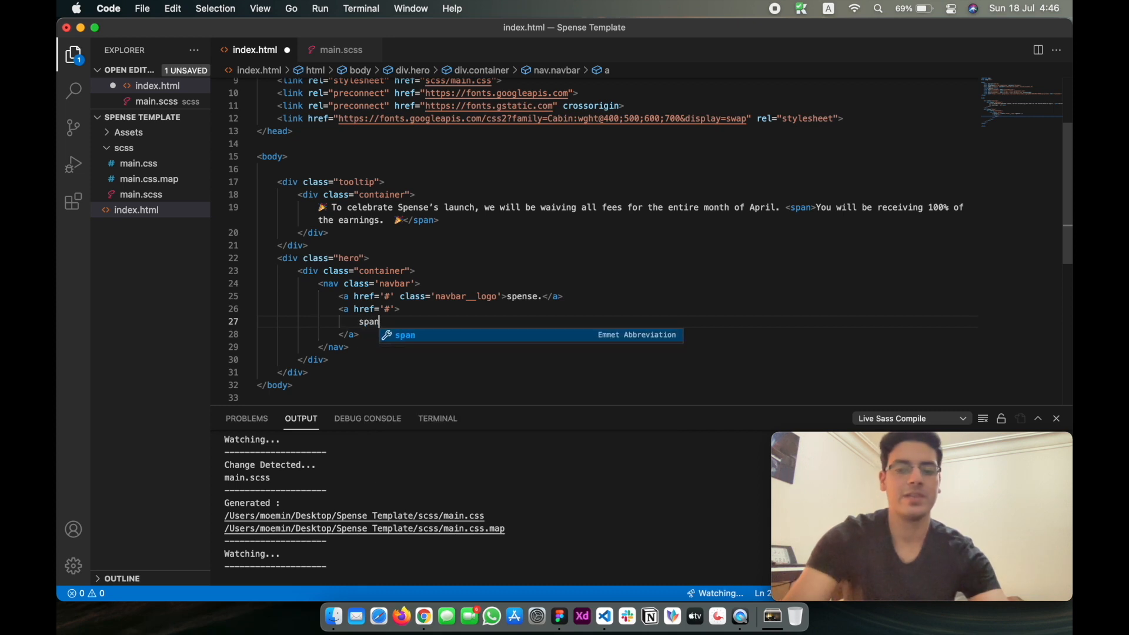
{"action": "key", "text": "Tab"}
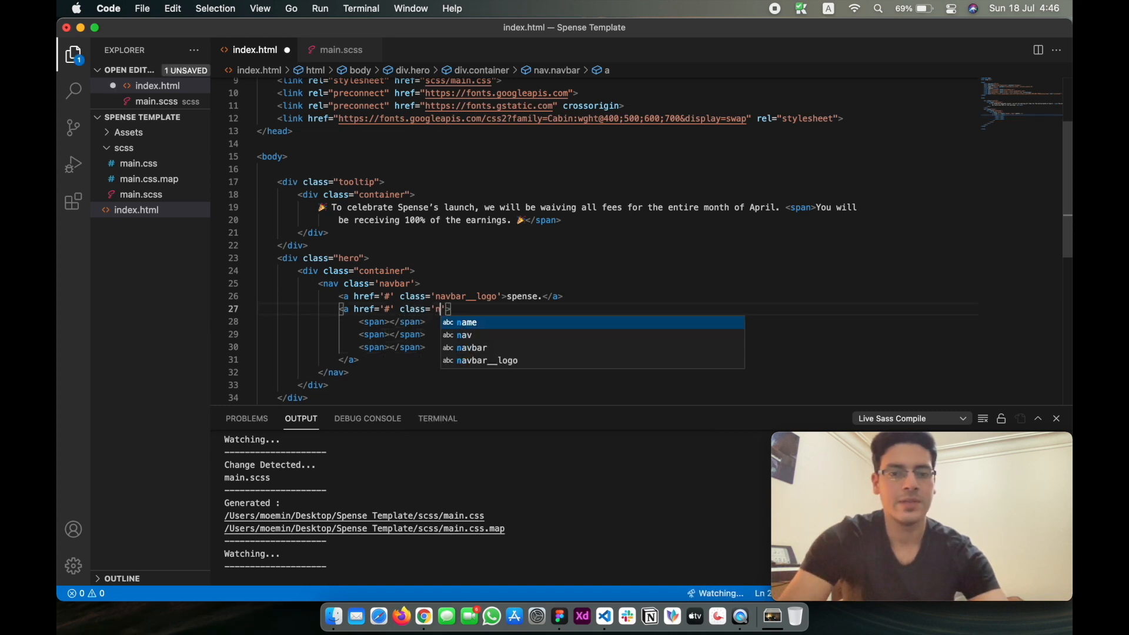
{"action": "type", "text": "avbar__menu"}
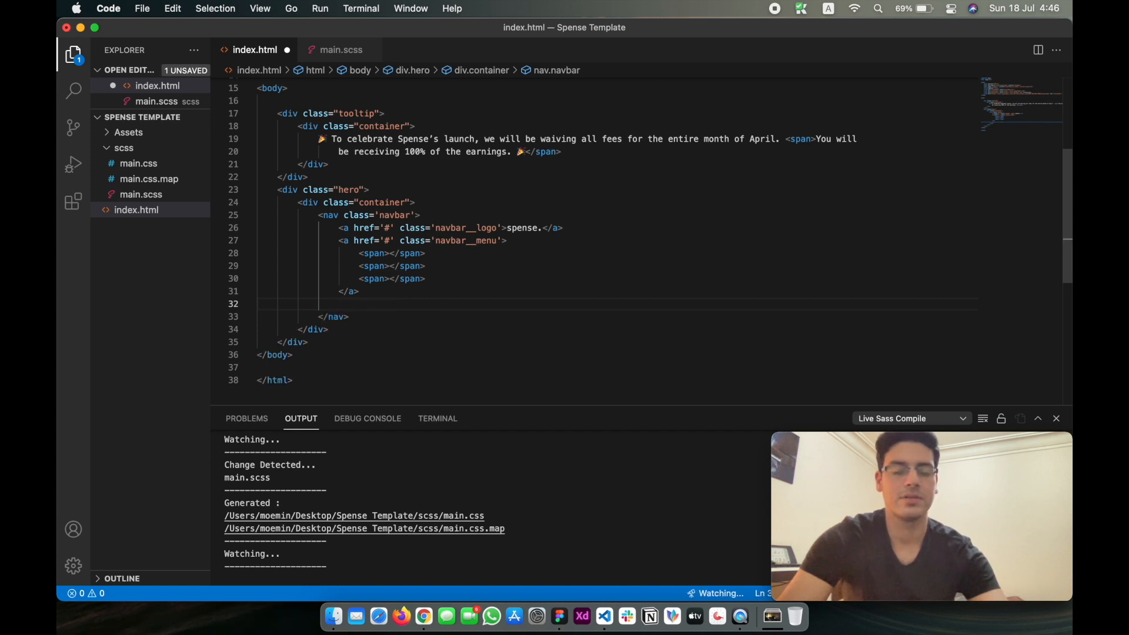
Step: Add a navbar__links group with Business, Pricing and Features anchors
{"action": "type", "text": ".navbar__l"}
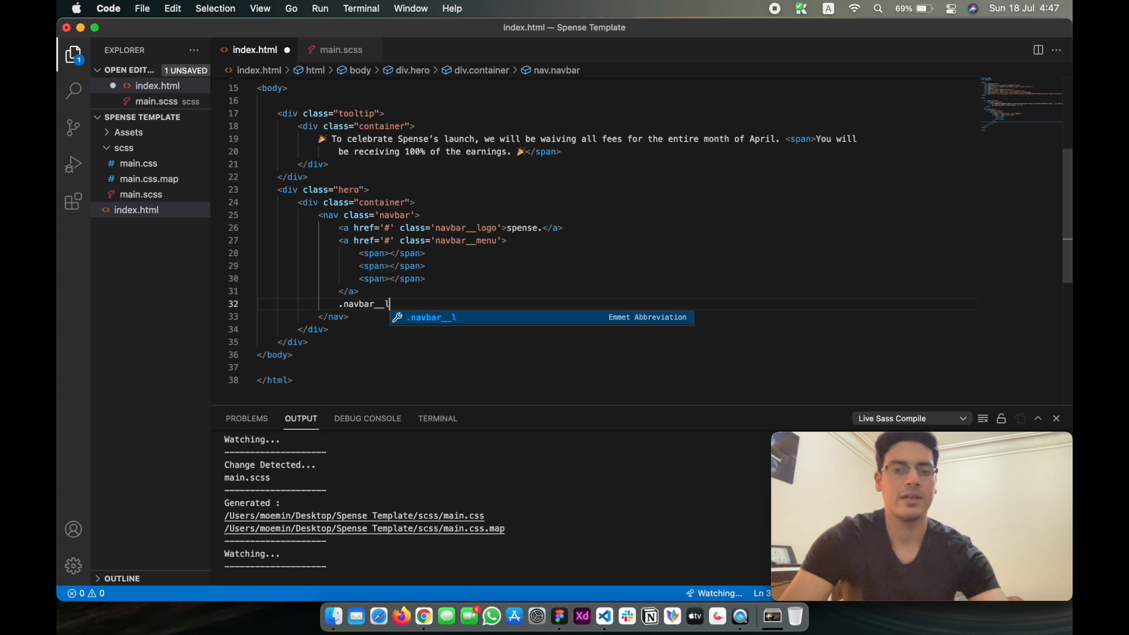
{"action": "key", "text": "Tab"}
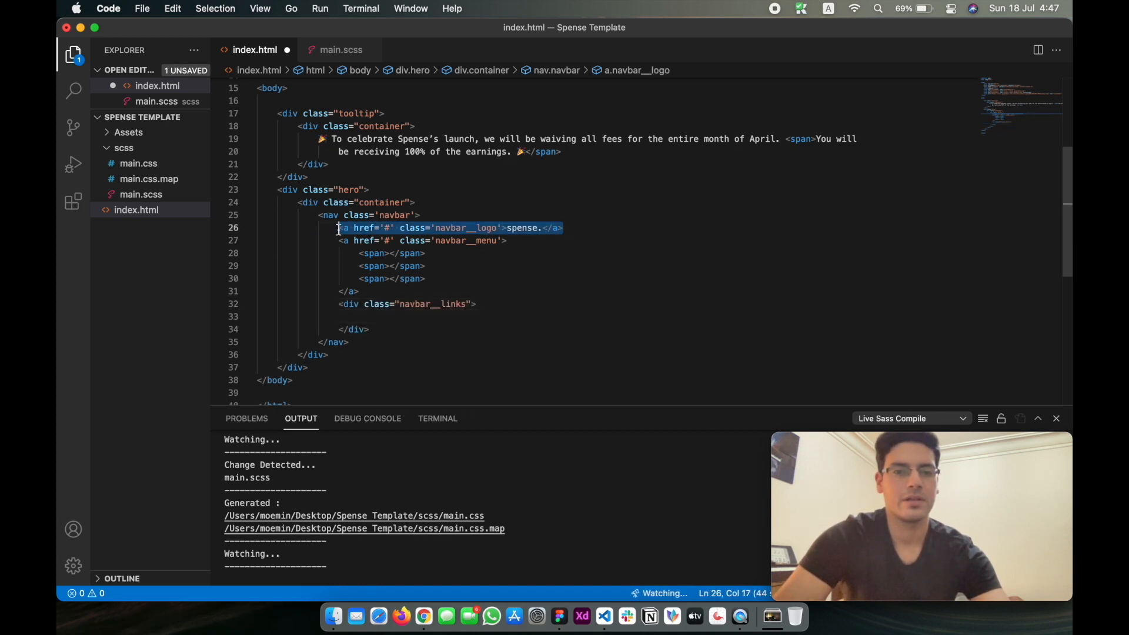
{"action": "type", "text": "<a href='#' class='navbar__logo'>spense.</a>"}
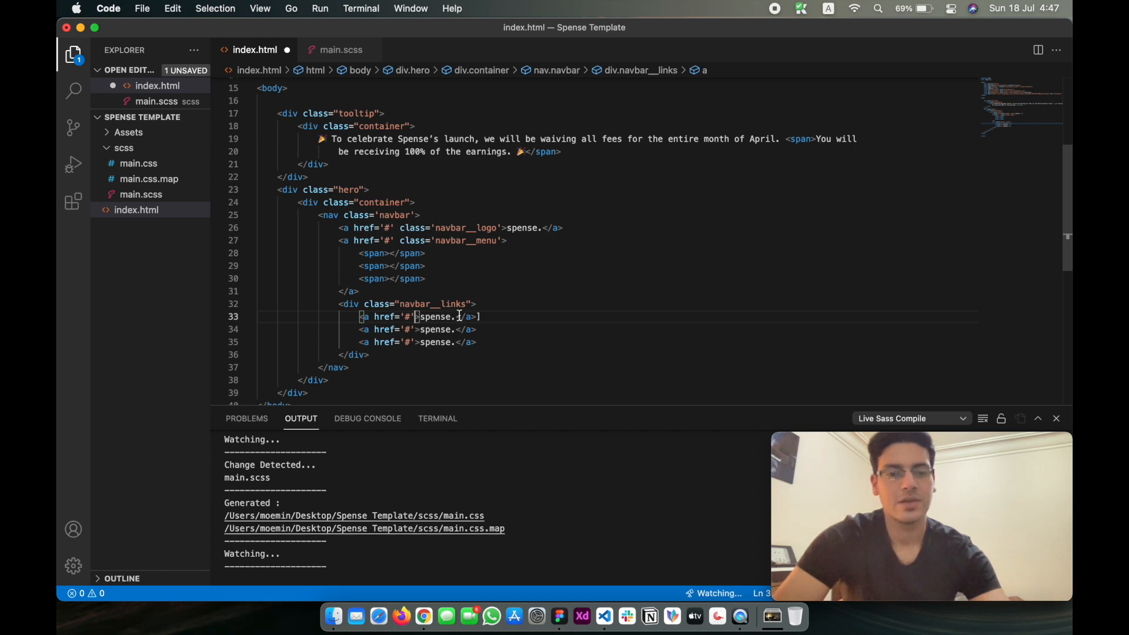
{"action": "double_click", "coordinate": [436, 317]}
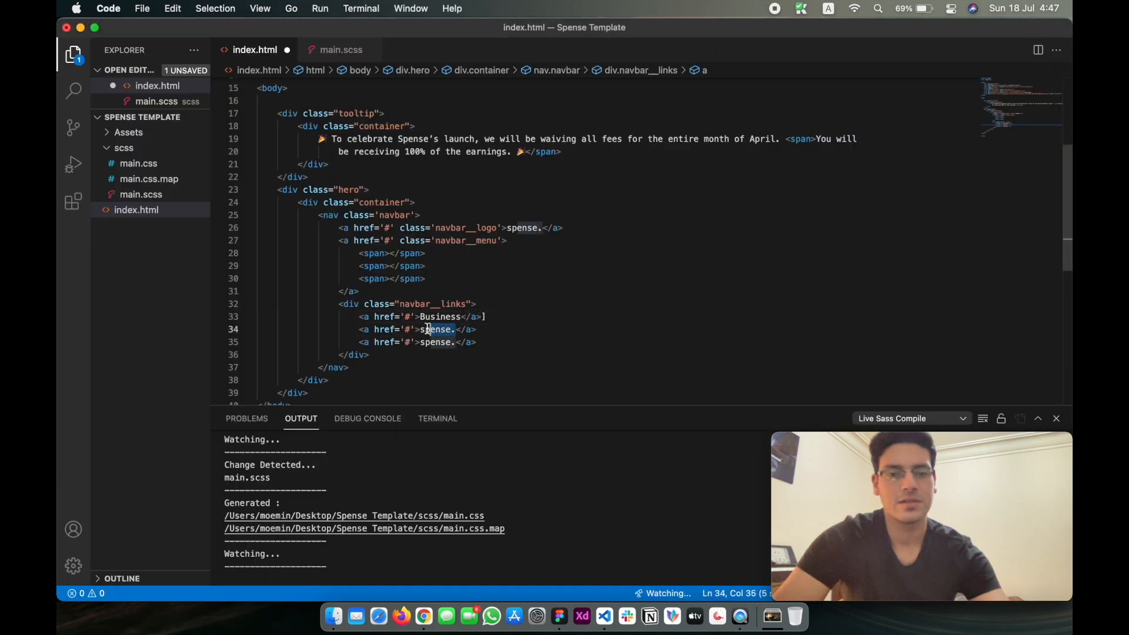
{"action": "type", "text": "Pricing"}
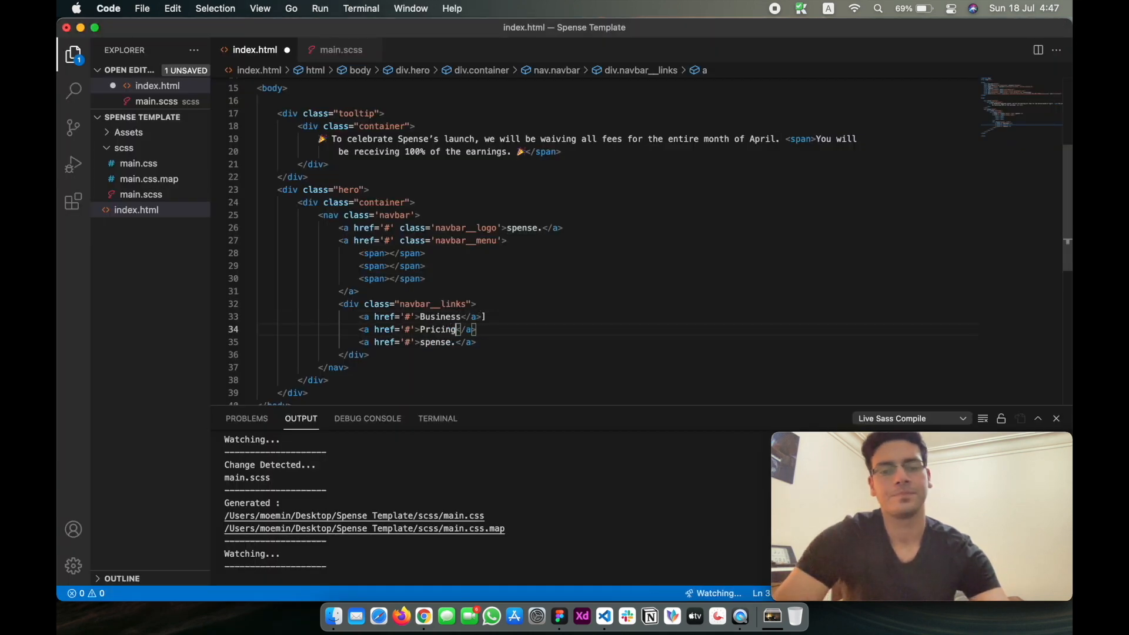
{"action": "type", "text": "s"}
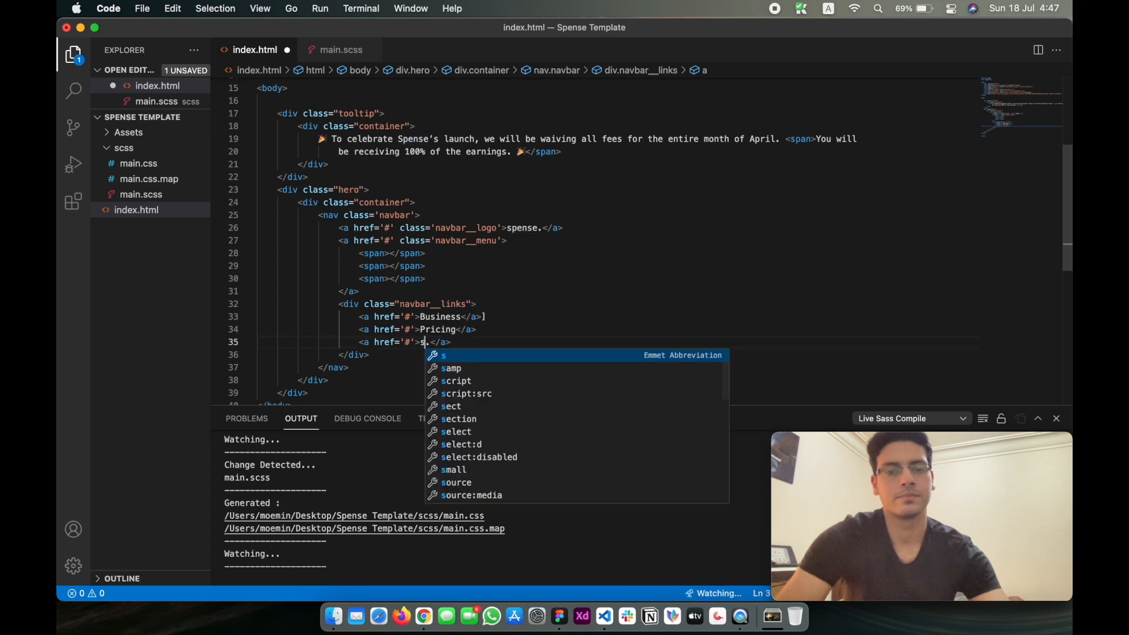
{"action": "type", "text": "Features."}
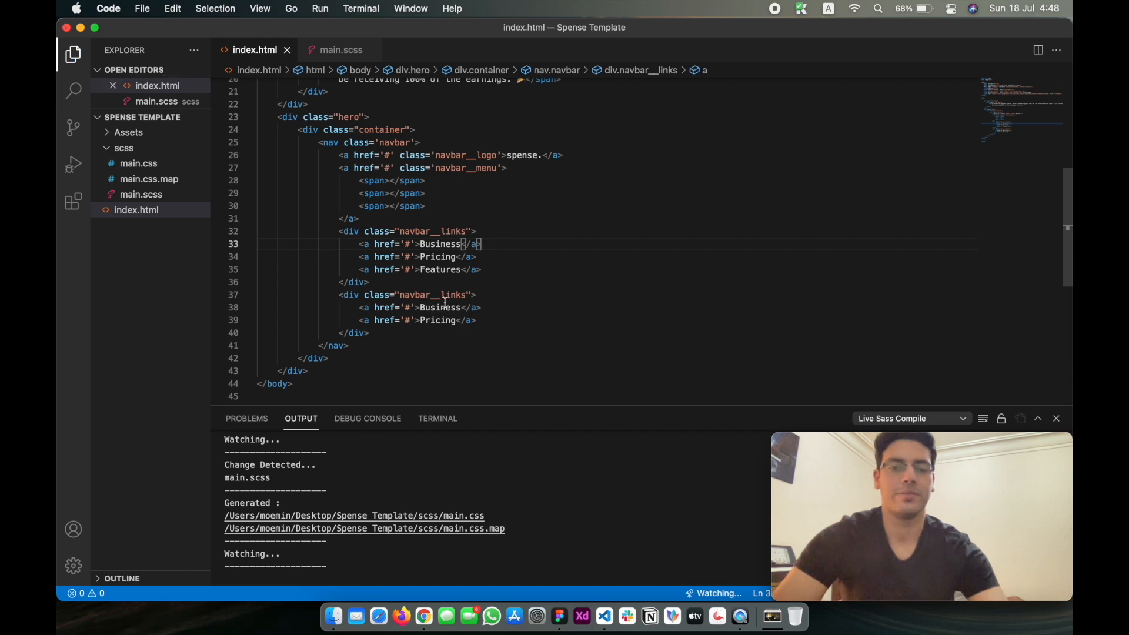
Step: Duplicate the group as Login and Get Started links, then return to main.scss
{"action": "double_click", "coordinate": [440, 307]}
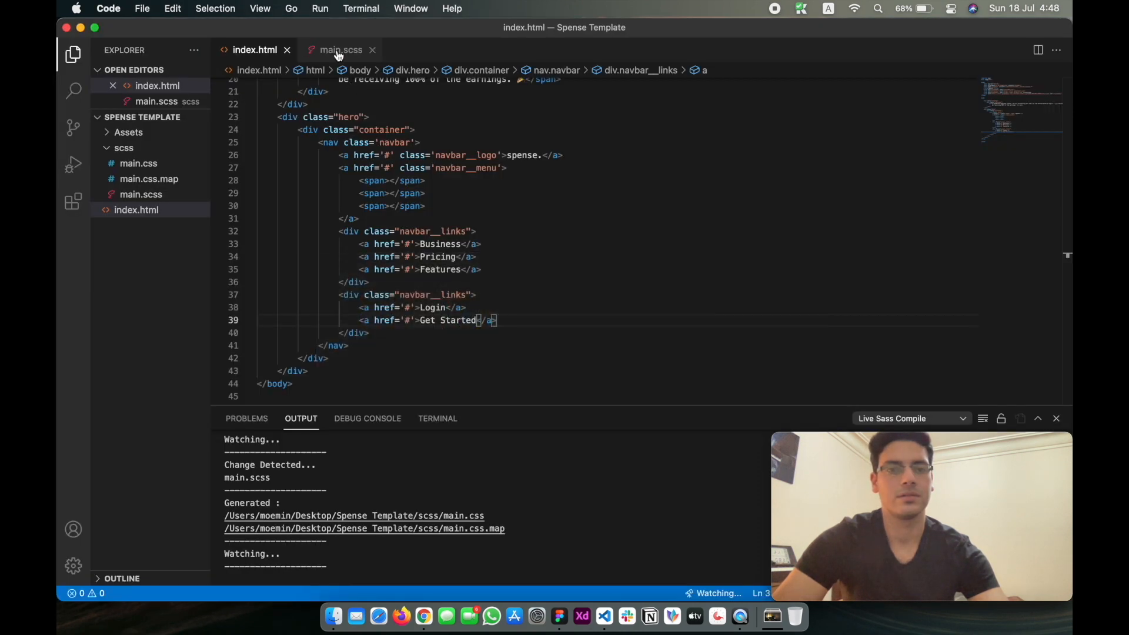
{"action": "left_click", "coordinate": [339, 49]}
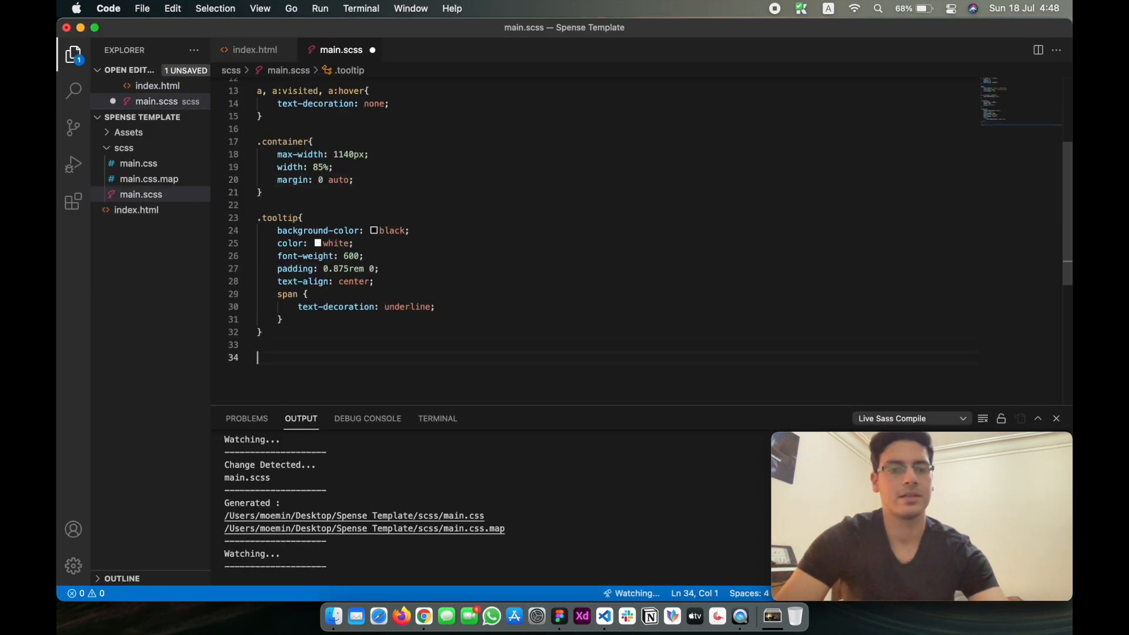
Step: Style .hero .navbar as flex with align-items center and justify-content space-between, then save
{"action": "type", "text": ".hero{"}
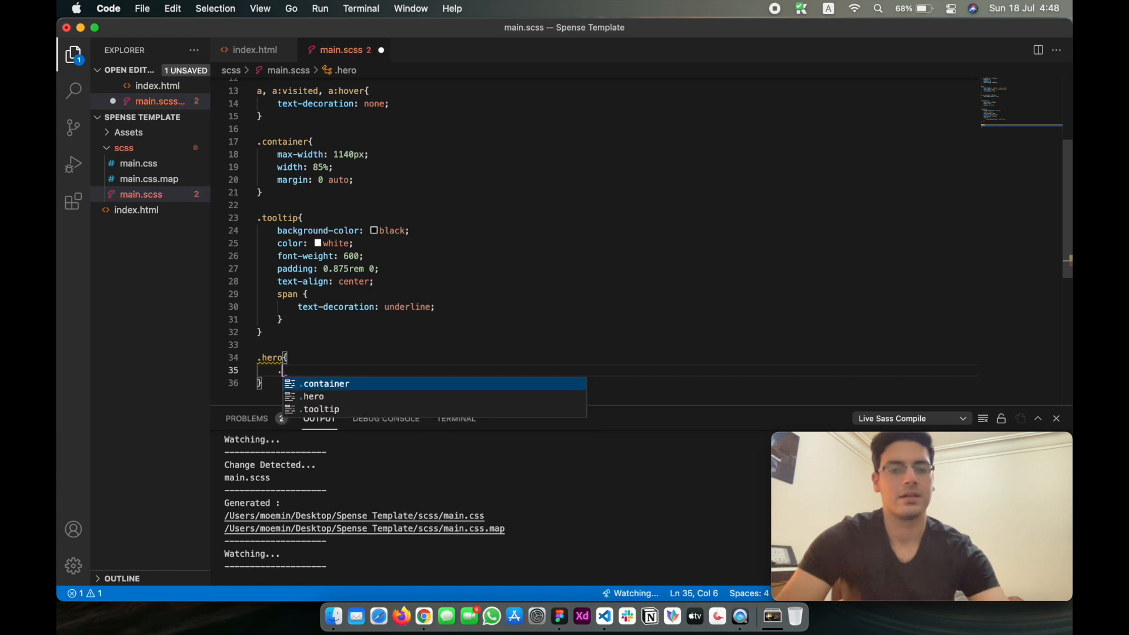
{"action": "type", "text": ".navbar{"}
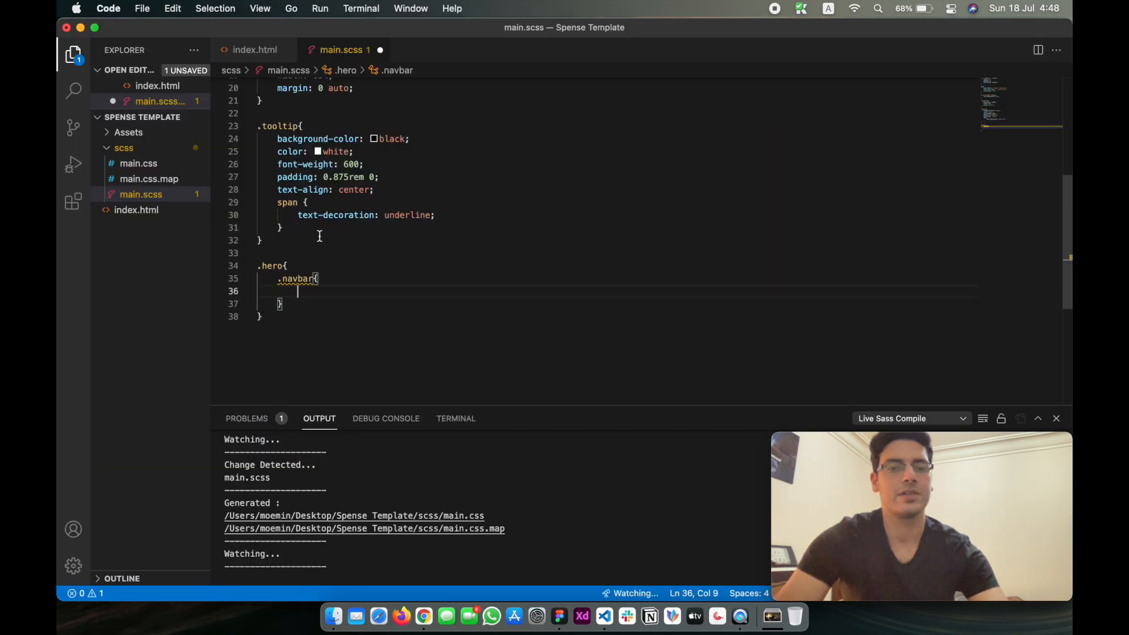
{"action": "type", "text": "display: flex;"}
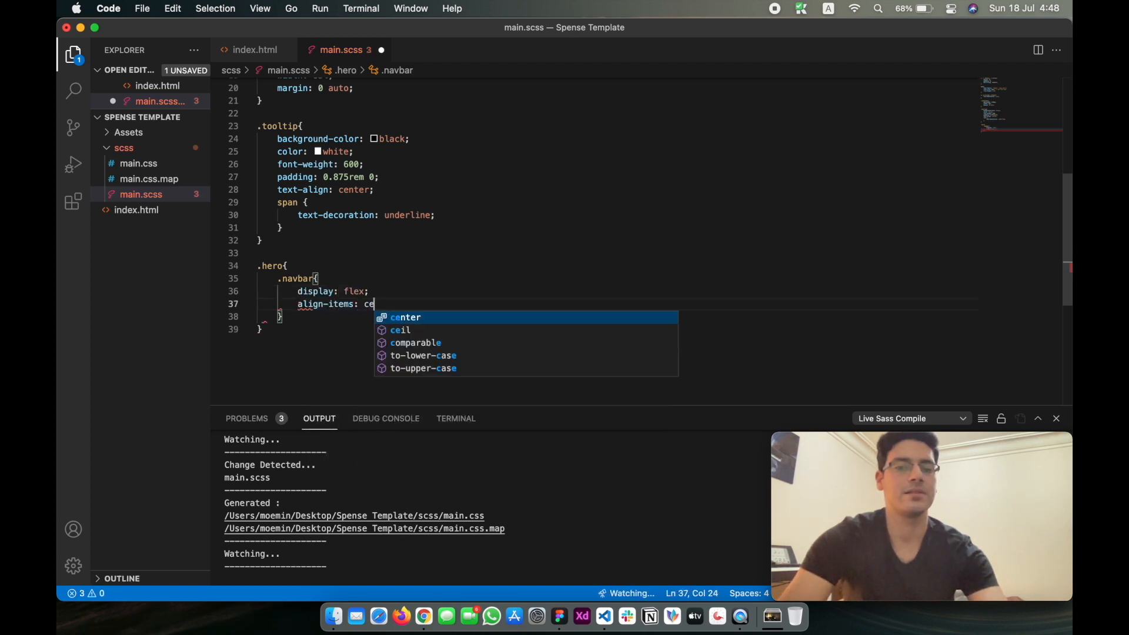
{"action": "type", "text": "center;"}
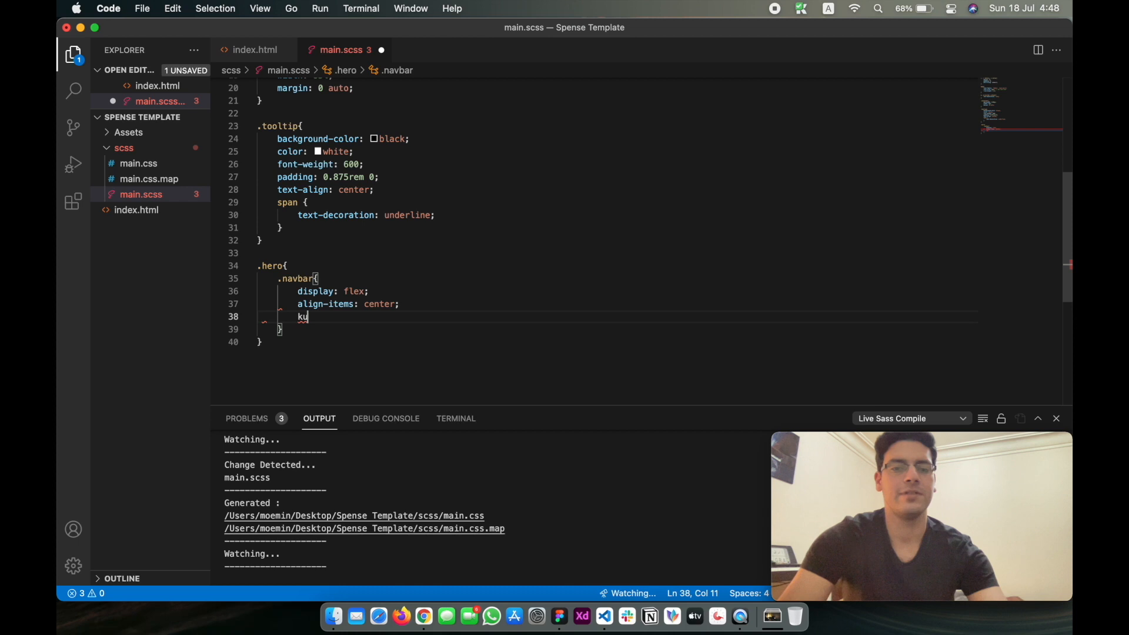
{"action": "type", "text": "justify-content"}
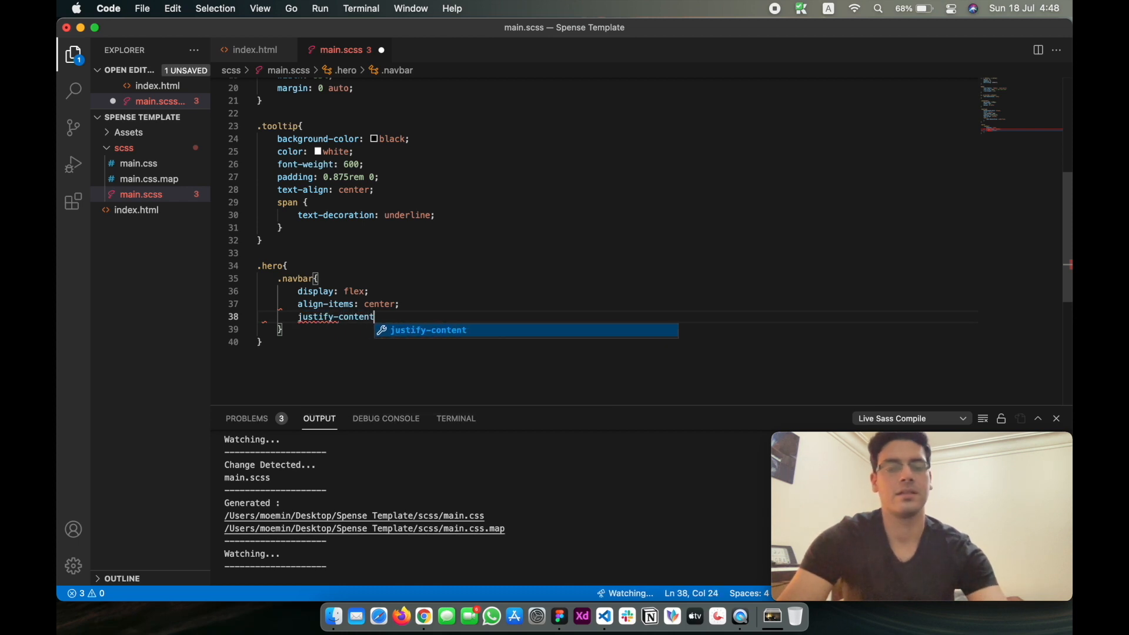
{"action": "type", "text": ": space-between;"}
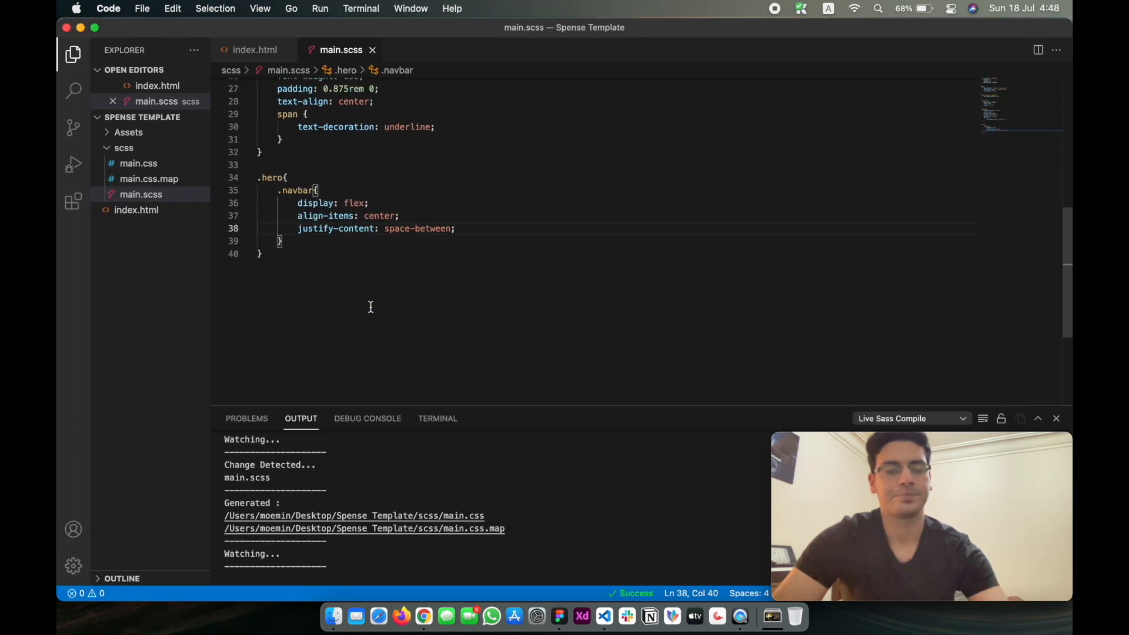
{"action": "left_click", "coordinate": [254, 50]}
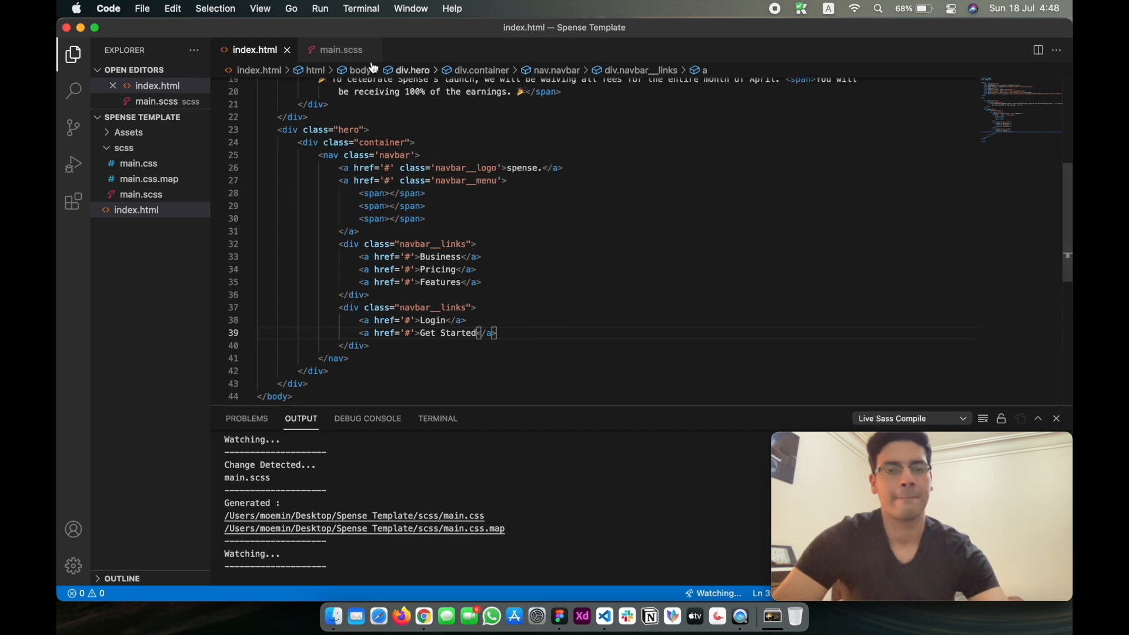
Step: Style &__menu > span as 18px by 2px black block bars
{"action": "left_click", "coordinate": [341, 50]}
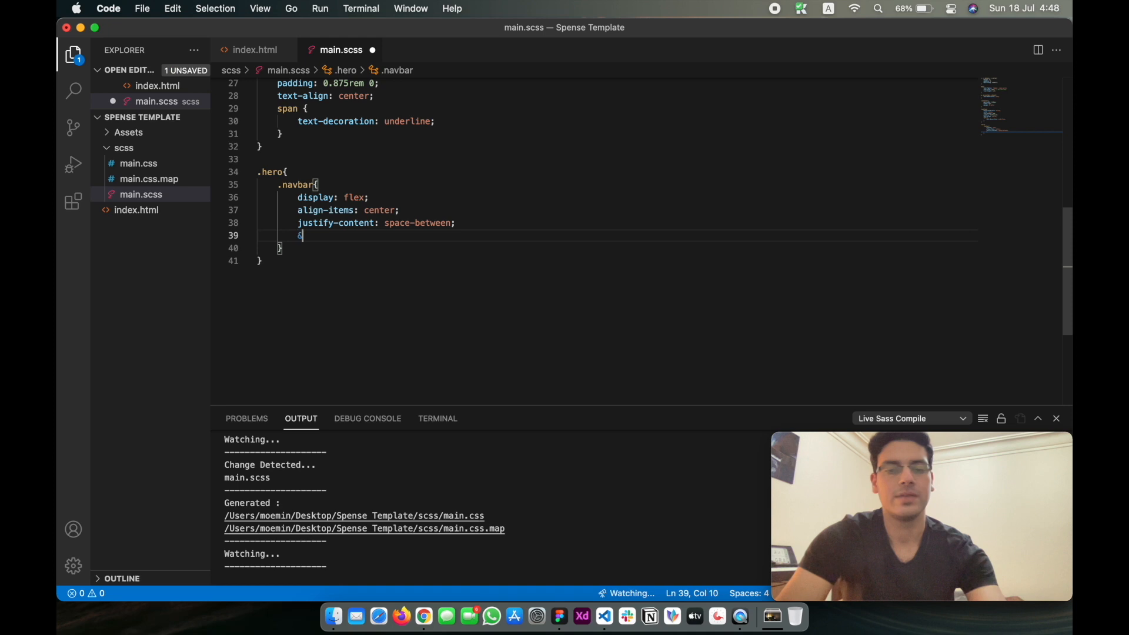
{"action": "type", "text": "&__menu {"}
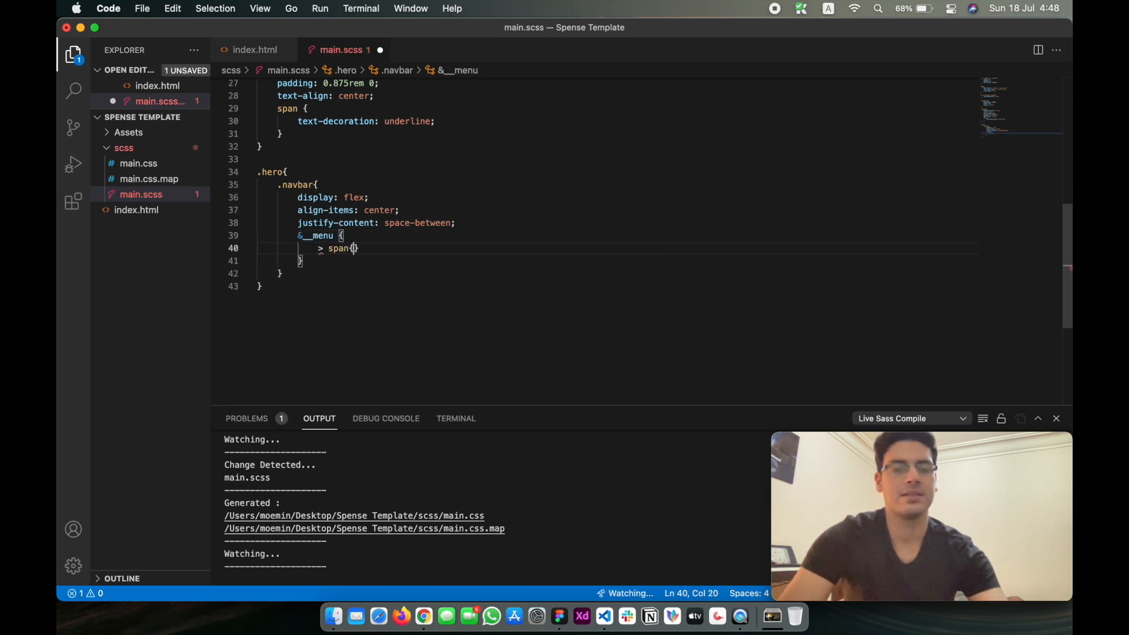
{"action": "type", "text": "display: block;"}
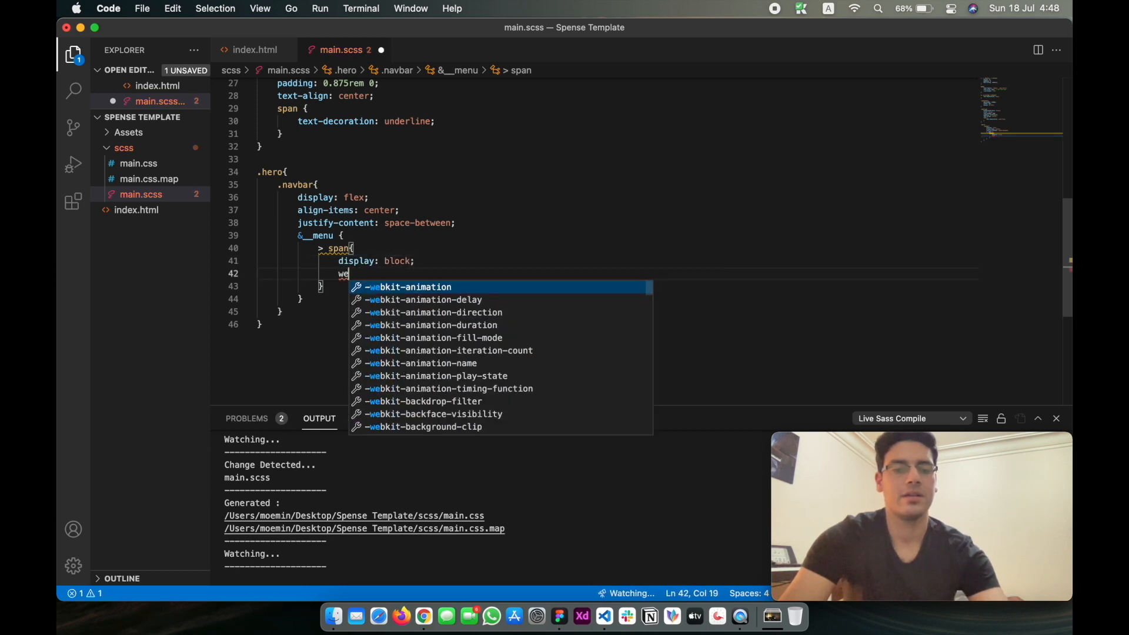
{"action": "type", "text": "width: 18px;"}
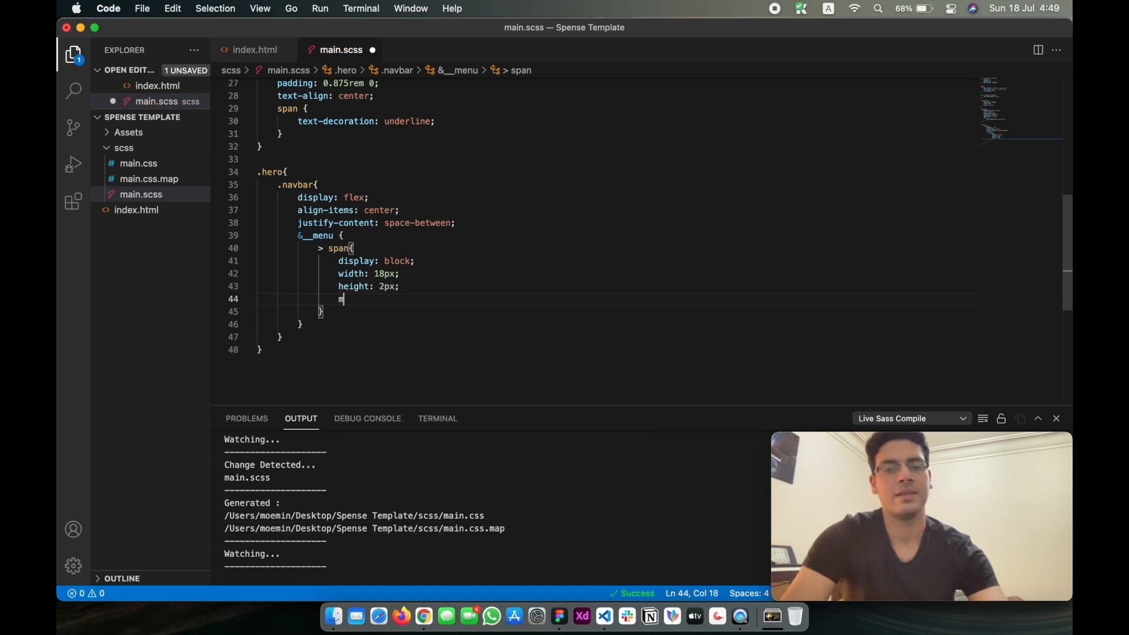
{"action": "type", "text": "ackgro"}
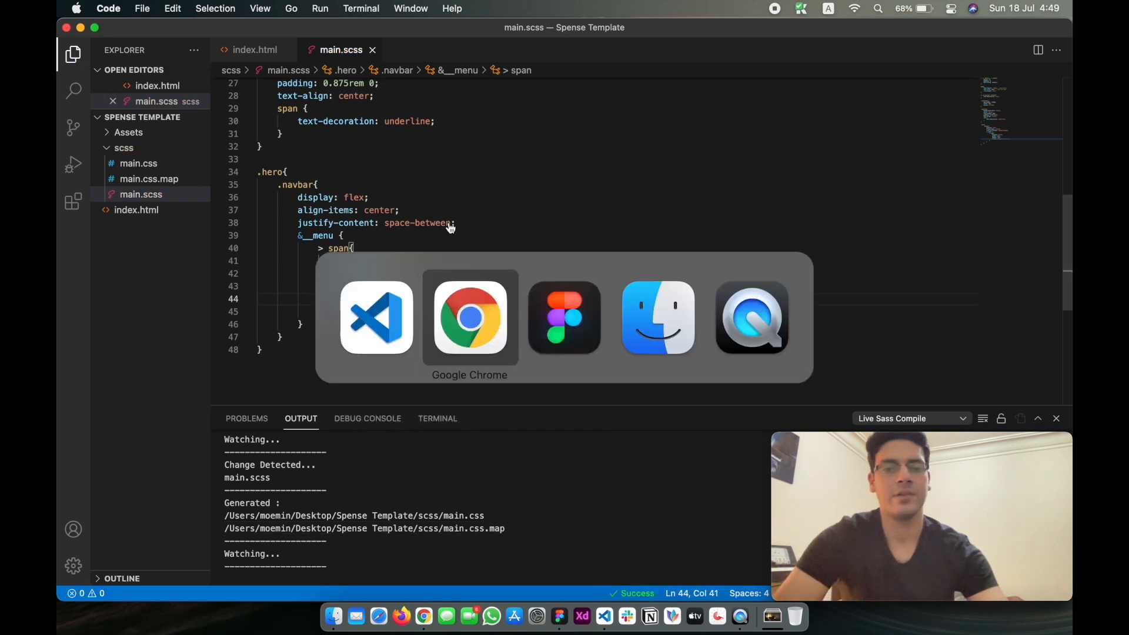
Step: Start a &:not(:last-child) rule with margin-bottom for the bars
{"action": "left_click", "coordinate": [469, 317]}
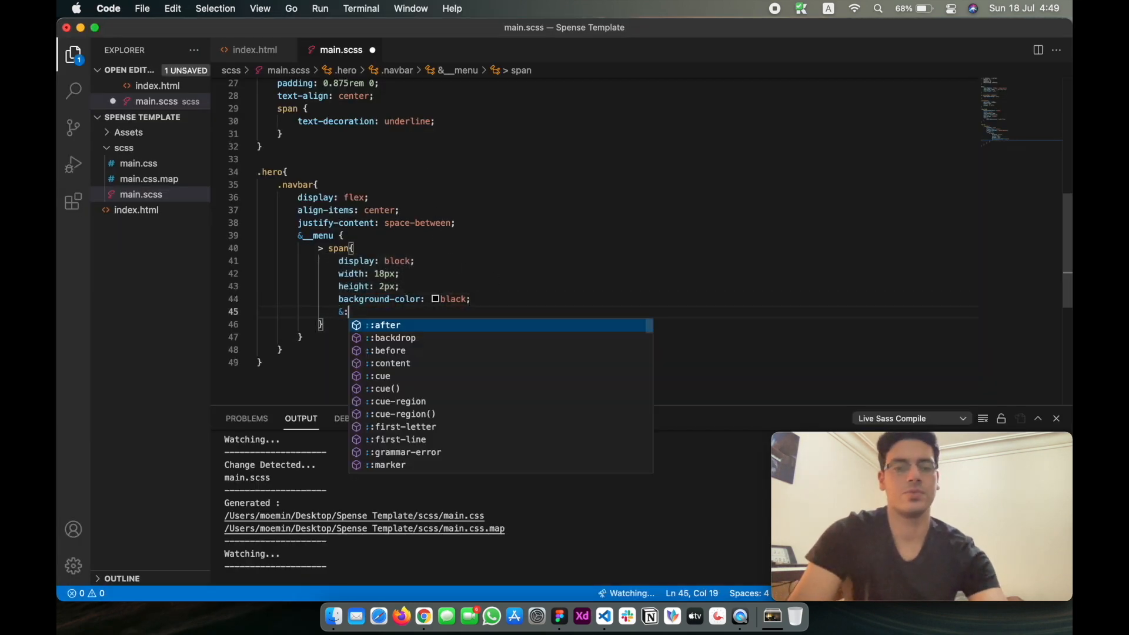
{"action": "type", "text": "not(:last-child){"}
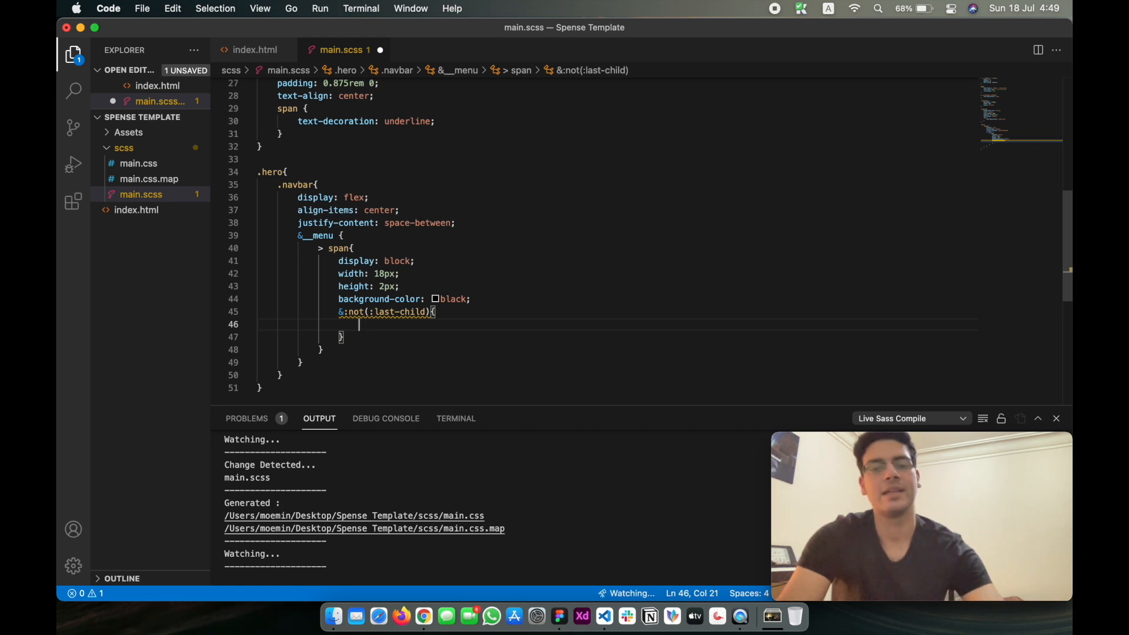
{"action": "type", "text": "margin-bot"}
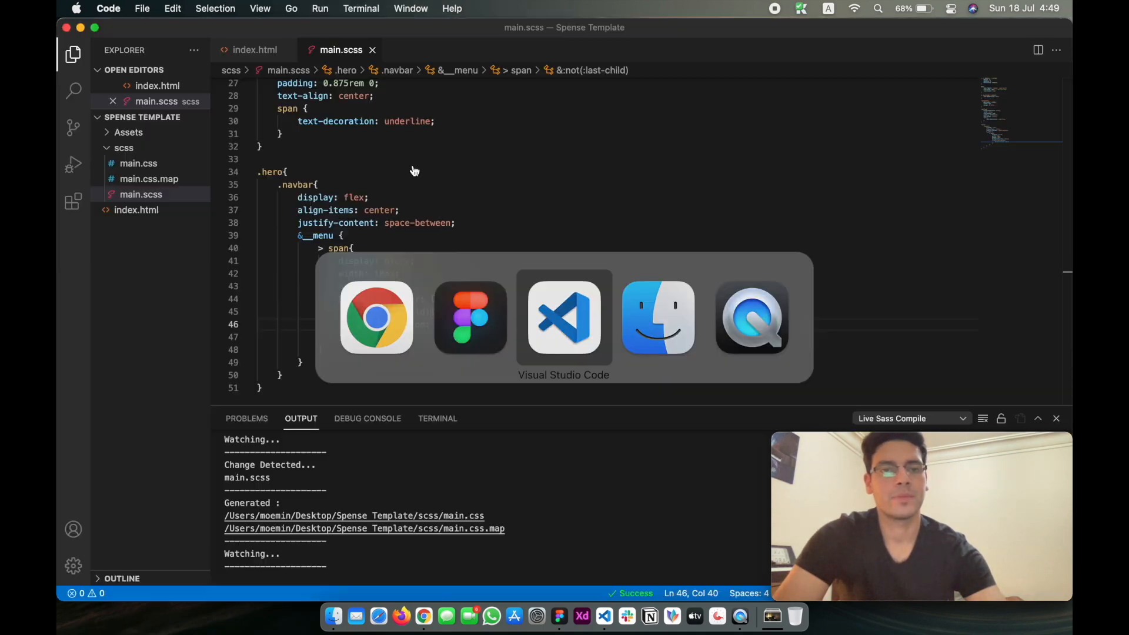
{"action": "left_click", "coordinate": [375, 317]}
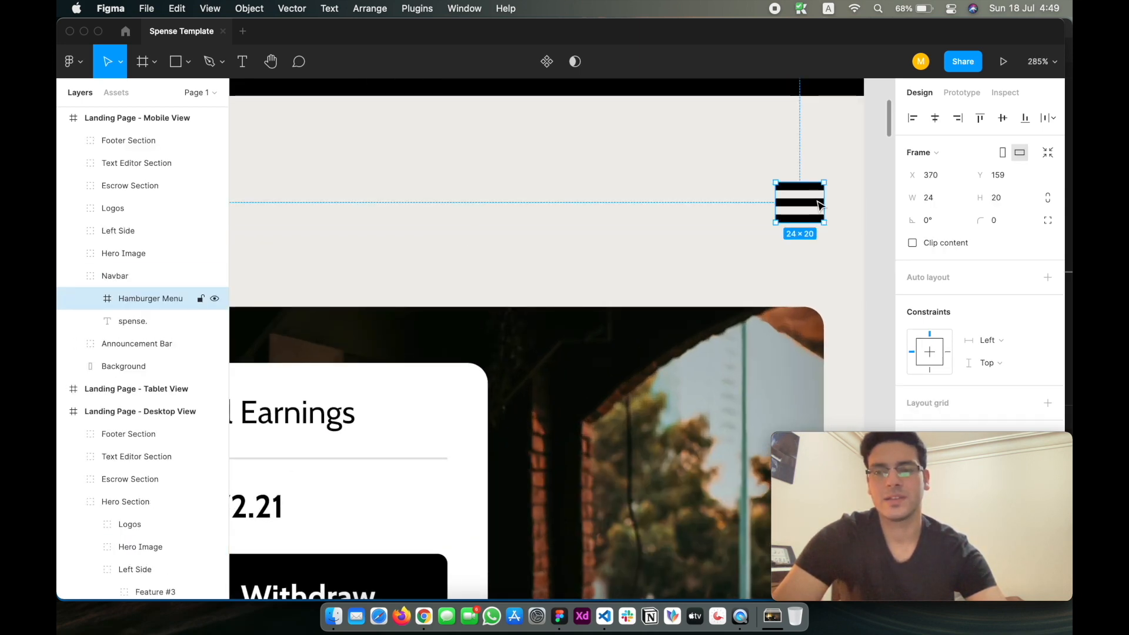
{"action": "double_click", "coordinate": [799, 202]}
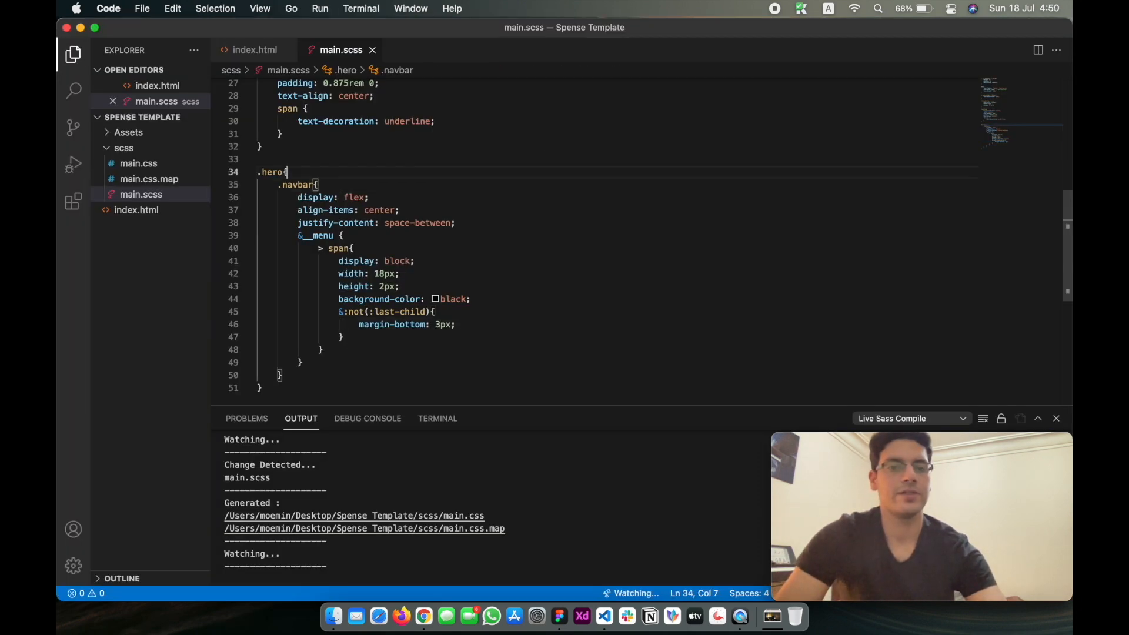
Step: Give .hero an #F0EEEB background colour copied from Figma
{"action": "type", "text": "background-col"}
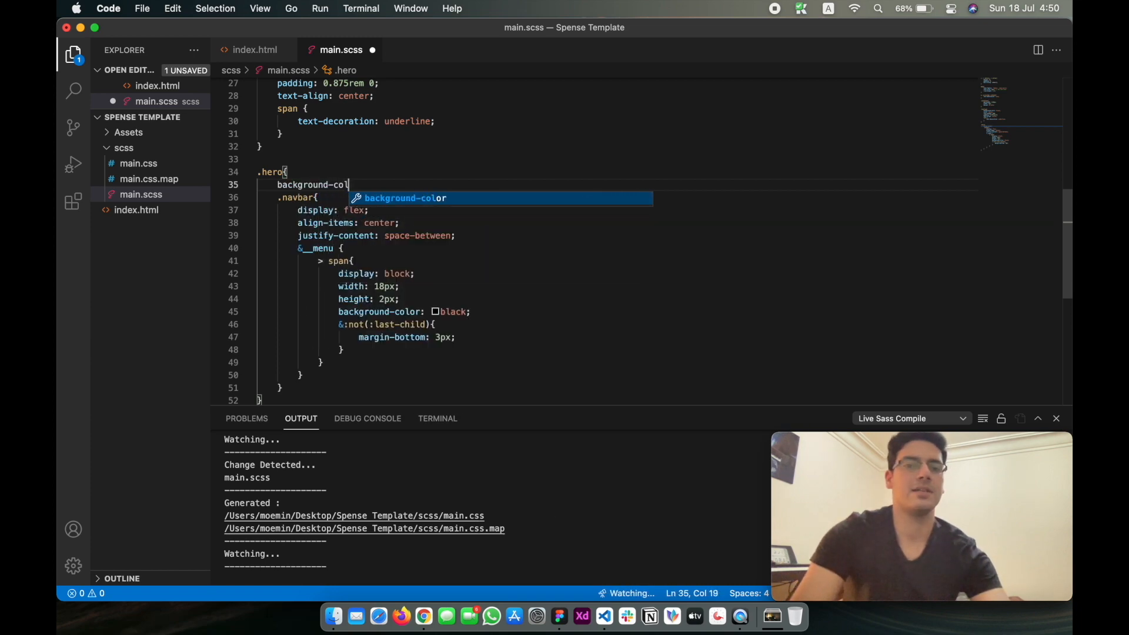
{"action": "key", "text": "cmd+tab"}
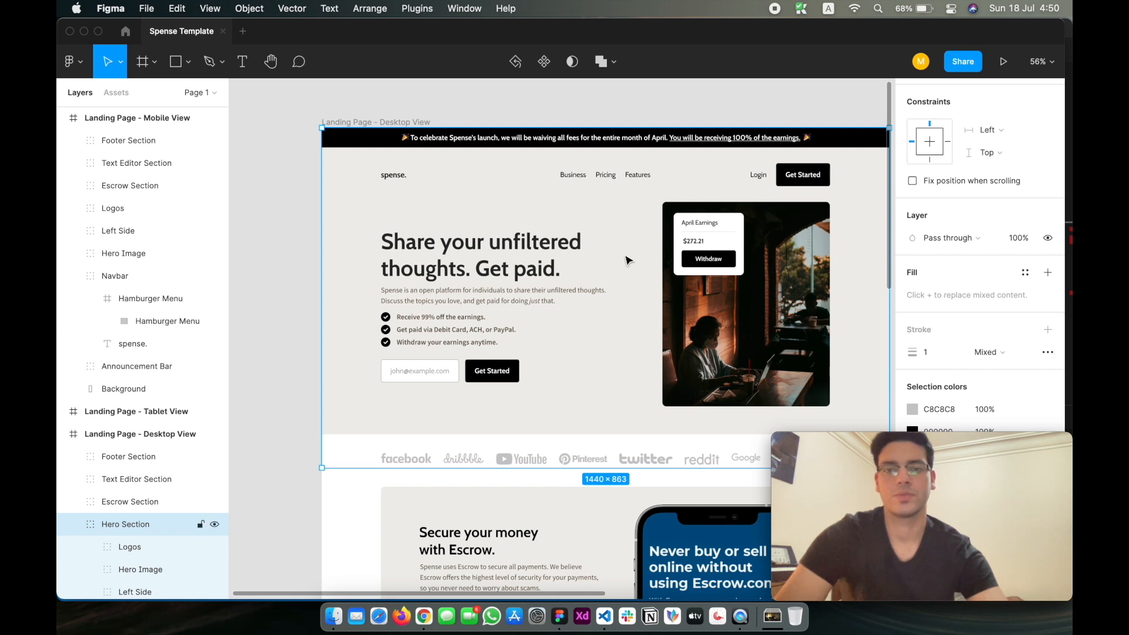
{"action": "left_click", "coordinate": [140, 587]}
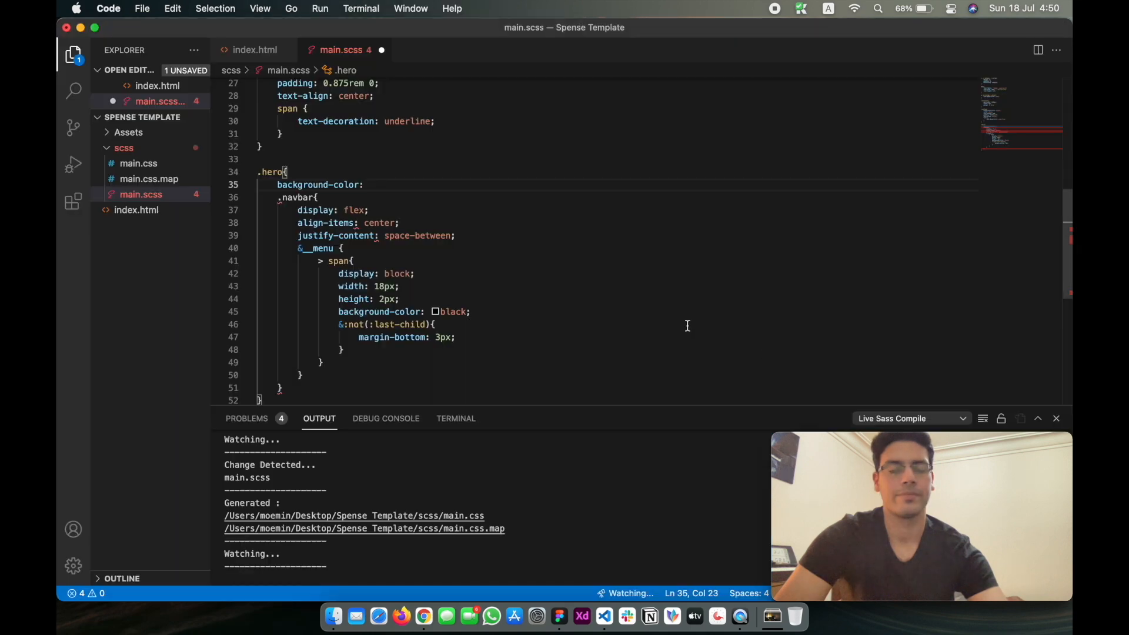
{"action": "key", "text": "cmd+tab"}
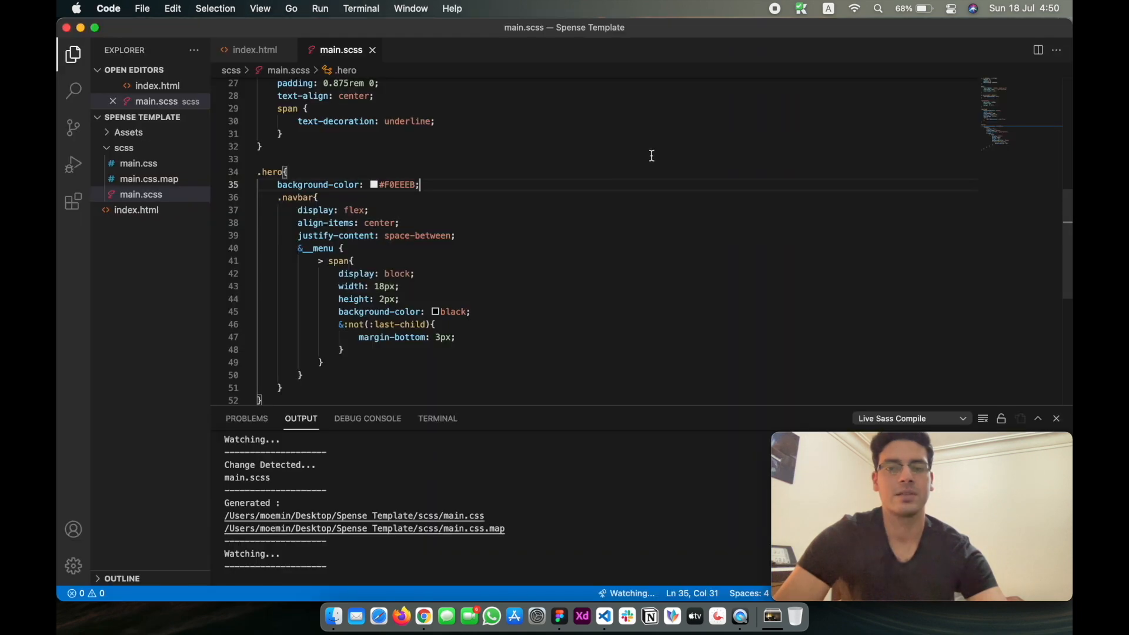
Step: Add padding: 2.5rem 0 to .hero and save the stylesheet
{"action": "type", "text": "p"}
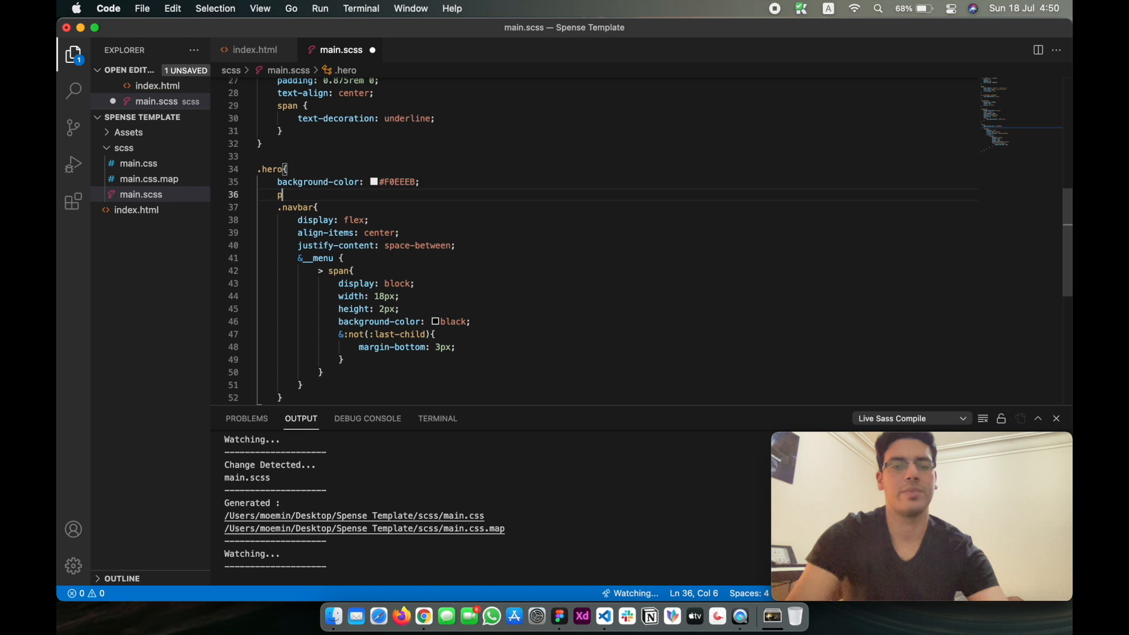
{"action": "type", "text": "padding:"}
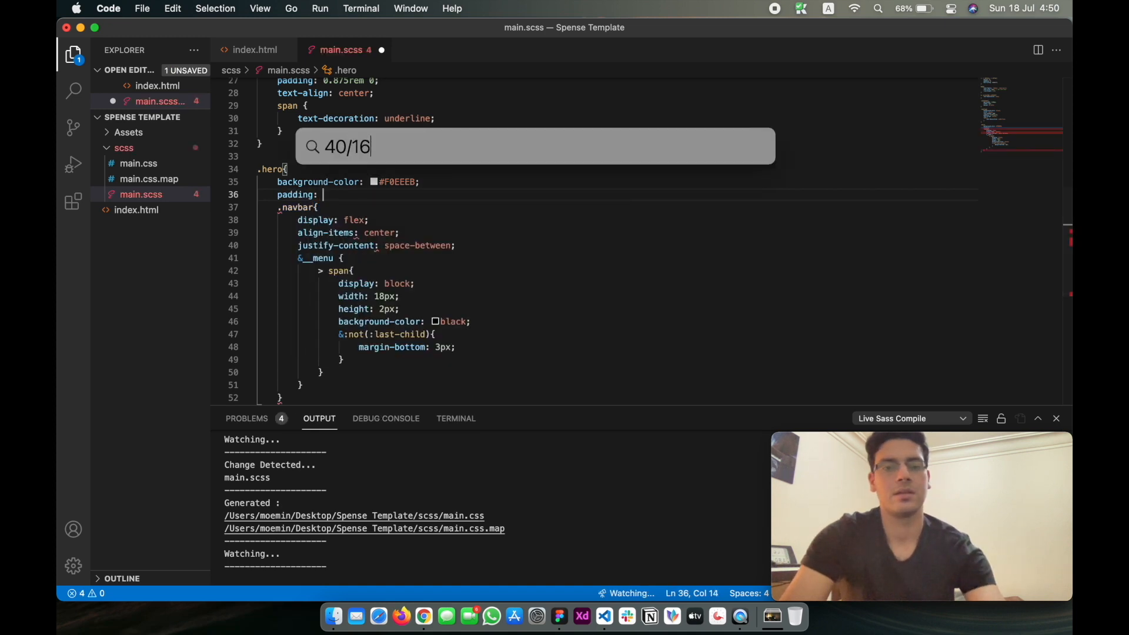
{"action": "type", "text": "2.5rem 0;"}
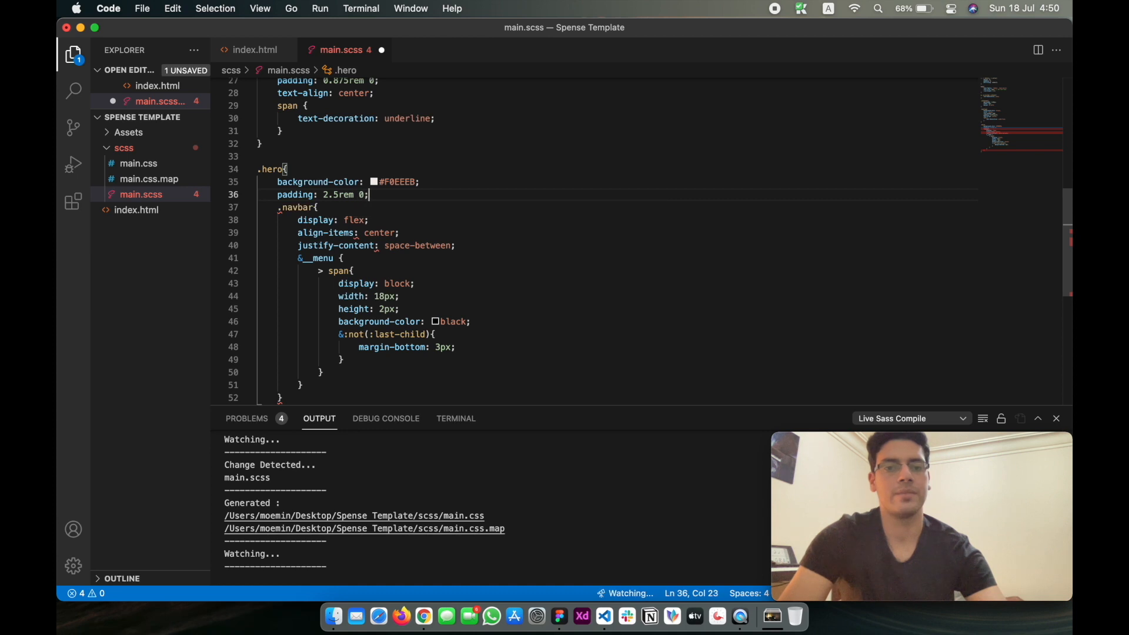
{"action": "key", "text": "cmd+tab"}
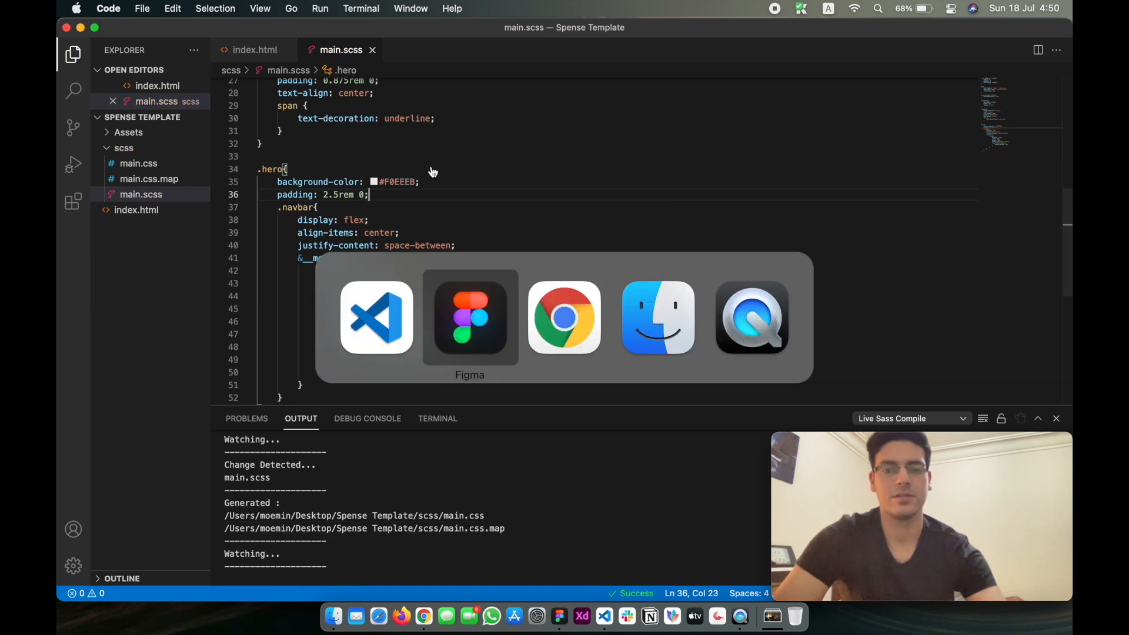
{"action": "left_click", "coordinate": [565, 317]}
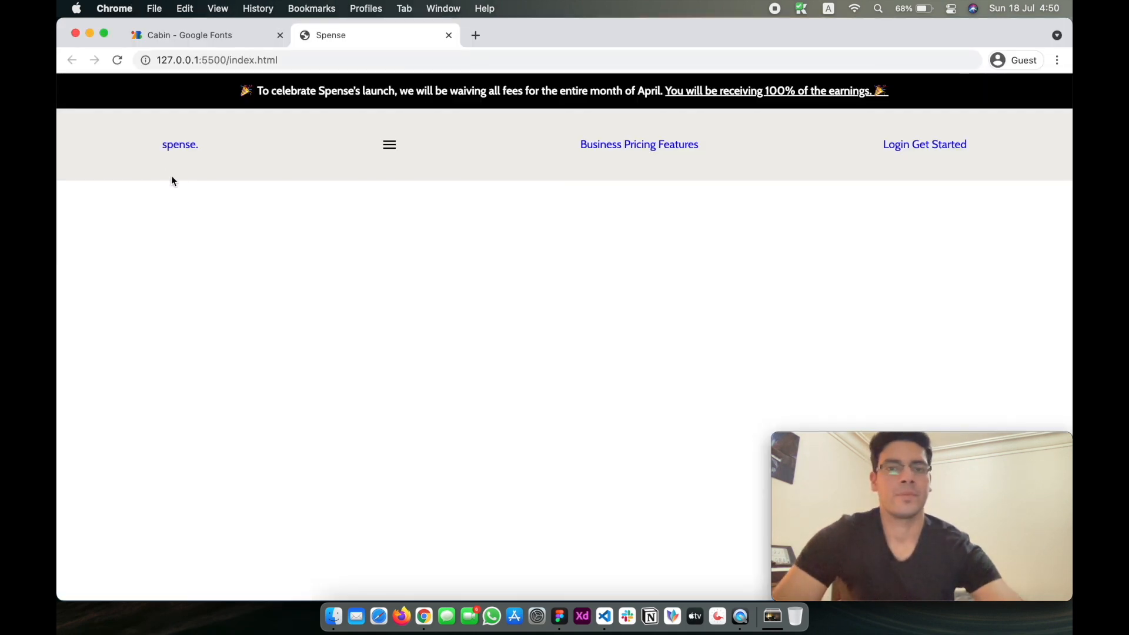
{"action": "mouse_move", "coordinate": [219, 179]}
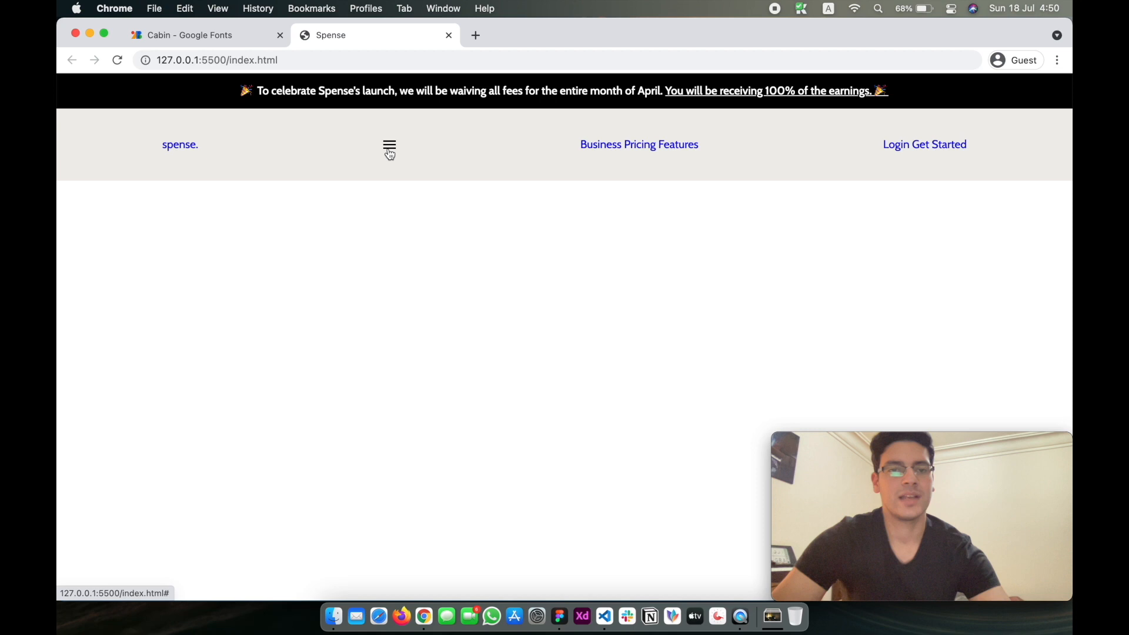
{"action": "key", "text": "cmd+tab"}
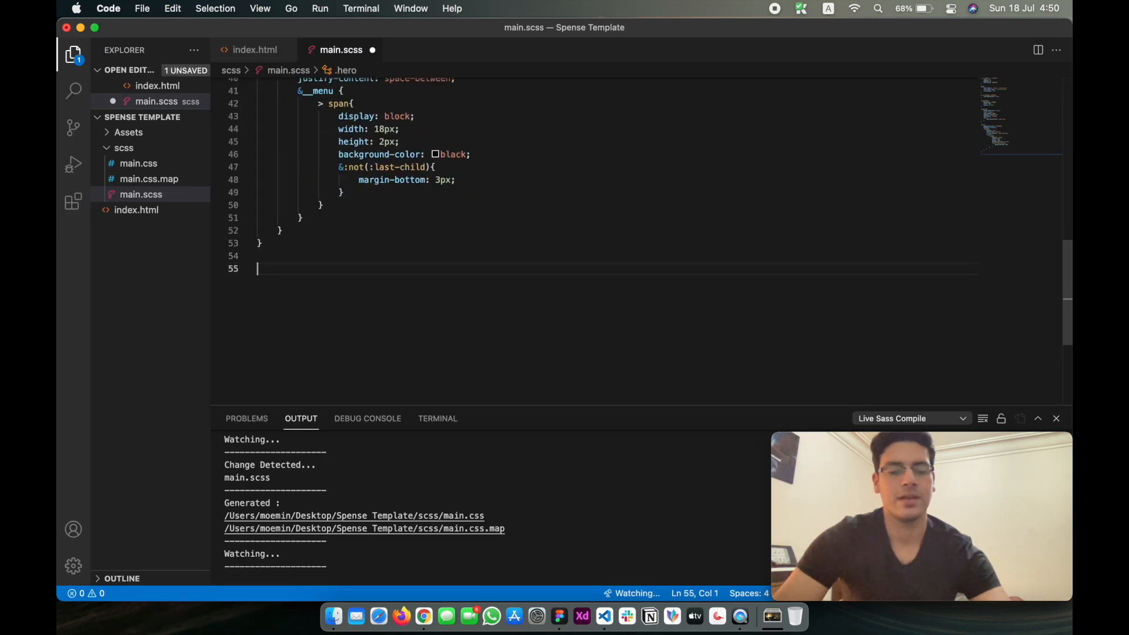
Step: Define .hide-for-mobile with a max-width 60em media query setting display none
{"action": "type", "text": "@media"}
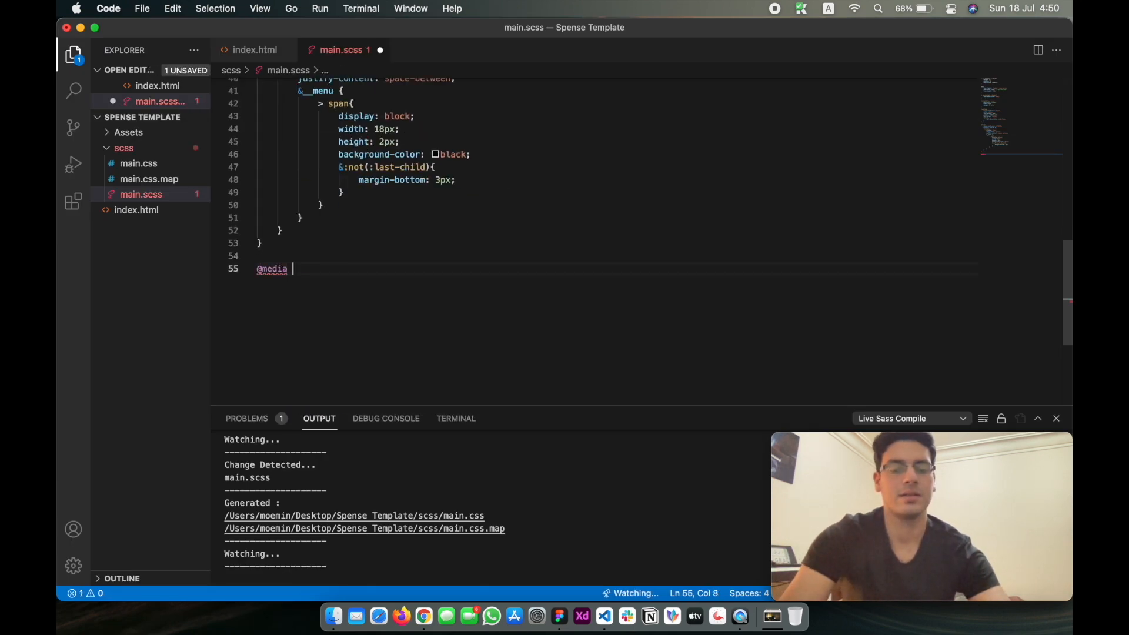
{"action": "type", "text": "only screen"}
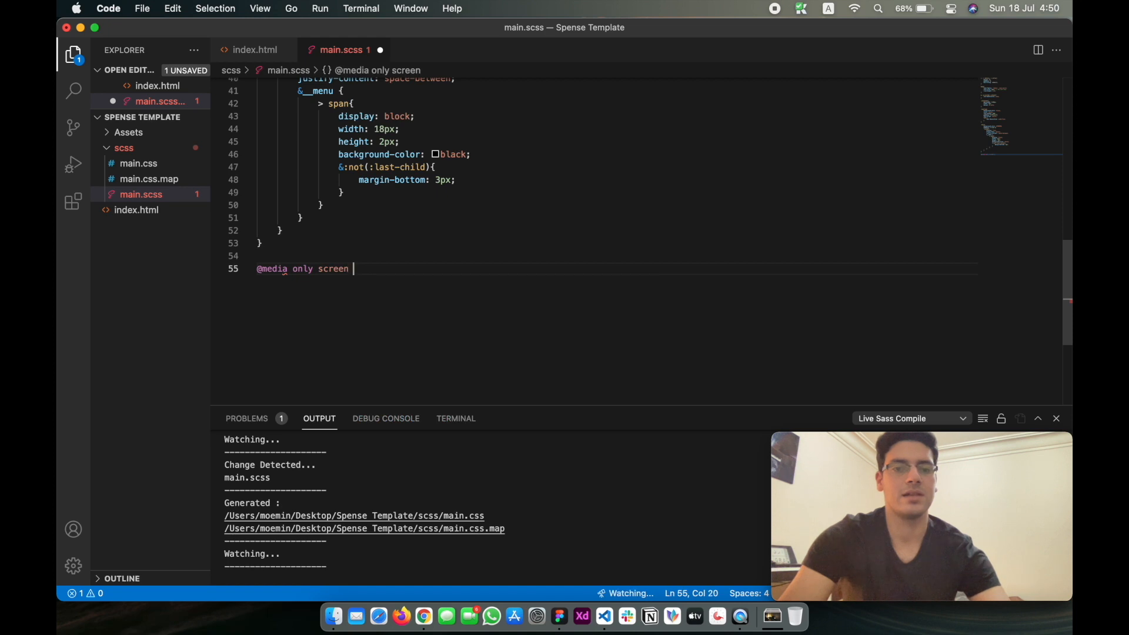
{"action": "type", "text": "and"}
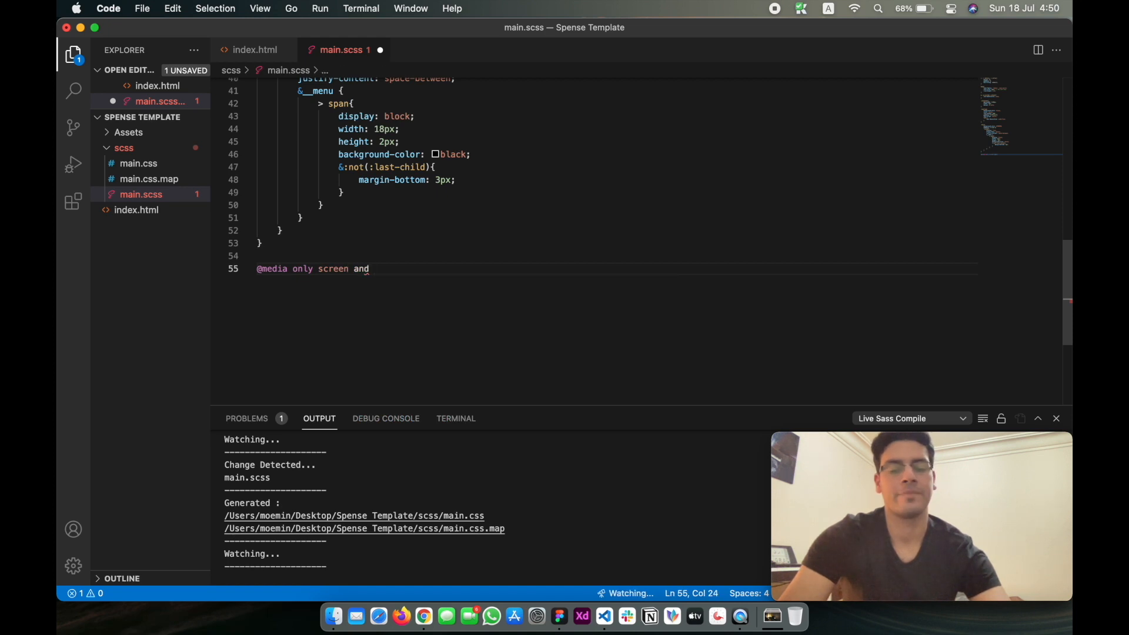
{"action": "type", "text": "(max-width: 60em){"}
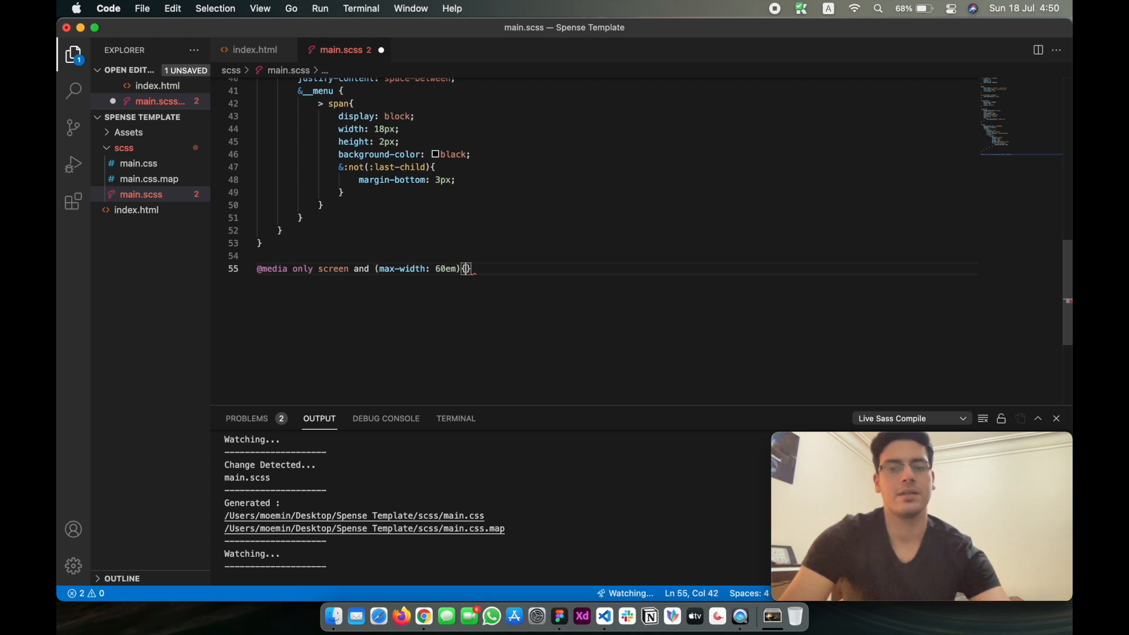
{"action": "type", "text": "display: none;"}
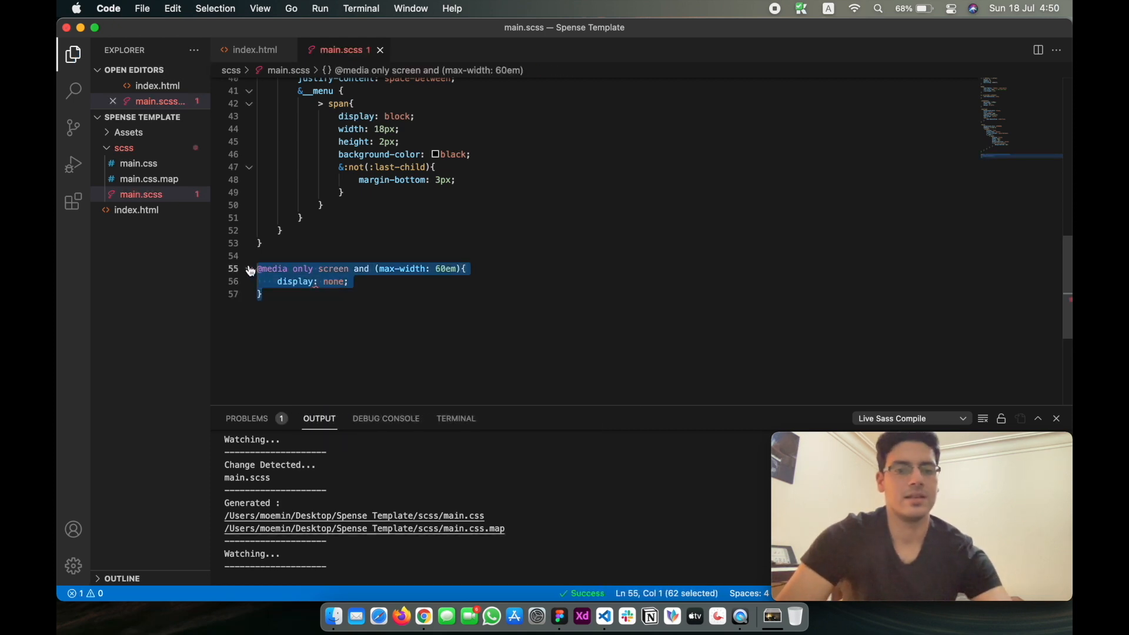
{"action": "type", "text": ".hide-for-mobile{"}
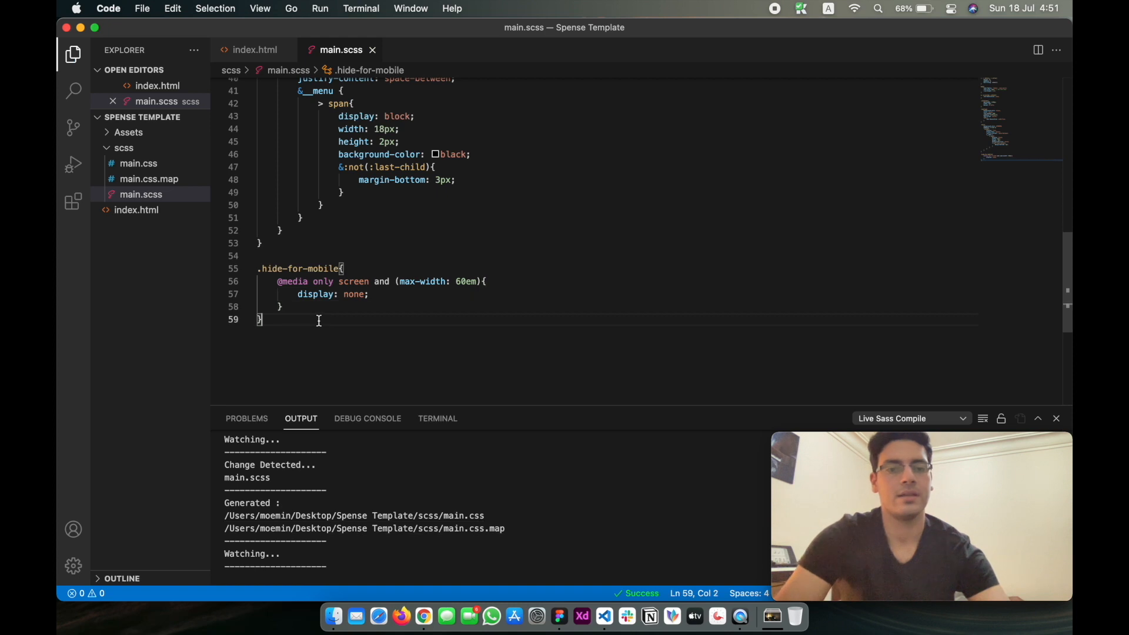
Step: Duplicate it as .hide-for-desktop using min-width 60em and save main.scss
{"action": "type", "text": ".hide-d"}
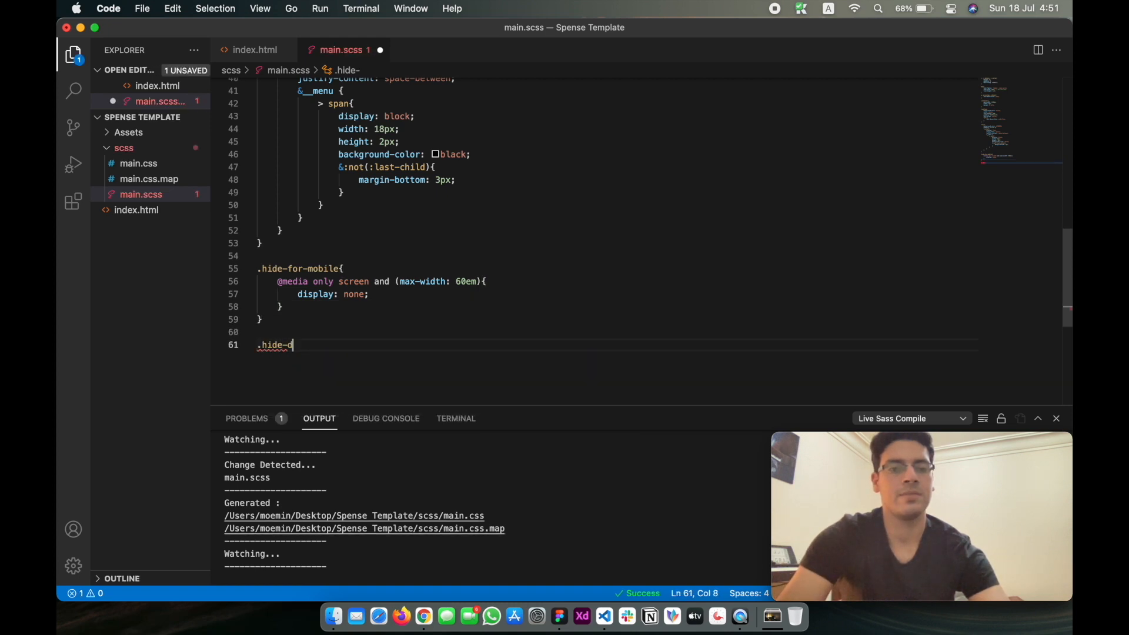
{"action": "type", "text": "for-"}
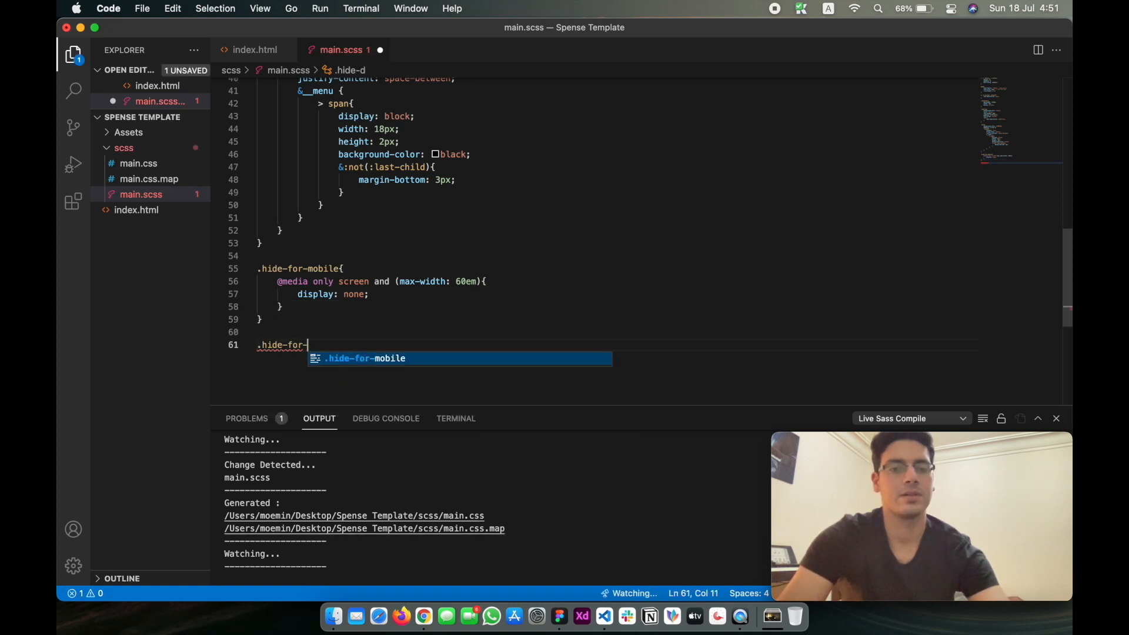
{"action": "type", "text": "desktop{"}
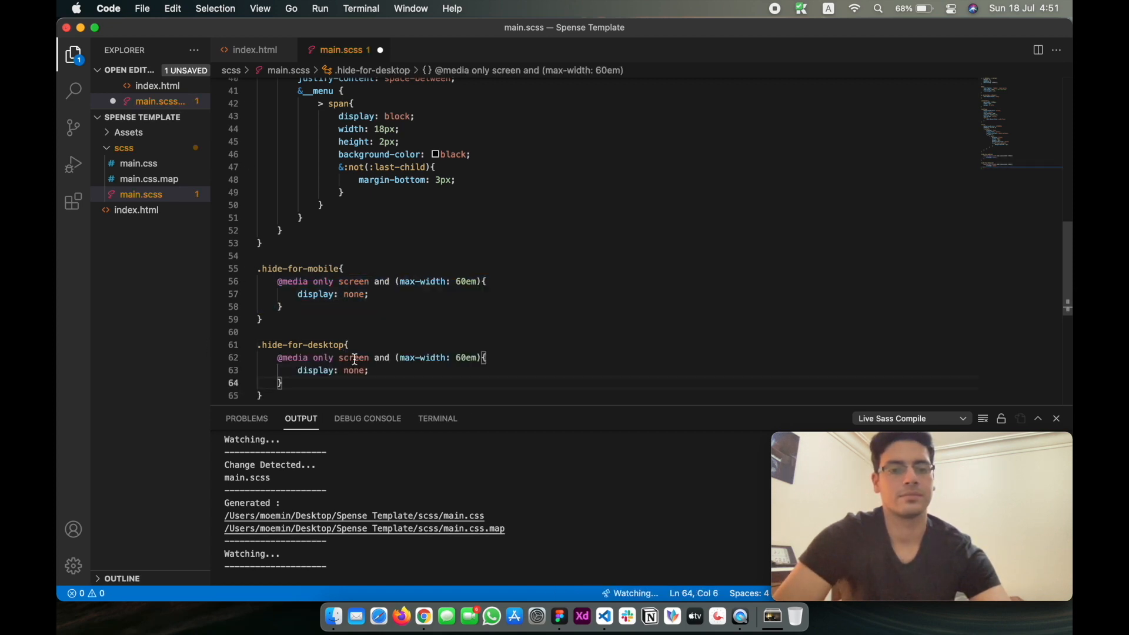
{"action": "key", "text": "cmd+s"}
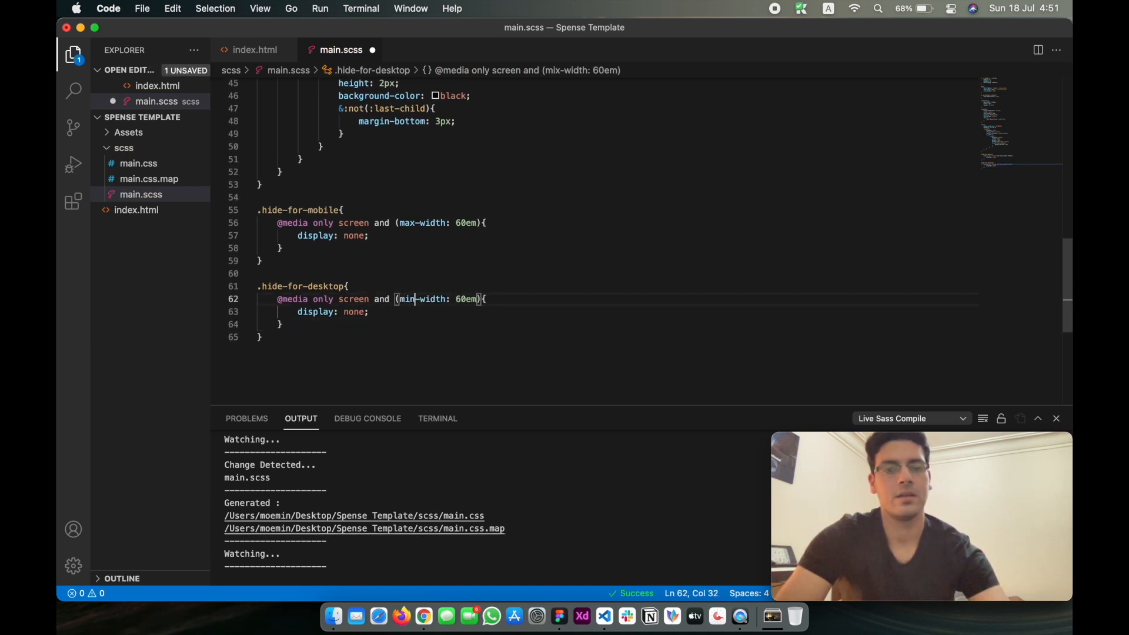
{"action": "key", "text": "cmd+s"}
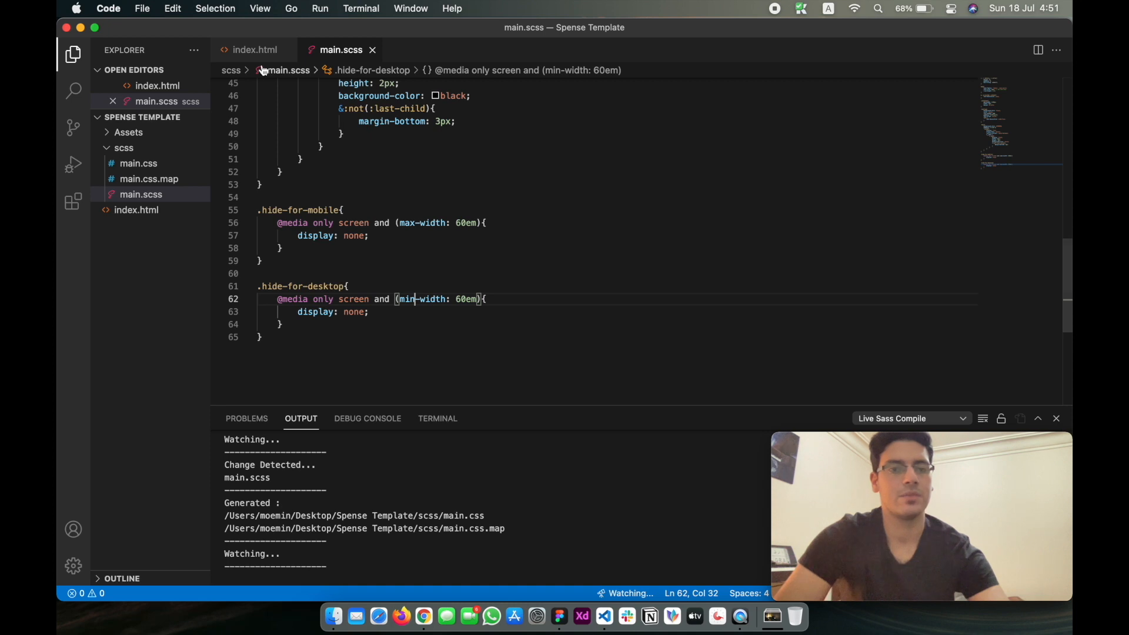
Step: Tag navbar__menu hide-for-desktop and the first navbar__links hide-for-mobile, then check at desktop width
{"action": "left_click", "coordinate": [253, 49]}
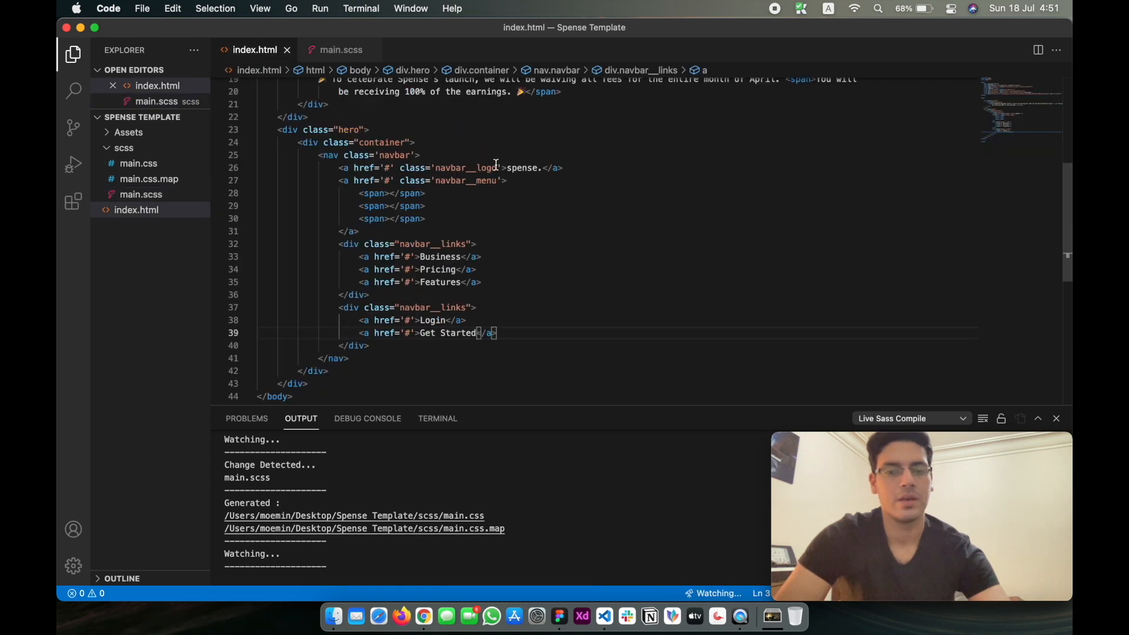
{"action": "type", "text": "hide"}
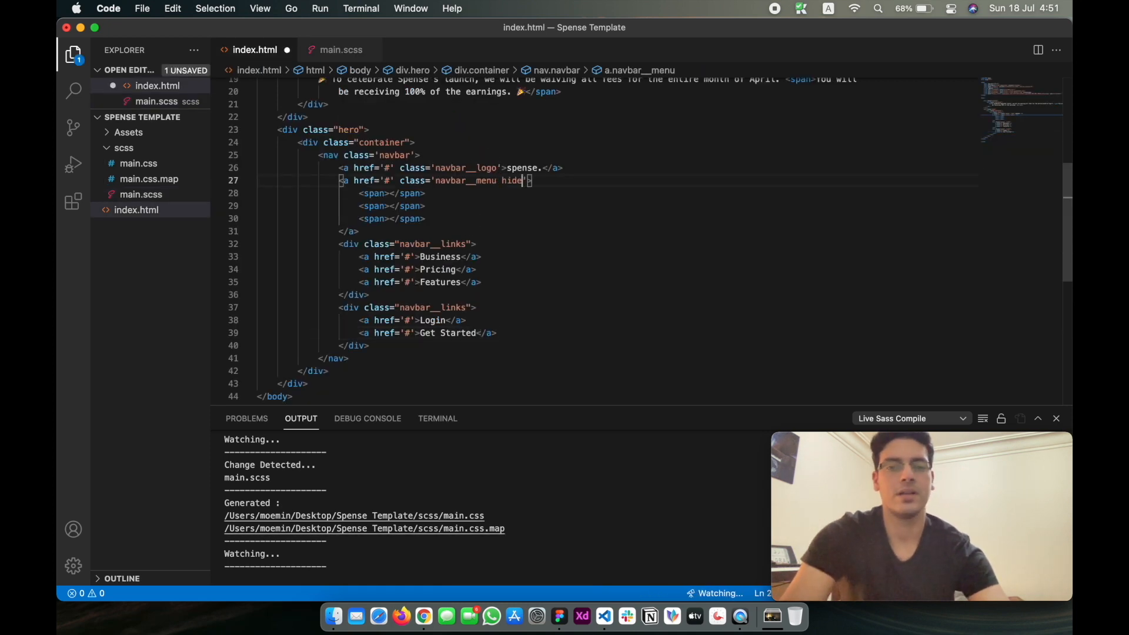
{"action": "type", "text": "-for-desktop"}
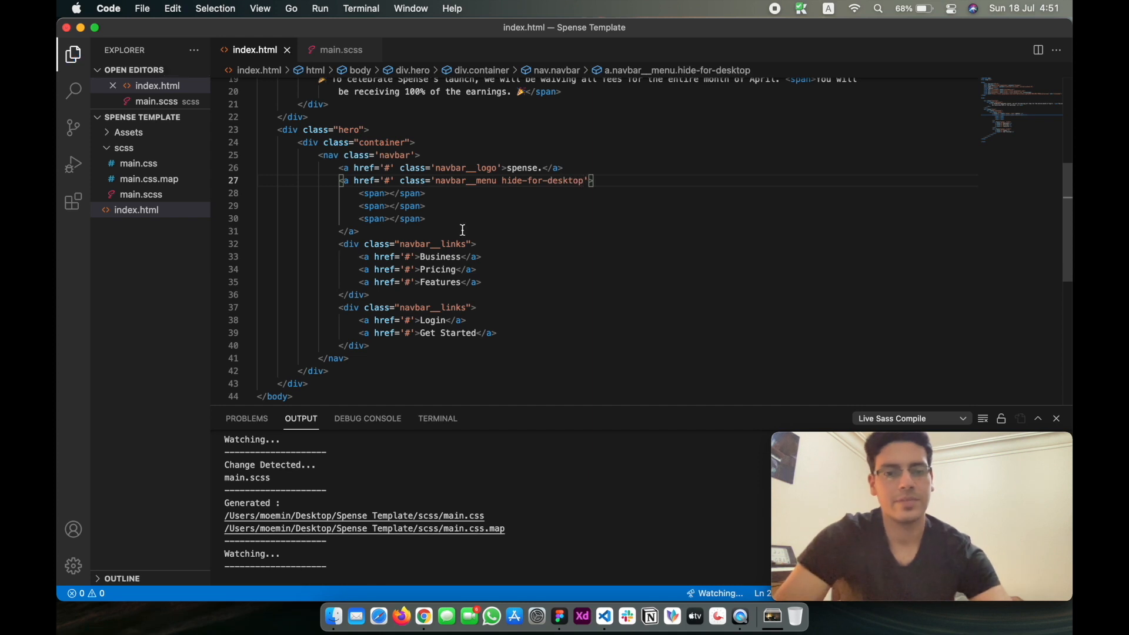
{"action": "type", "text": "hide-for-mobile"}
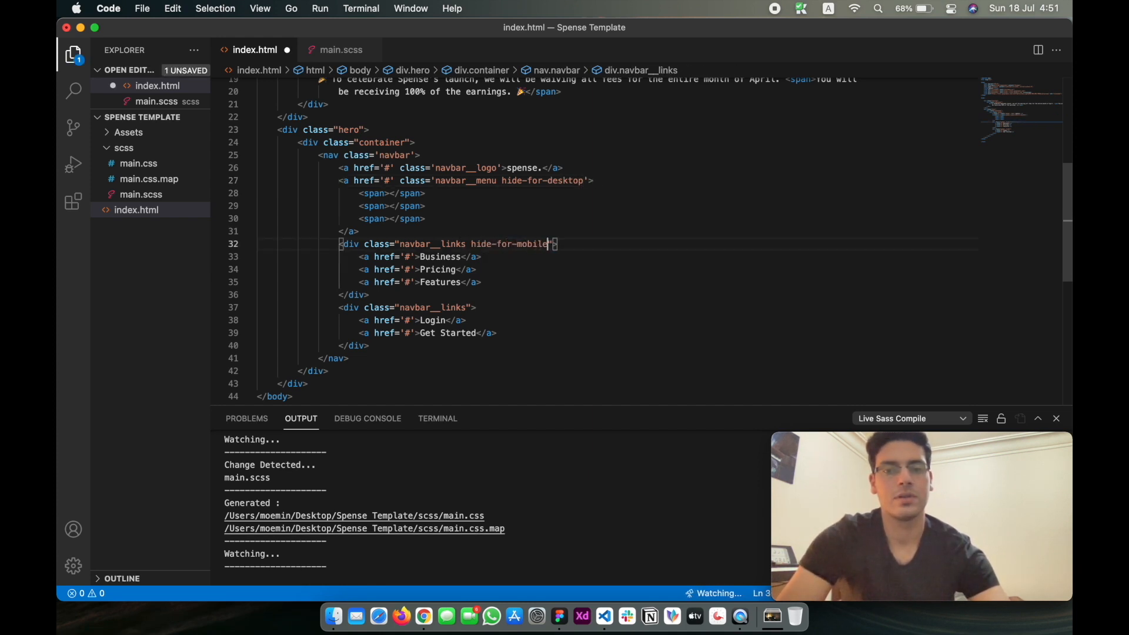
{"action": "double_click", "coordinate": [509, 243]}
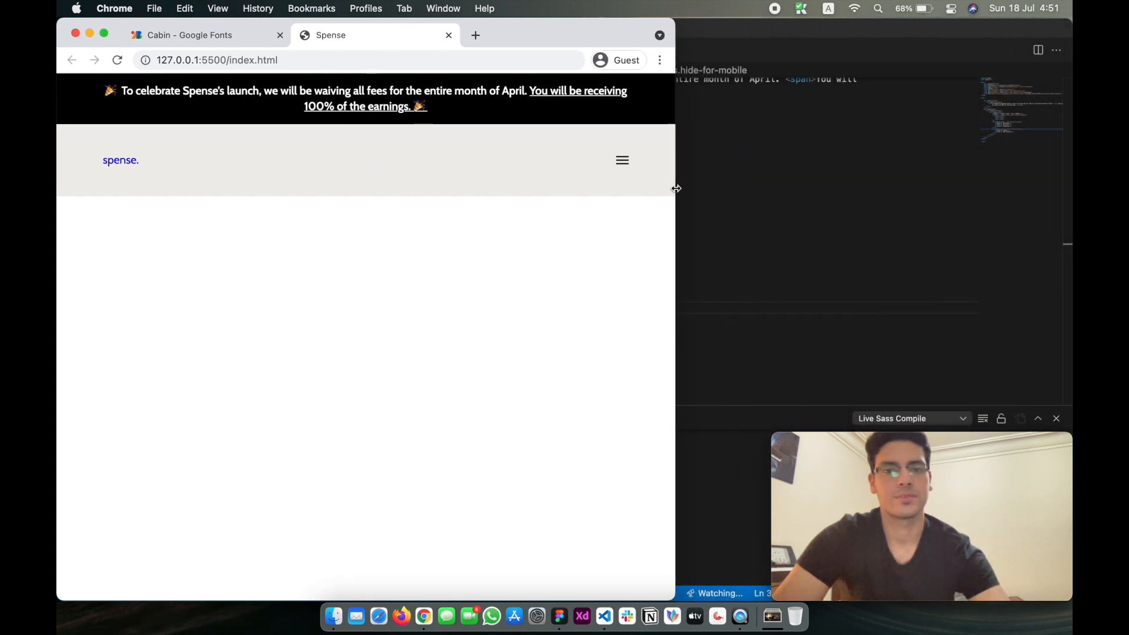
{"action": "left_click_drag", "start_coordinate": [676, 187], "coordinate": [456, 187]}
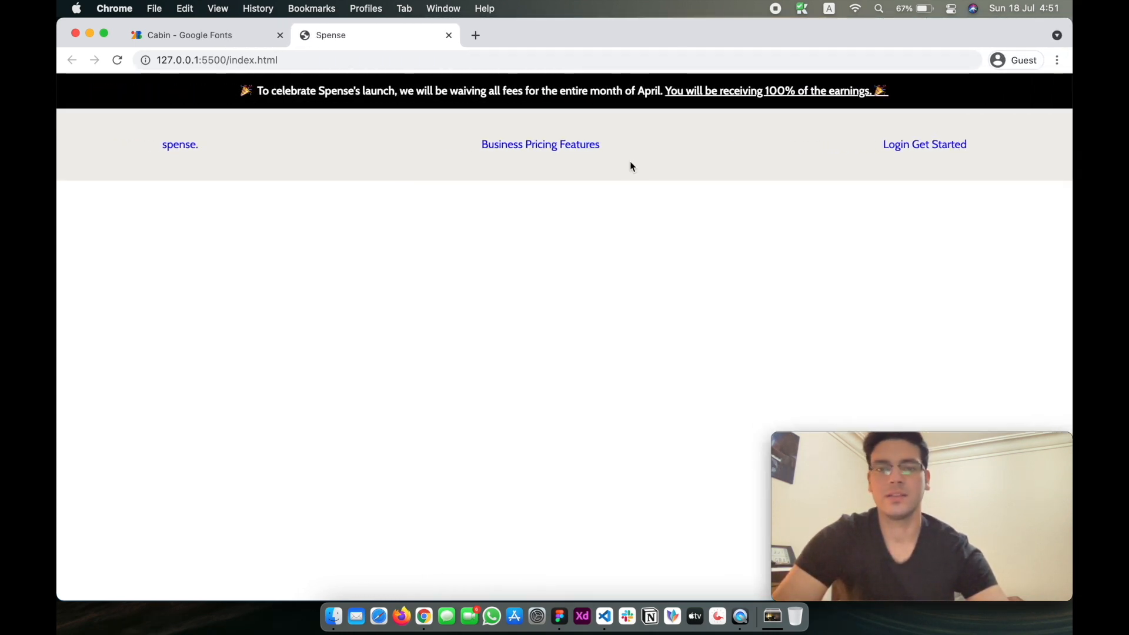
{"action": "mouse_move", "coordinate": [332, 173]}
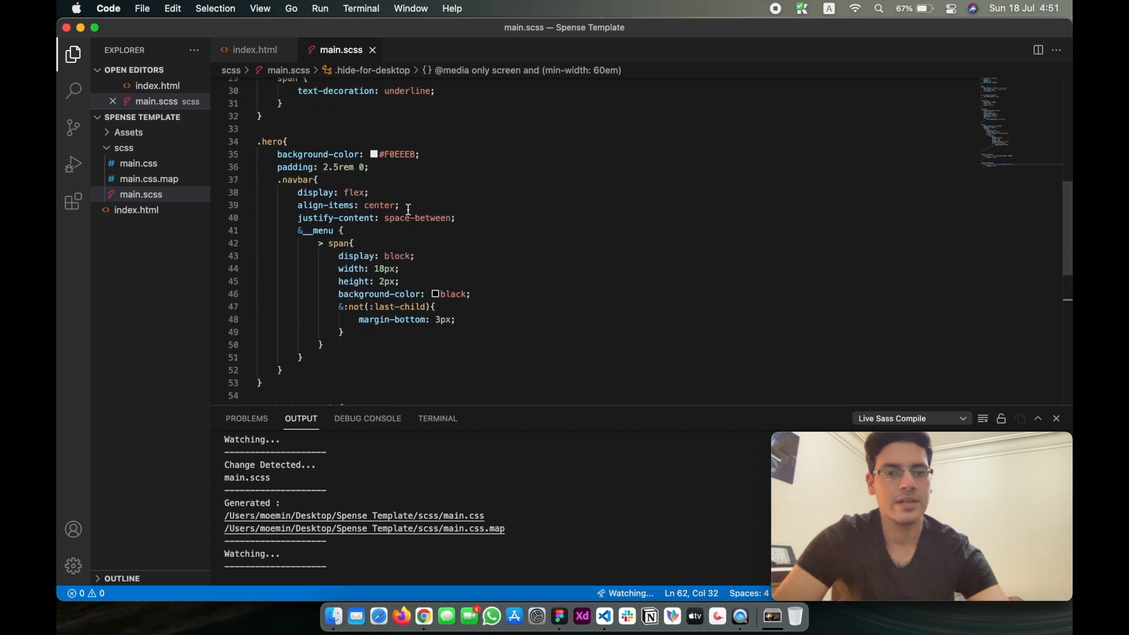
Step: Add &__logo with font-size 1.25rem, font-weight 700 and black colour
{"action": "left_click", "coordinate": [455, 235]}
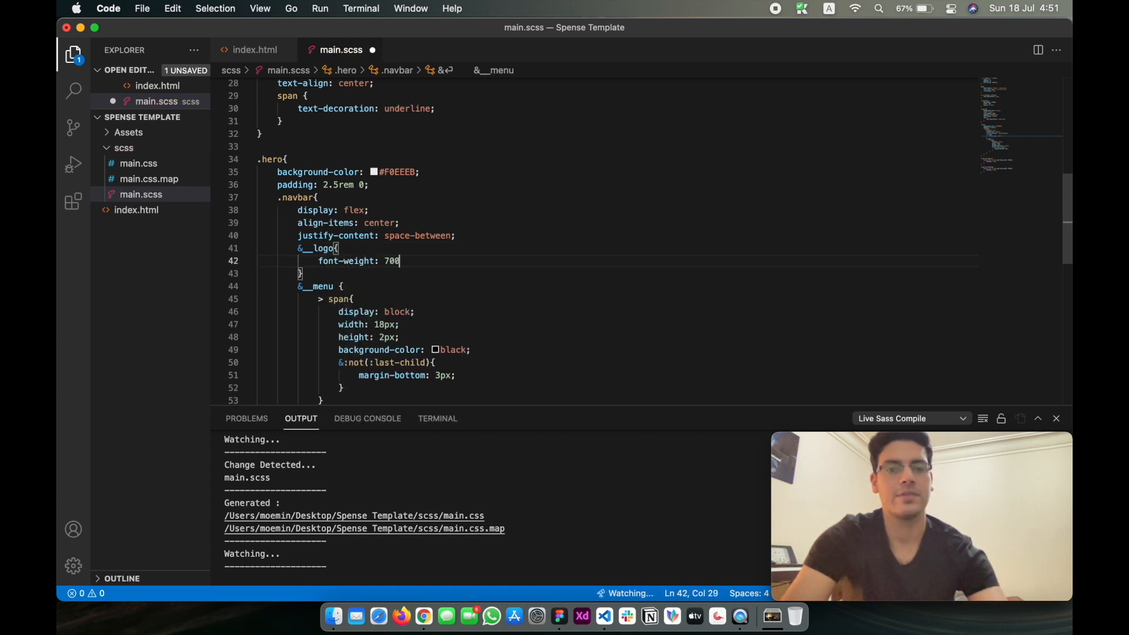
{"action": "type", "text": "black;"}
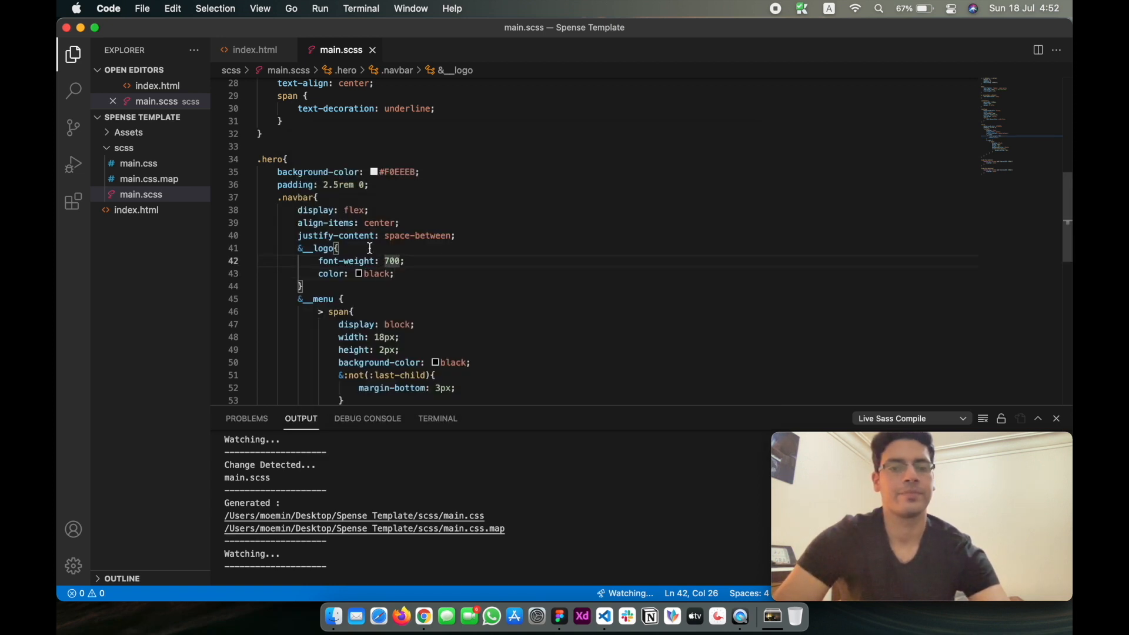
{"action": "type", "text": "font-size: 1.25rem;"}
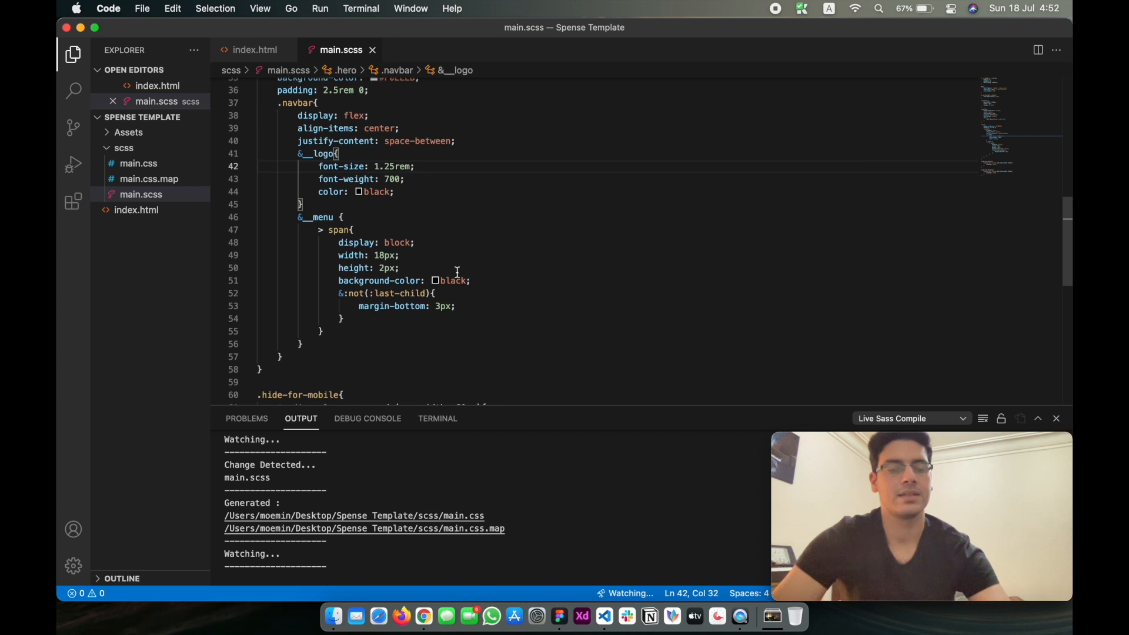
Step: Start a &__links rule with an anchor block and a :not(:last-child) selector
{"action": "left_click", "coordinate": [322, 343]}
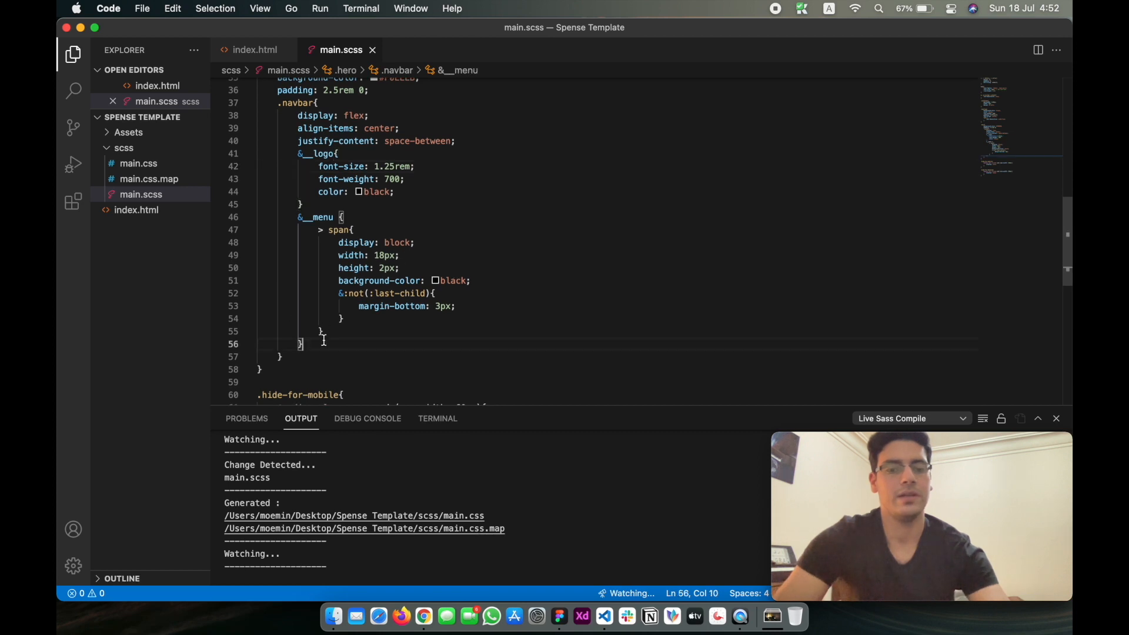
{"action": "type", "text": "&__links{"}
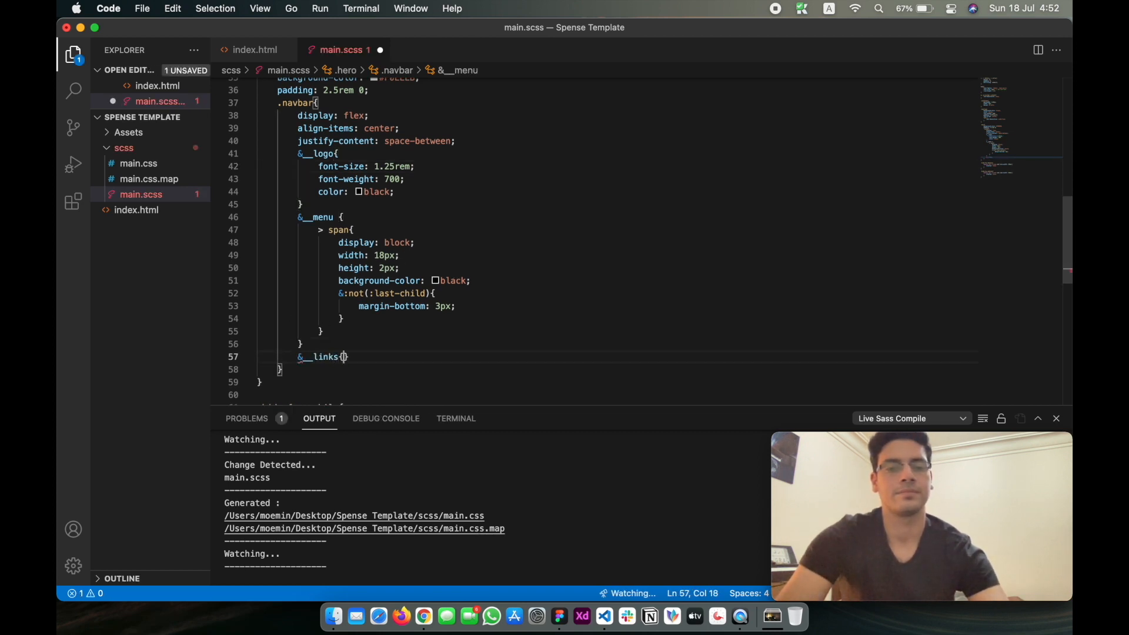
{"action": "type", "text": "a{"}
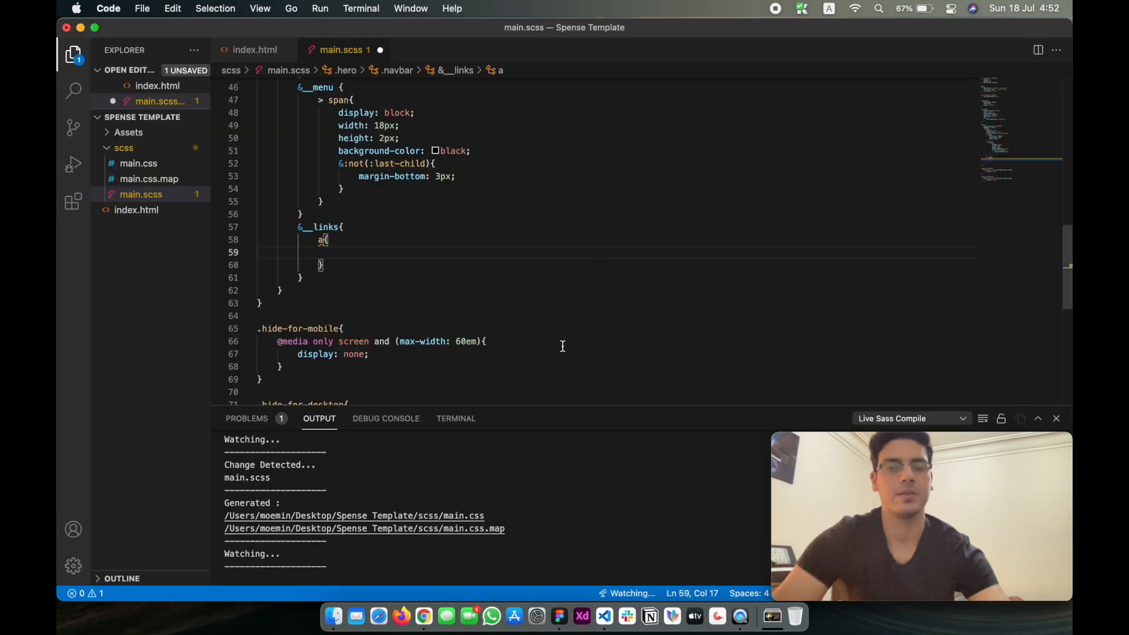
{"action": "type", "text": ":n"}
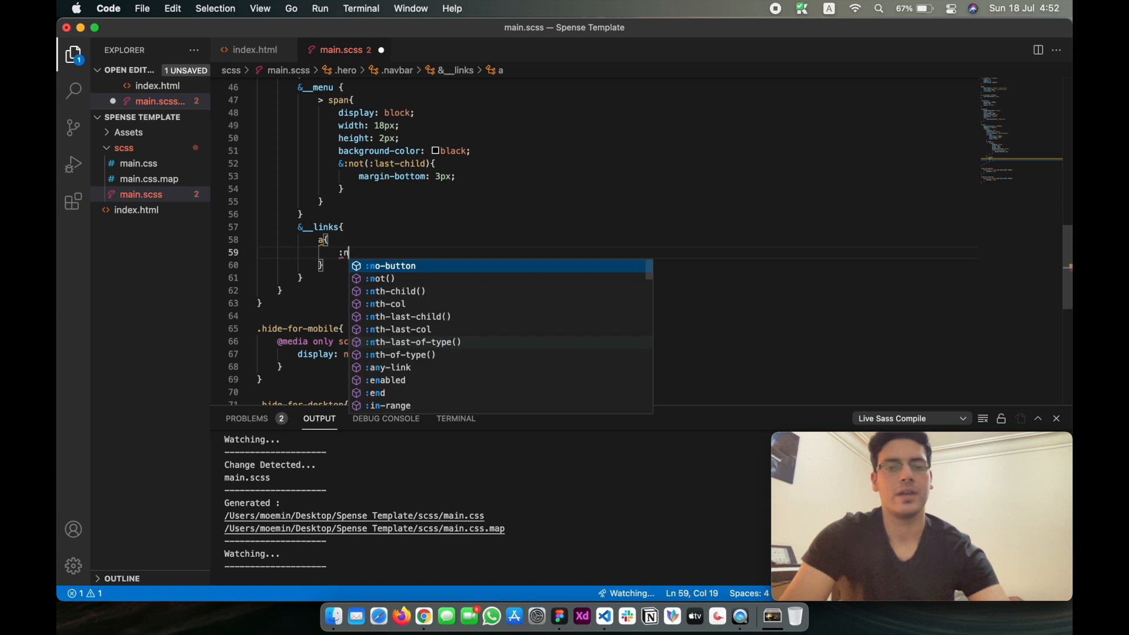
{"action": "type", "text": "&:not"}
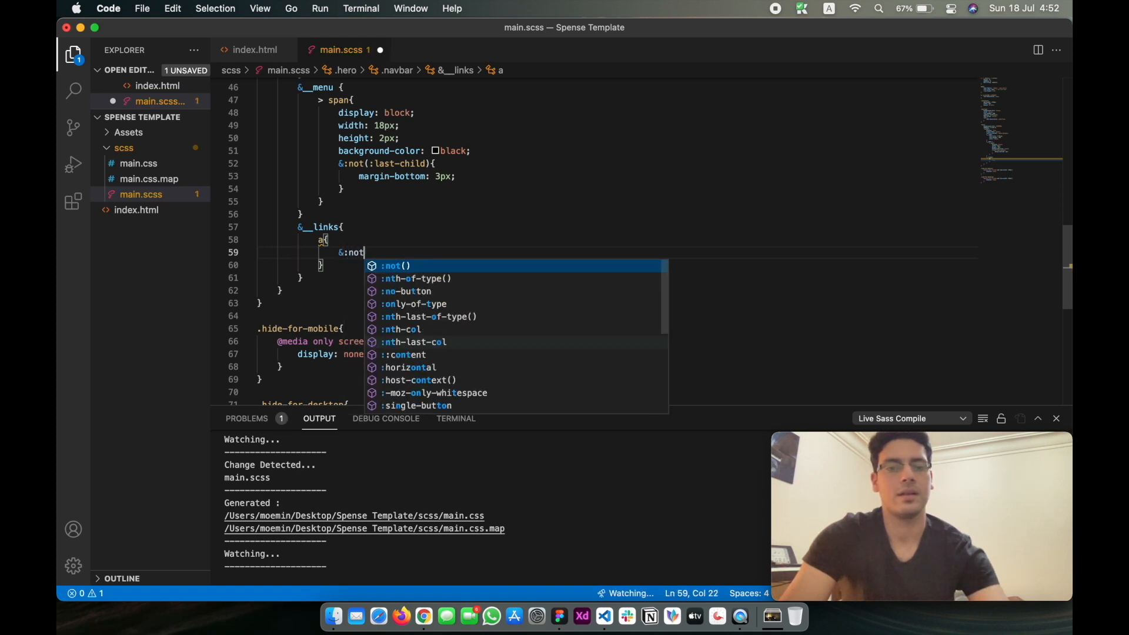
{"action": "type", "text": "(:last-"}
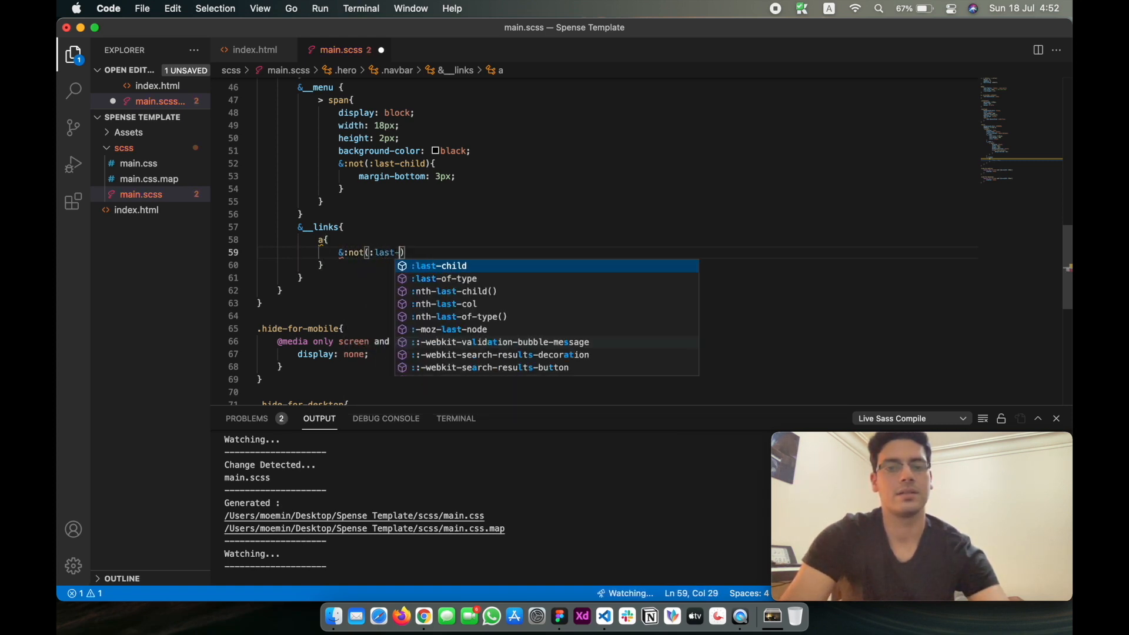
Step: Give all but the last link a 24px right margin, save, and add black link color
{"action": "type", "text": "margin-right: 24px"}
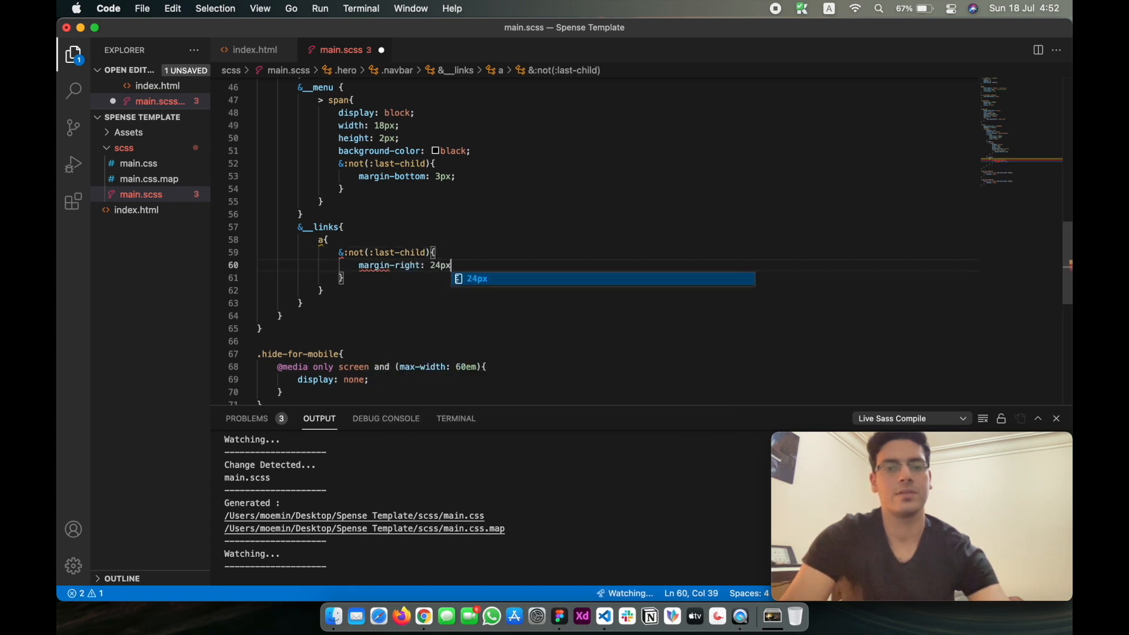
{"action": "key", "text": "cmd+s"}
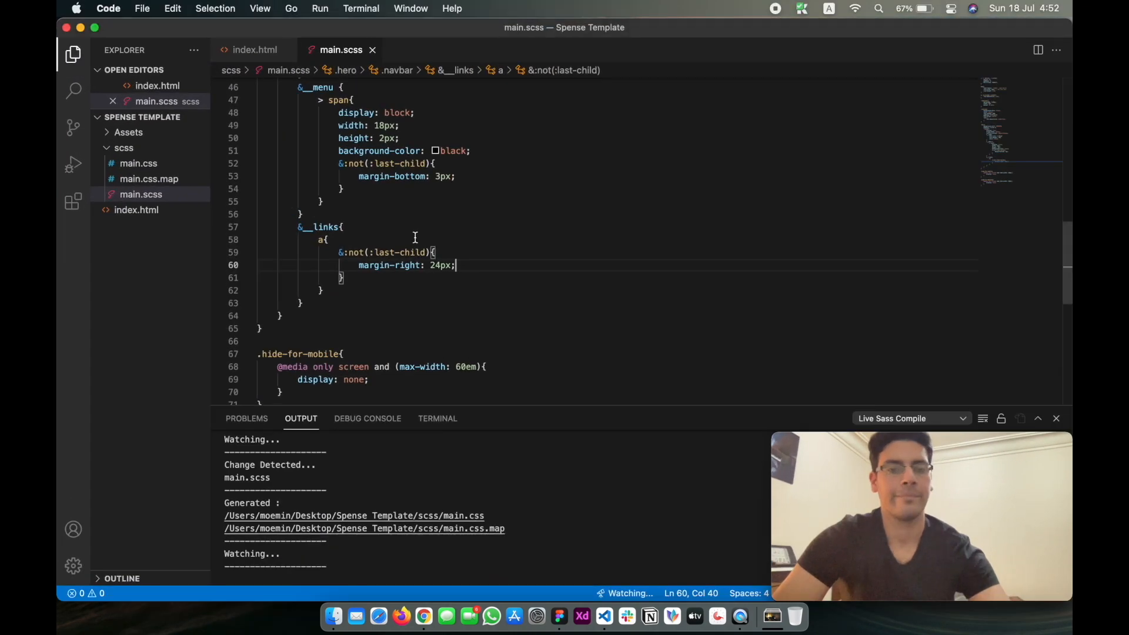
{"action": "type", "text": "color: black;"}
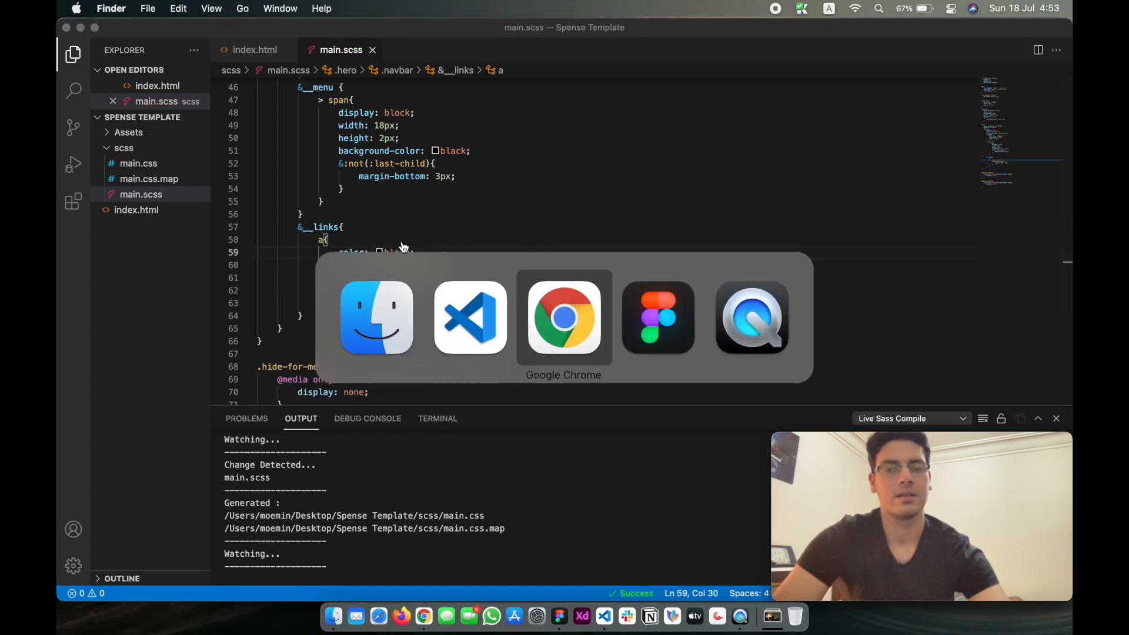
Step: Review the spaced navbar links in the localhost preview, then return to the editor
{"action": "left_click", "coordinate": [564, 318]}
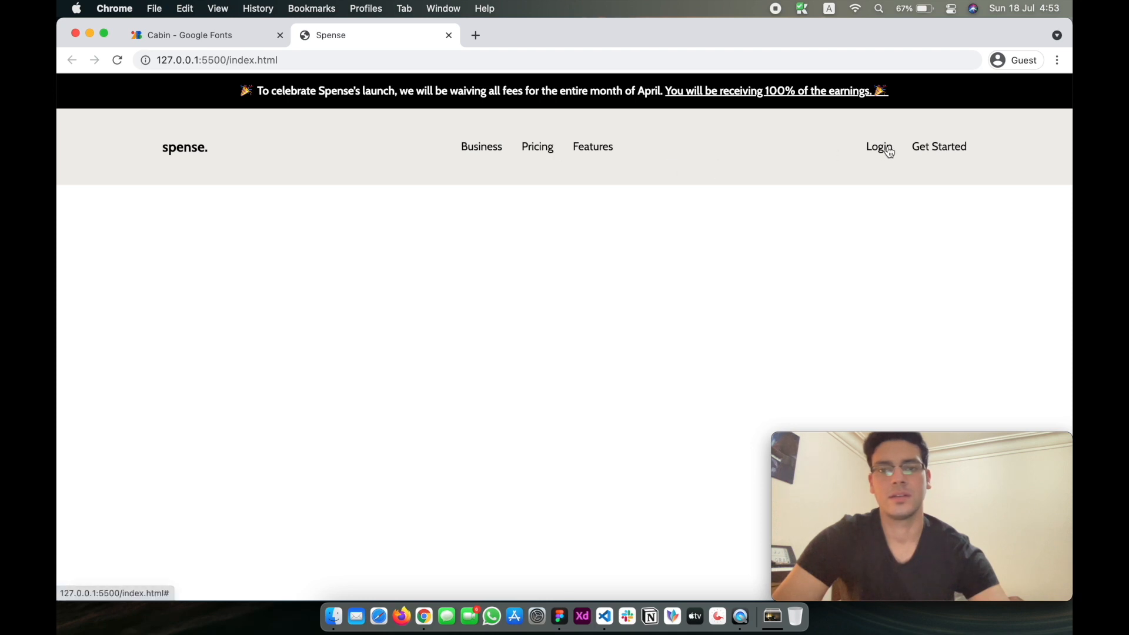
{"action": "mouse_move", "coordinate": [959, 154]}
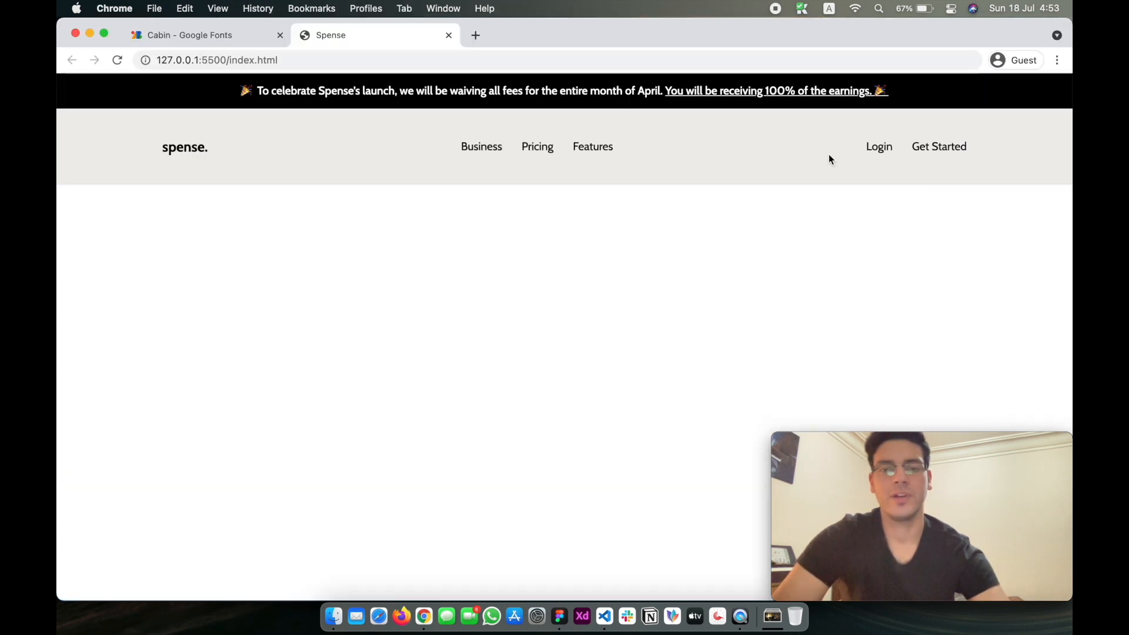
{"action": "key", "text": "cmd+tab"}
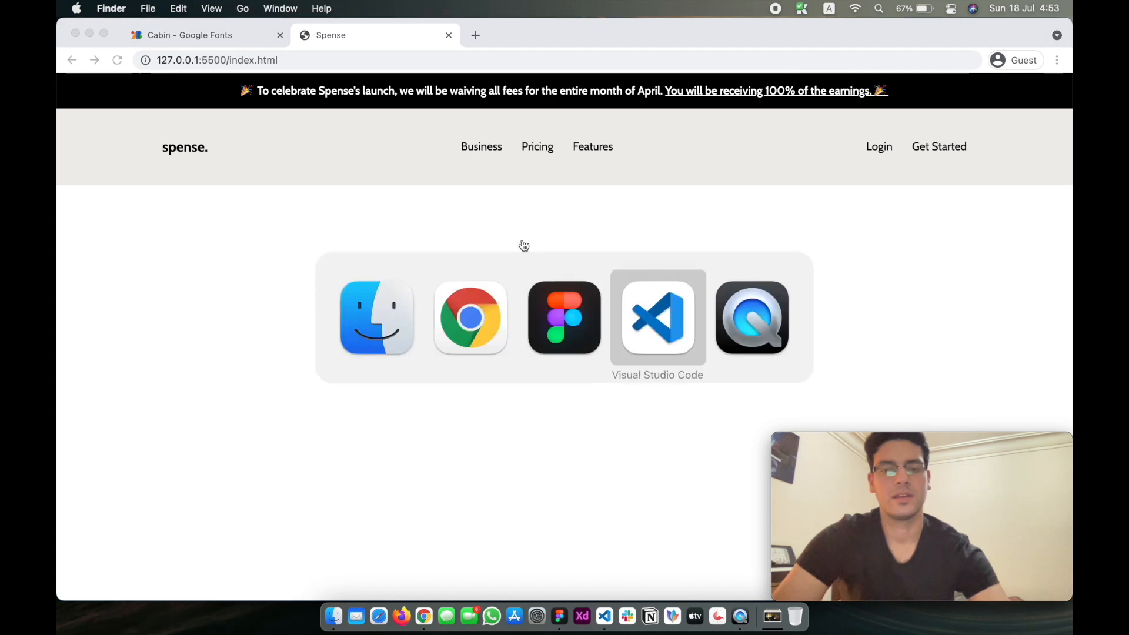
Step: Add class="cta" to the Get Started anchor in index.html and return to main.scss
{"action": "left_click", "coordinate": [657, 317]}
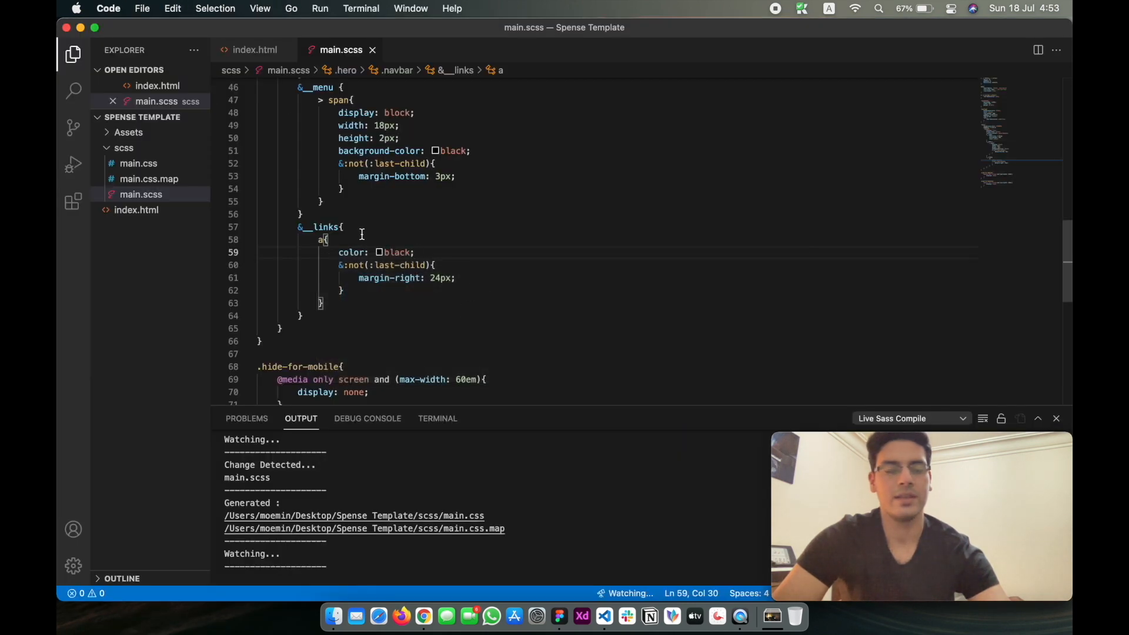
{"action": "left_click", "coordinate": [254, 49]}
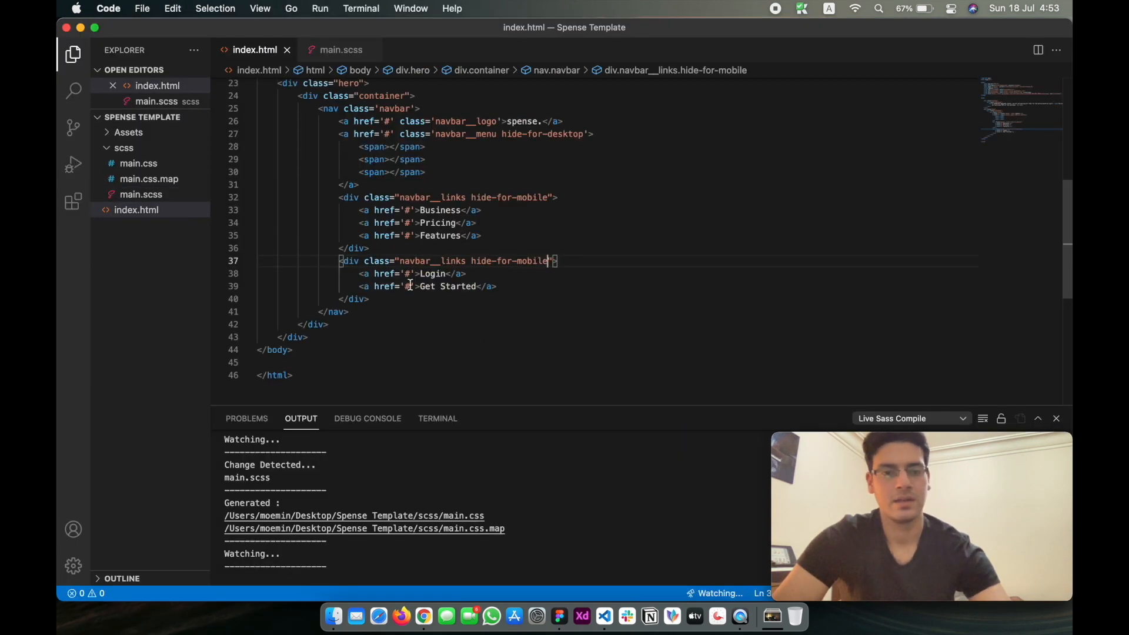
{"action": "type", "text": "class"}
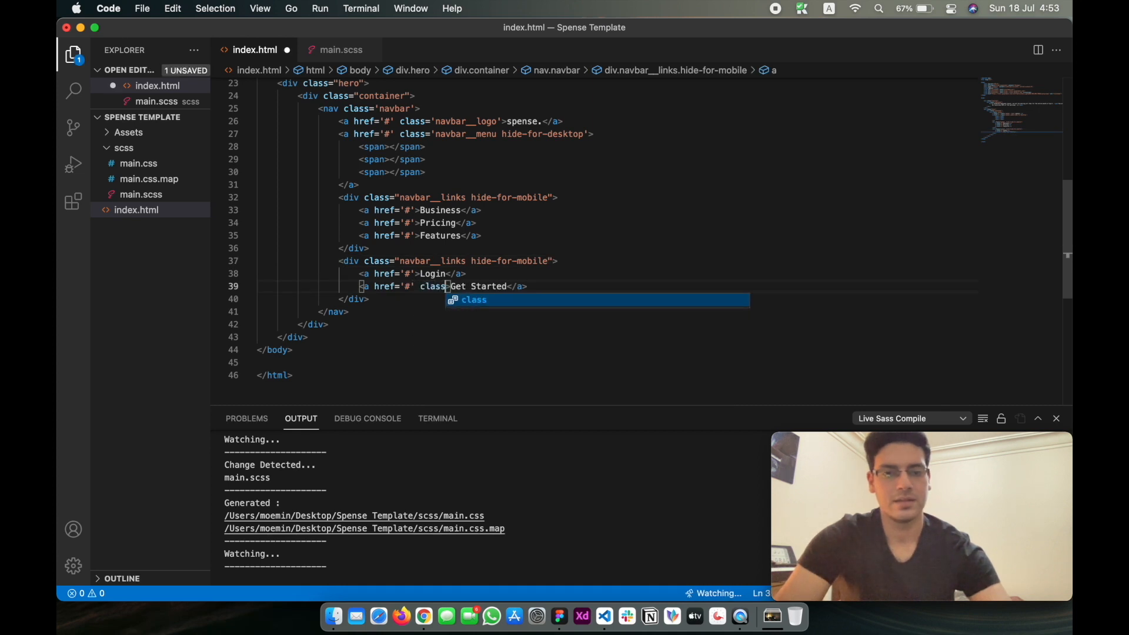
{"action": "type", "text": "cta'"}
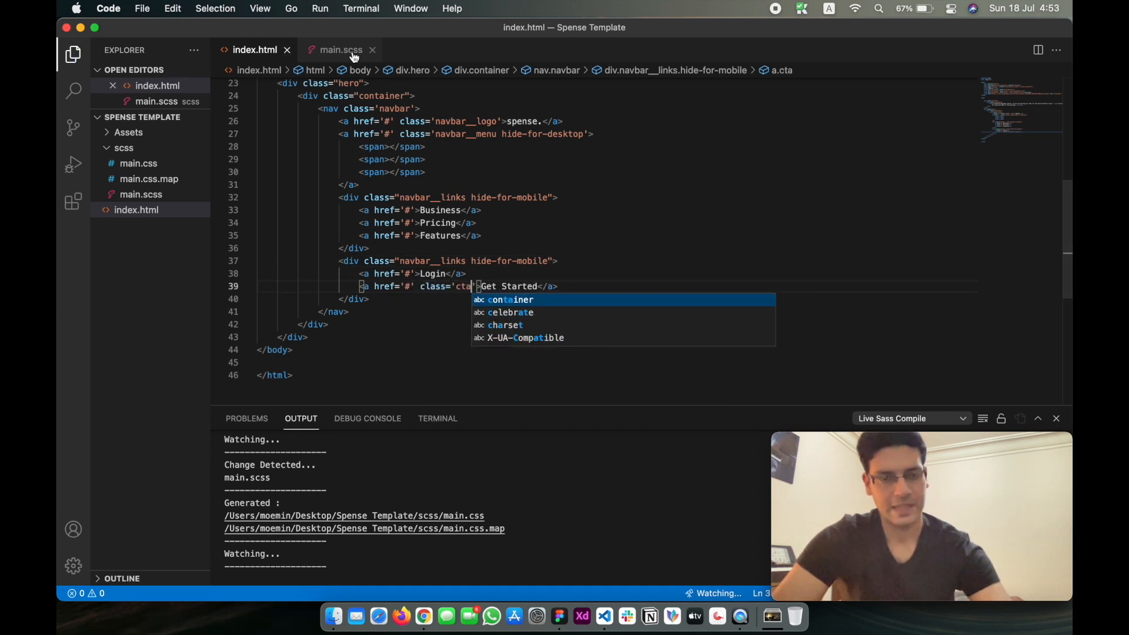
{"action": "left_click", "coordinate": [339, 50]}
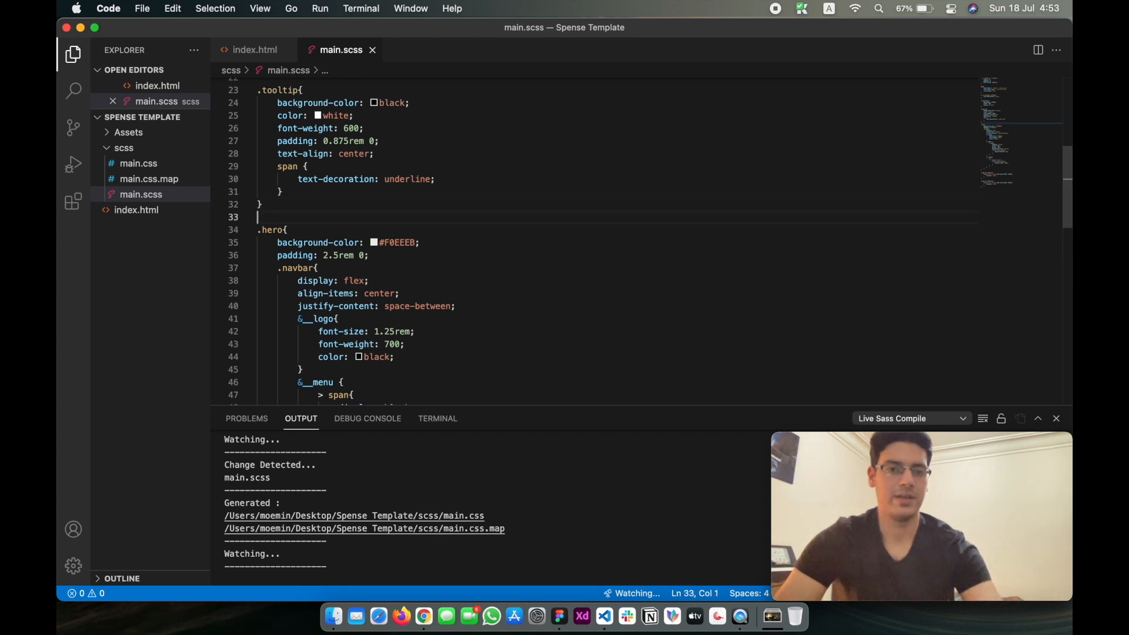
Step: Start an empty .cta rule in main.scss and check the Get Started button design in Figma
{"action": "type", "text": ".cta{"}
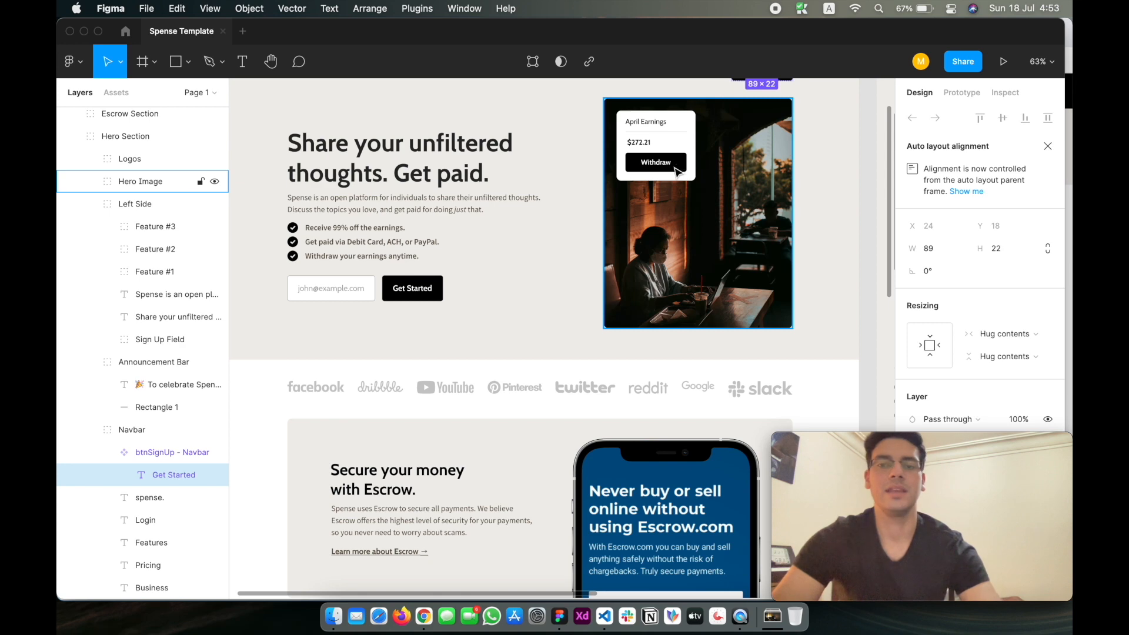
{"action": "mouse_move", "coordinate": [694, 173]}
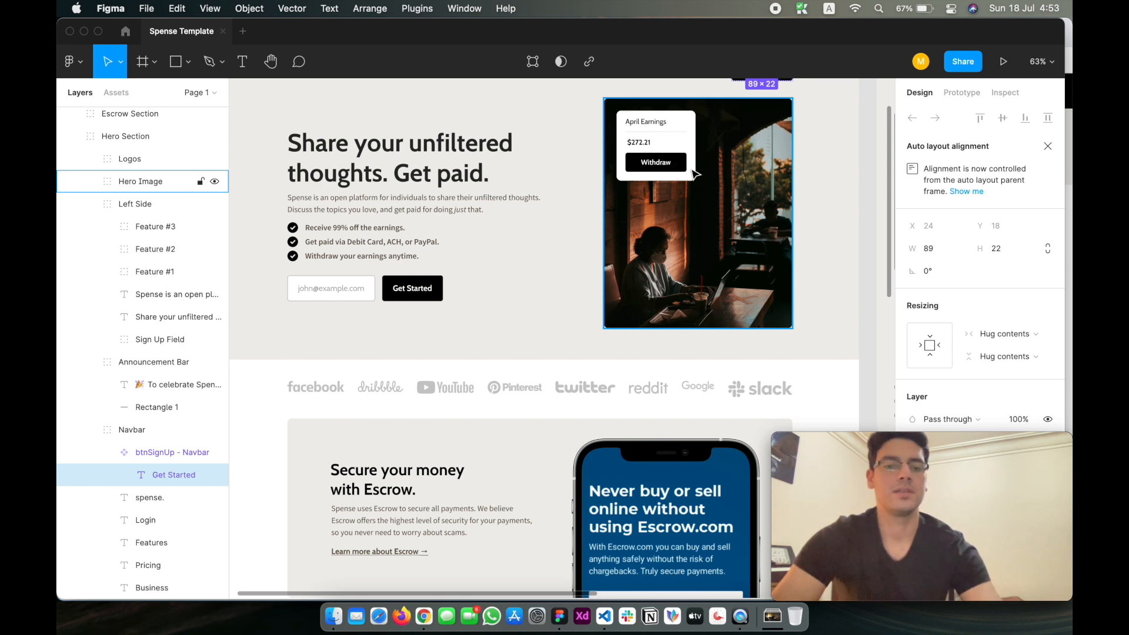
{"action": "scroll", "scroll_direction": "down", "scroll_amount": 3}
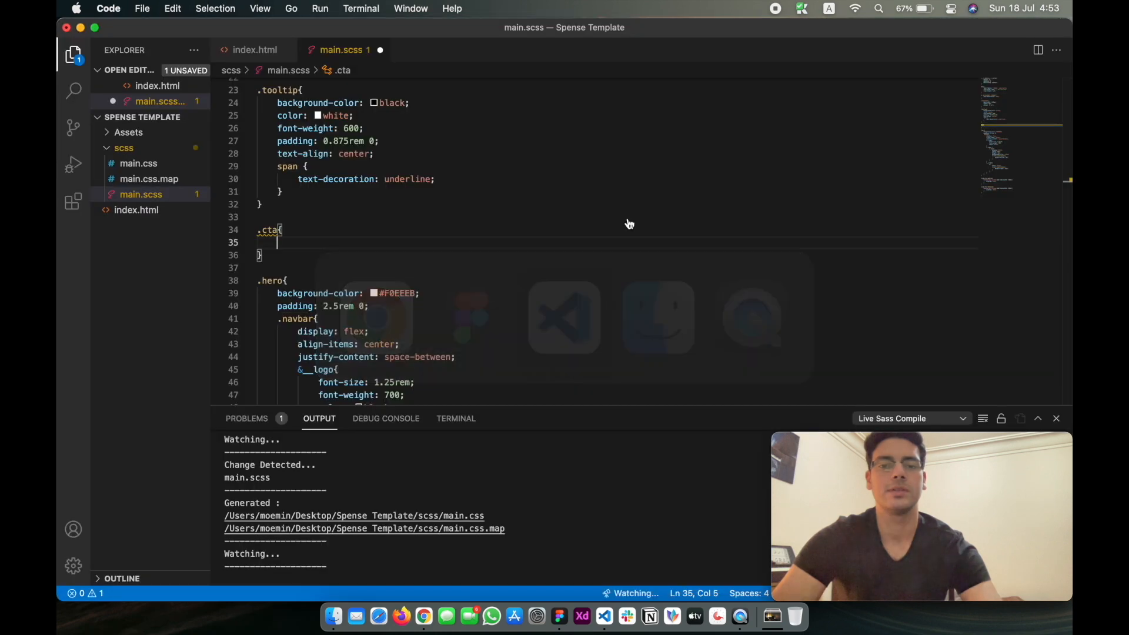
Step: Give .cta padding of 1.125rem 1.5rem, using Spotlight to compute 18/16
{"action": "type", "text": "padding;"}
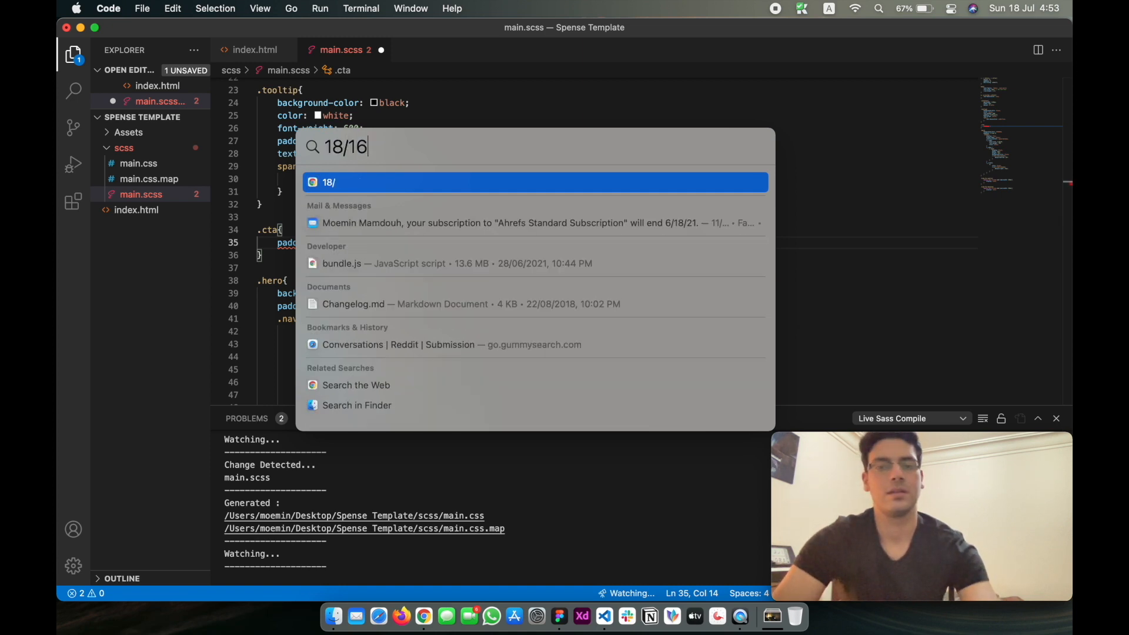
{"action": "key", "text": "escape"}
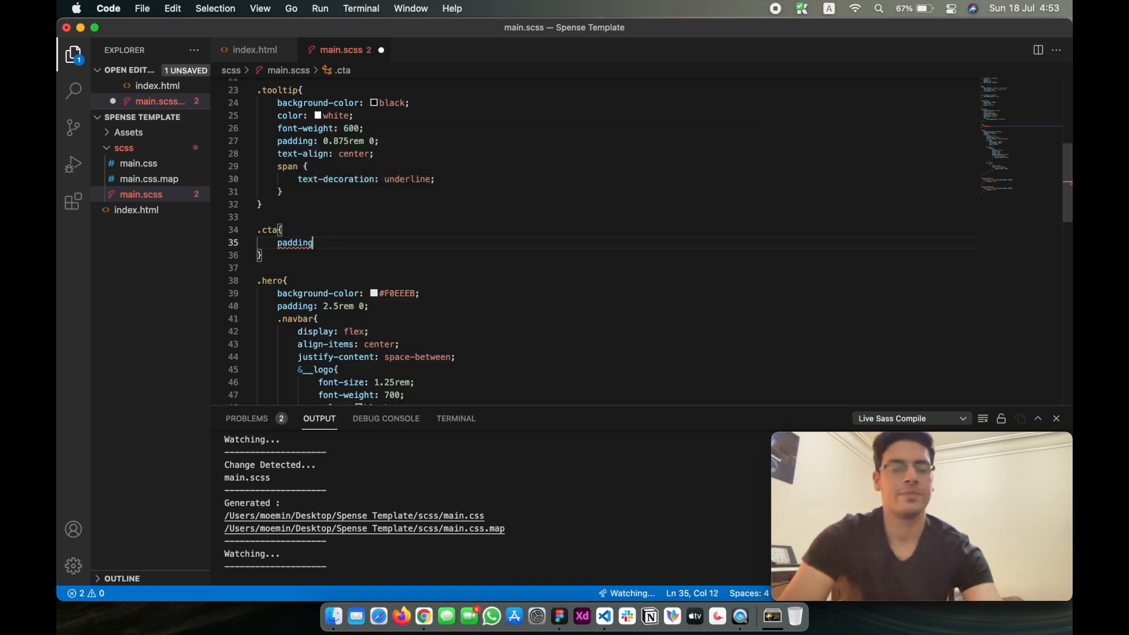
{"action": "type", "text": ": 1.125rem"}
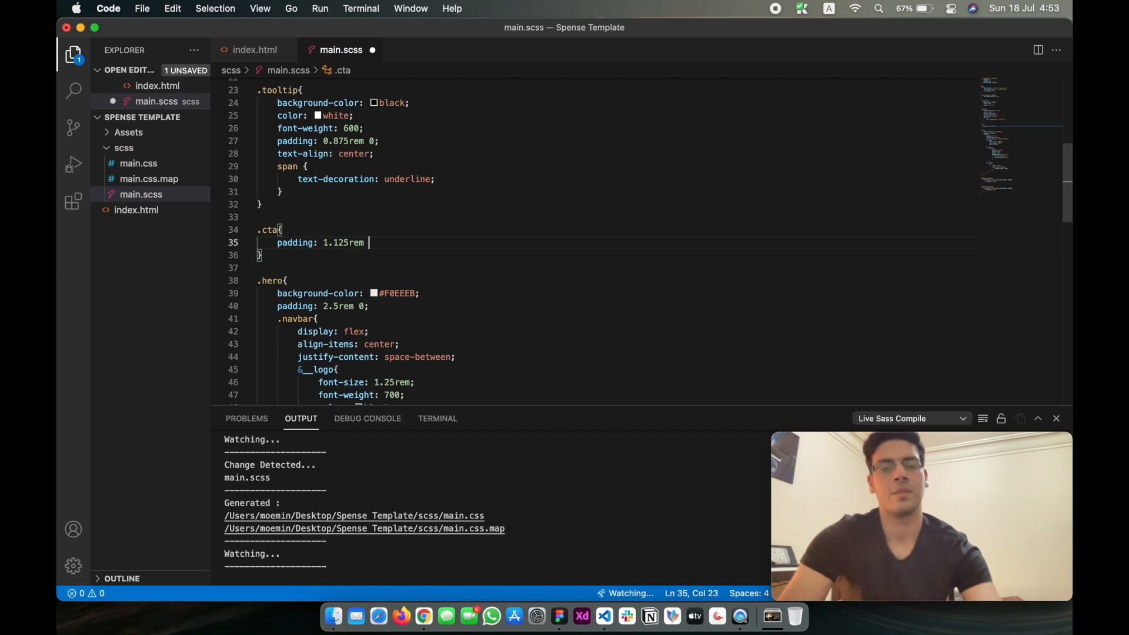
{"action": "key", "text": "cmd+space"}
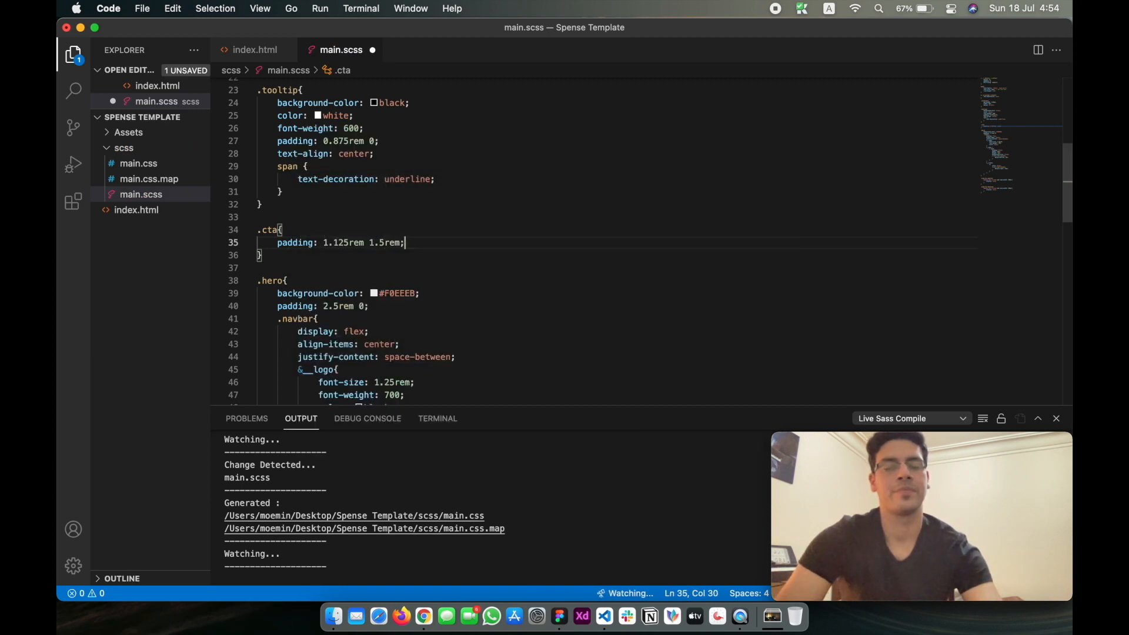
{"action": "key", "text": "Enter"}
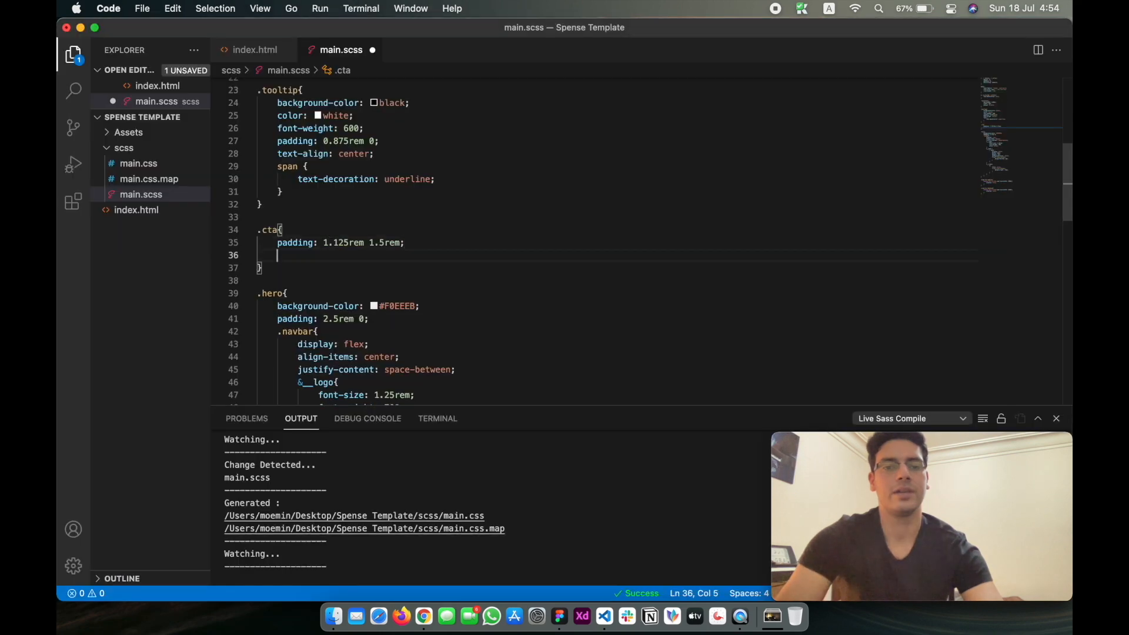
Step: Add the .cta background-color declaration after the padding
{"action": "type", "text": "background-color: black;"}
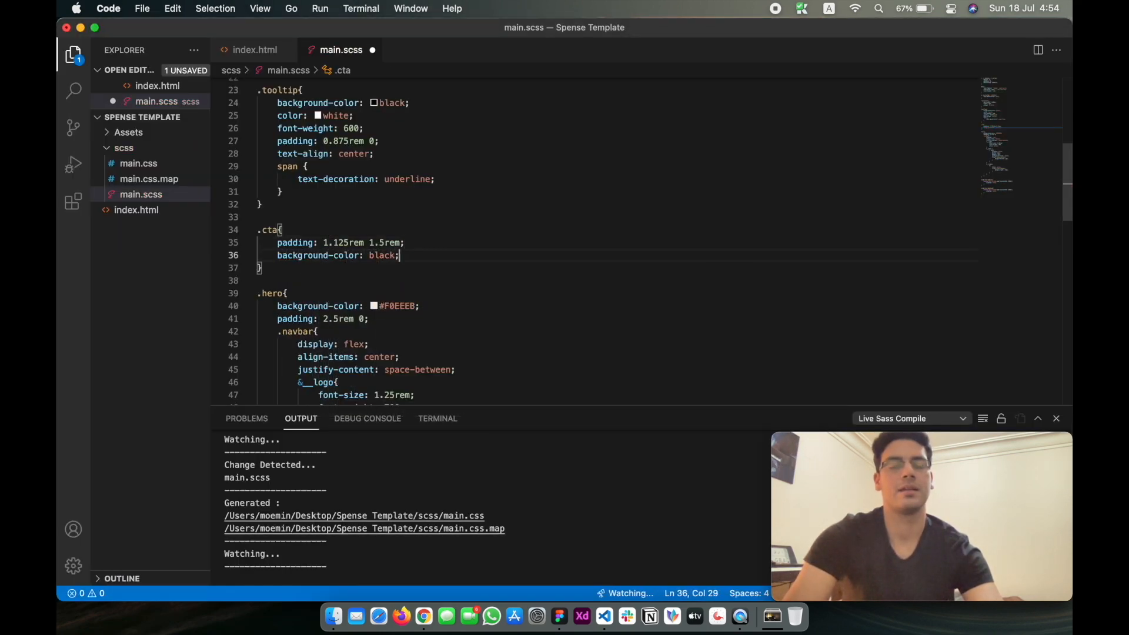
{"action": "type", "text": "color: white;"}
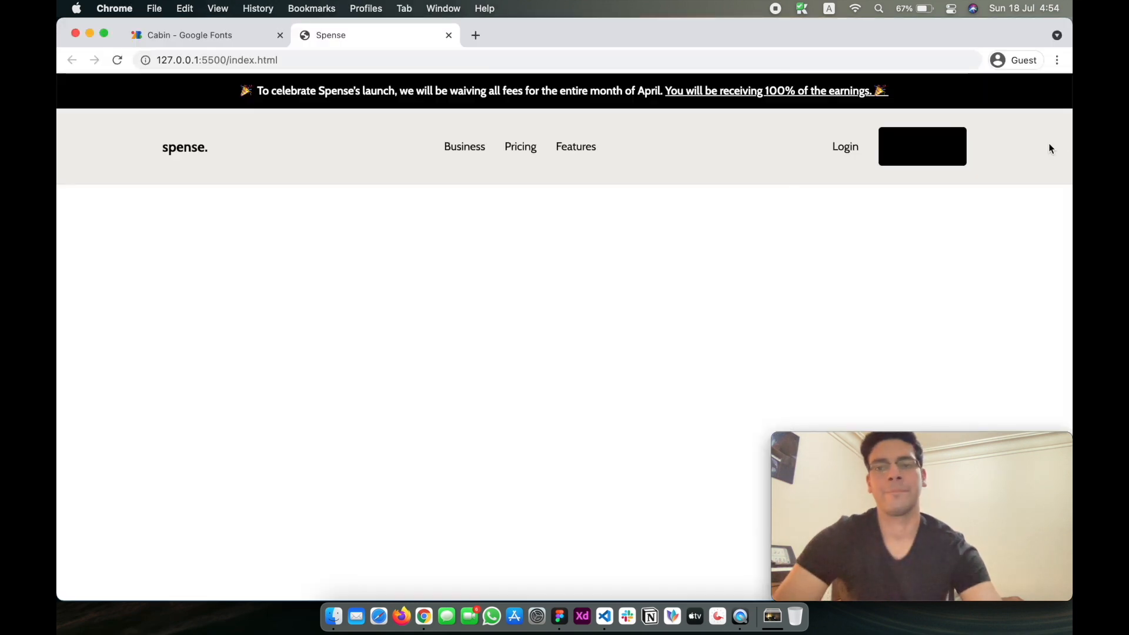
Step: Inspect the Get Started link's styles in Chrome DevTools, then return to the stylesheet
{"action": "right_click", "coordinate": [922, 146]}
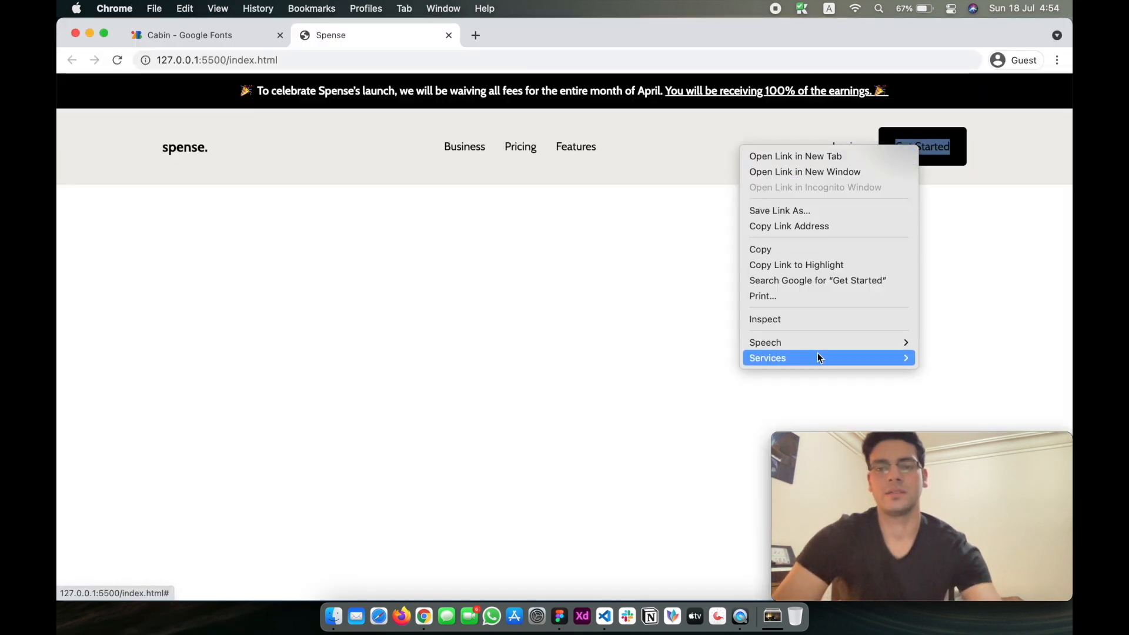
{"action": "left_click", "coordinate": [764, 318]}
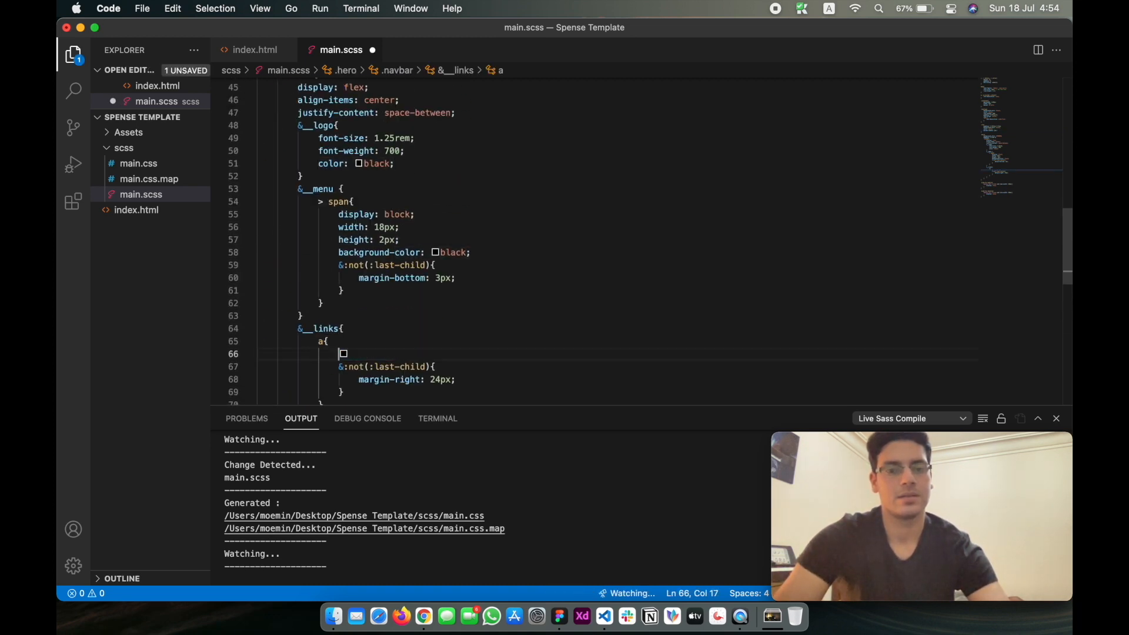
{"action": "scroll", "scroll_direction": "up", "scroll_amount": 3}
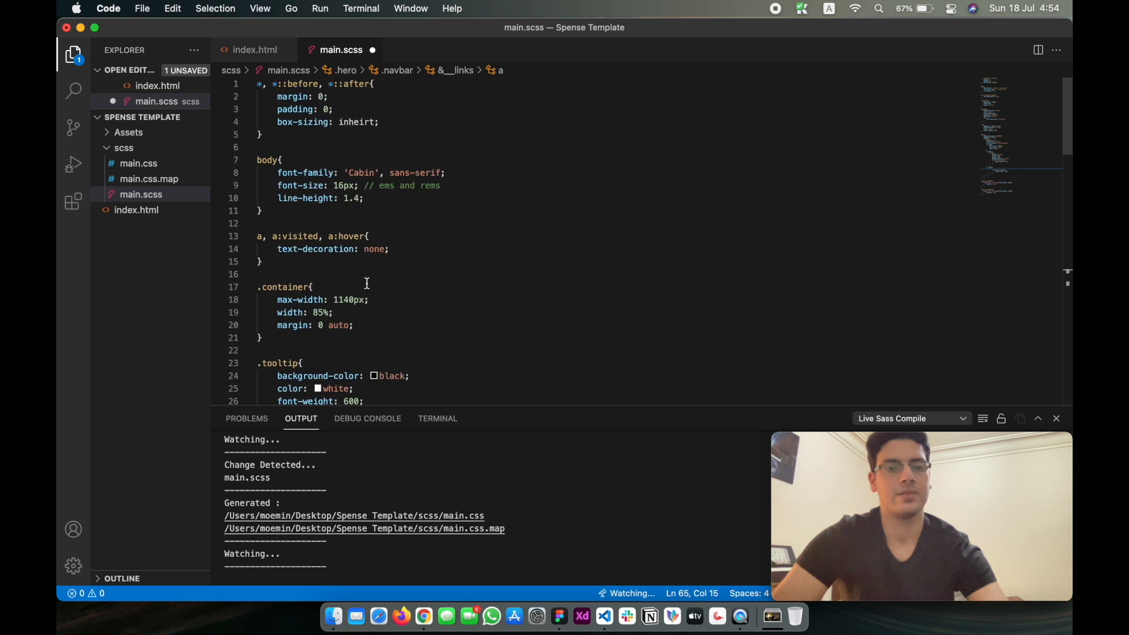
{"action": "left_click", "coordinate": [391, 250]}
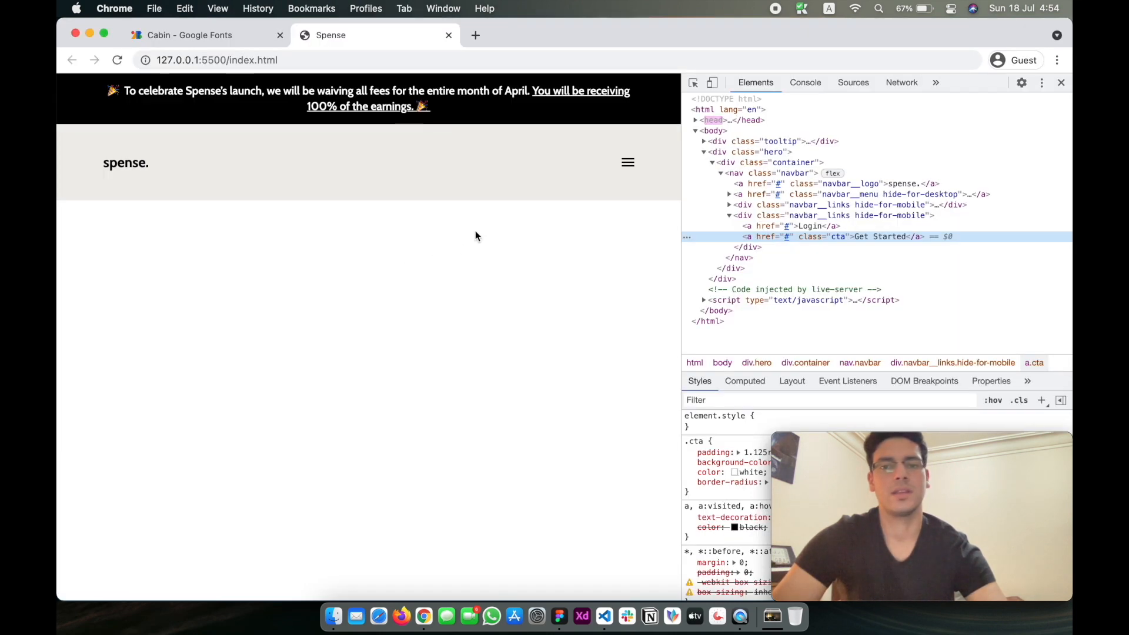
{"action": "left_click", "coordinate": [1061, 82]}
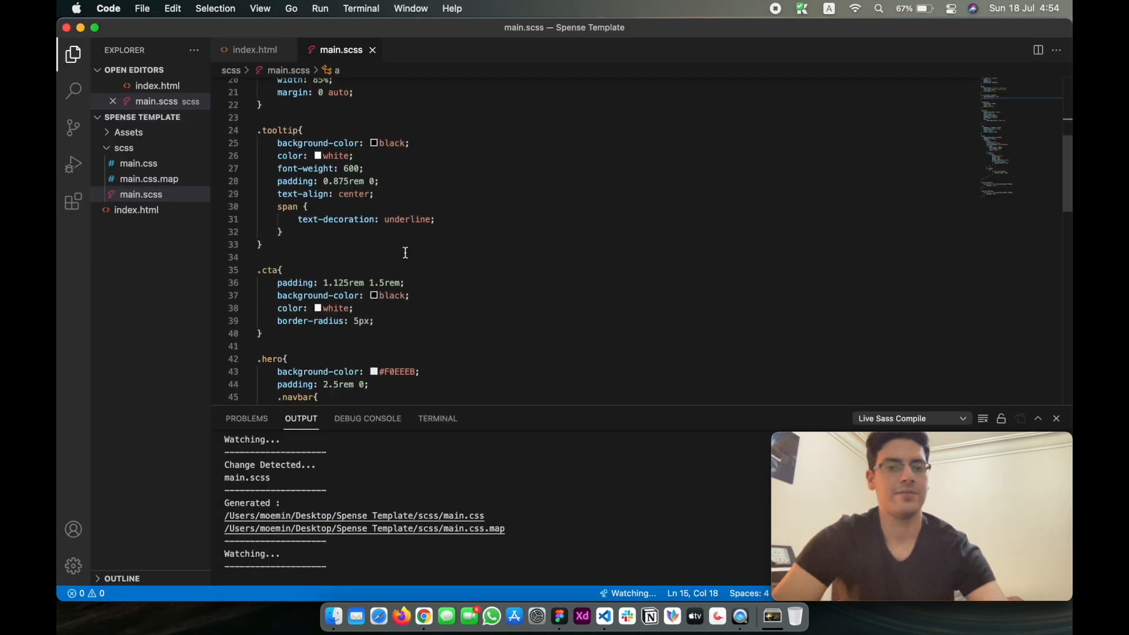
Step: Add font-weight: 600 to the .cta rule for bold button text
{"action": "type", "text": "f"}
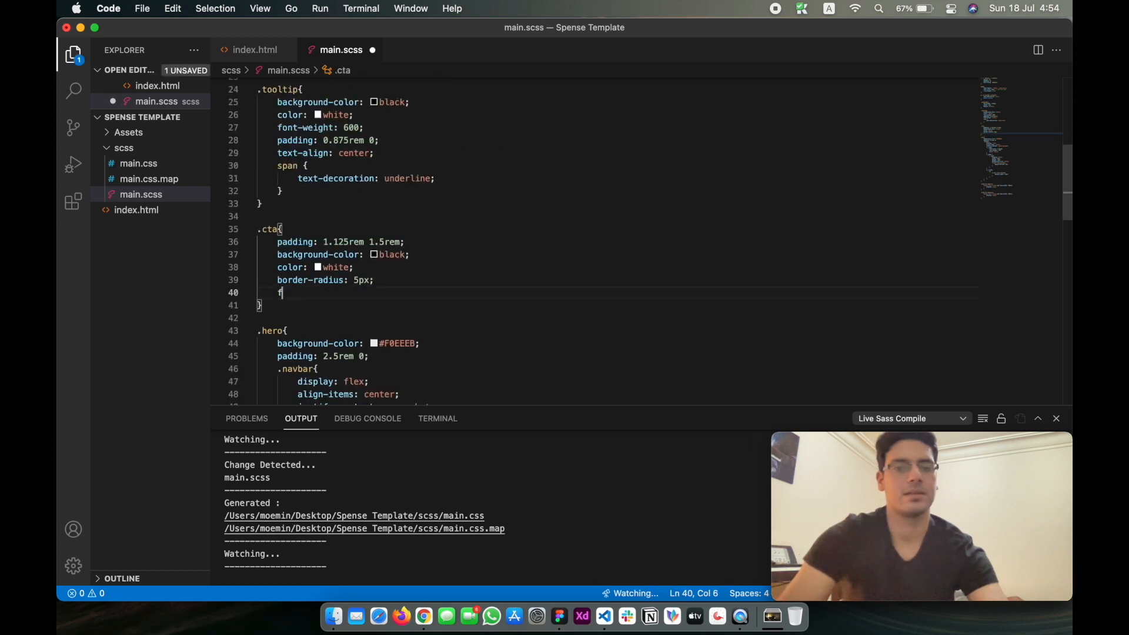
{"action": "type", "text": "ont-weight: 60"}
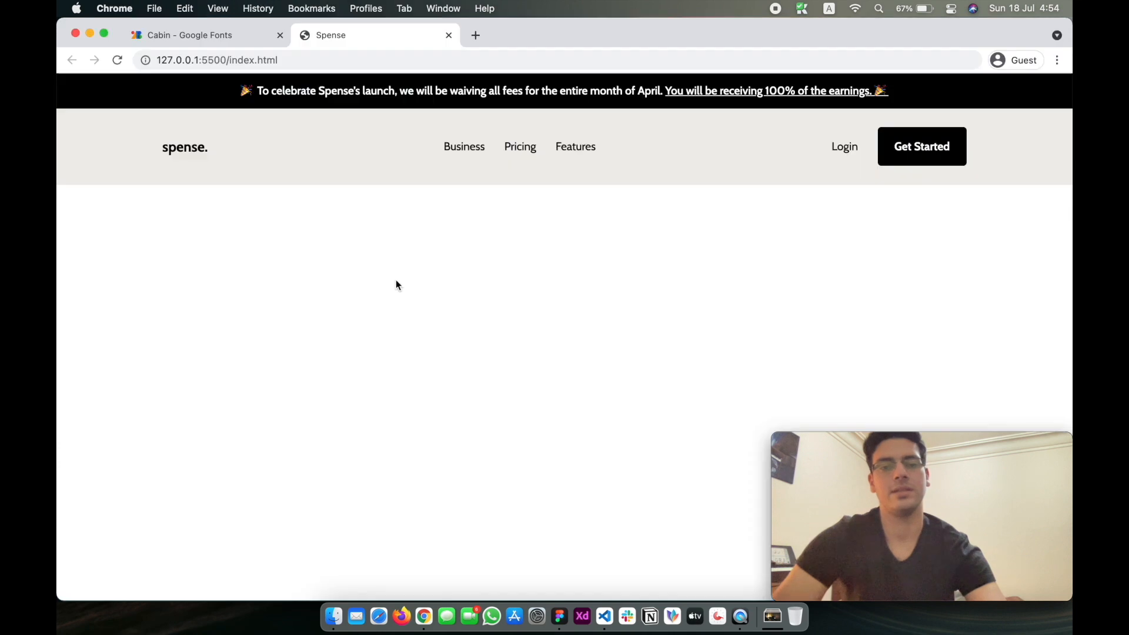
{"action": "mouse_move", "coordinate": [601, 219]}
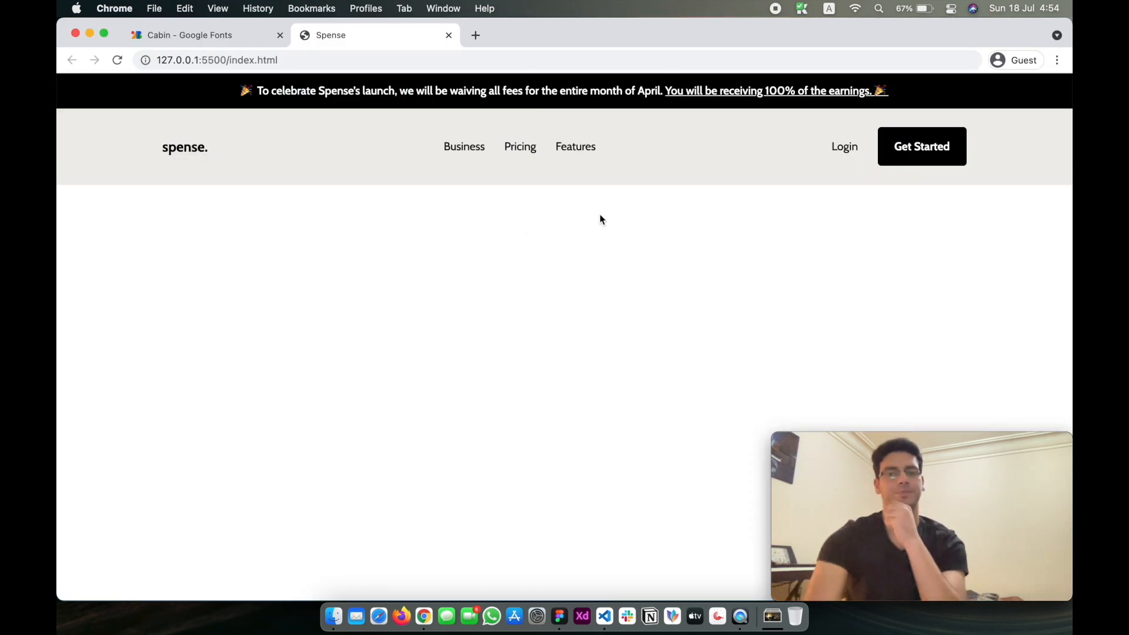
{"action": "mouse_move", "coordinate": [610, 262]}
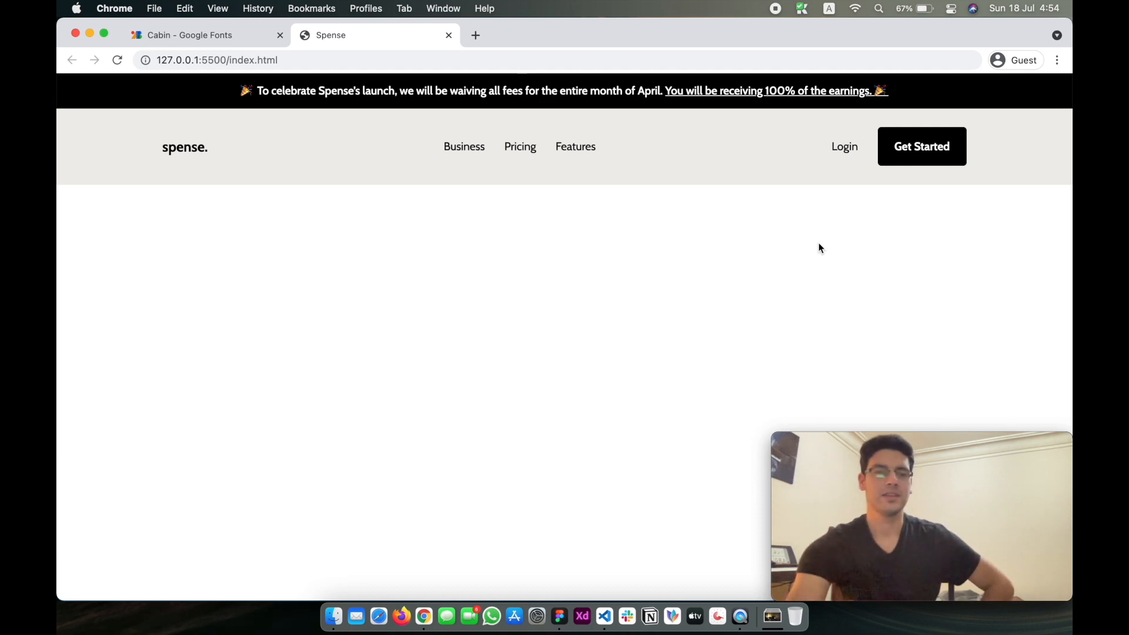
{"action": "mouse_move", "coordinate": [831, 266]}
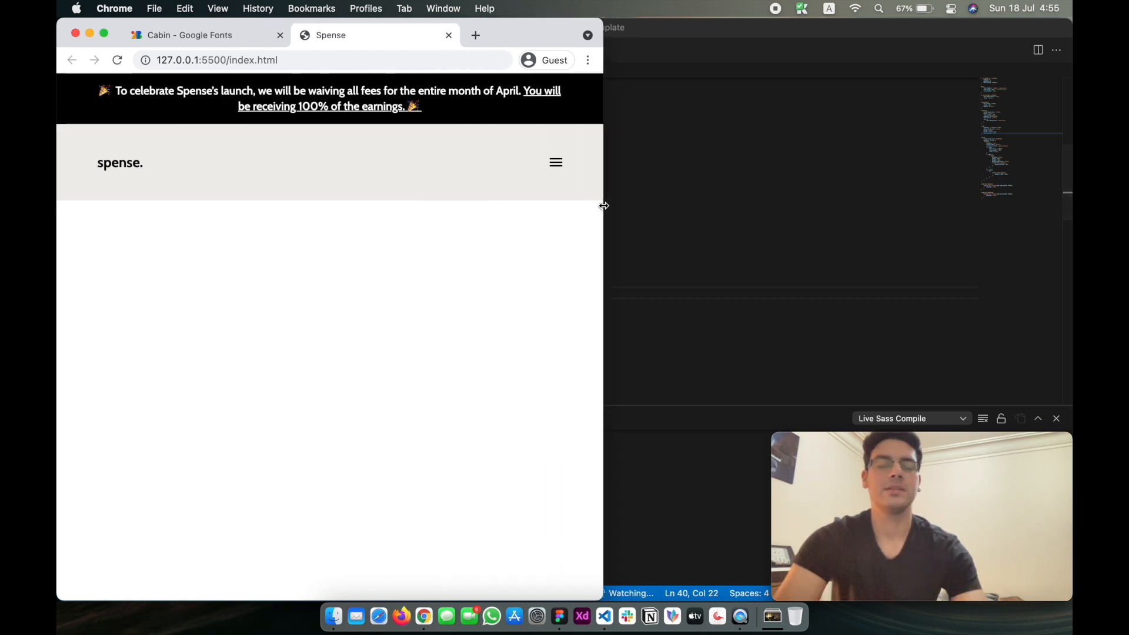
{"action": "left_click_drag", "start_coordinate": [604, 206], "coordinate": [646, 199]}
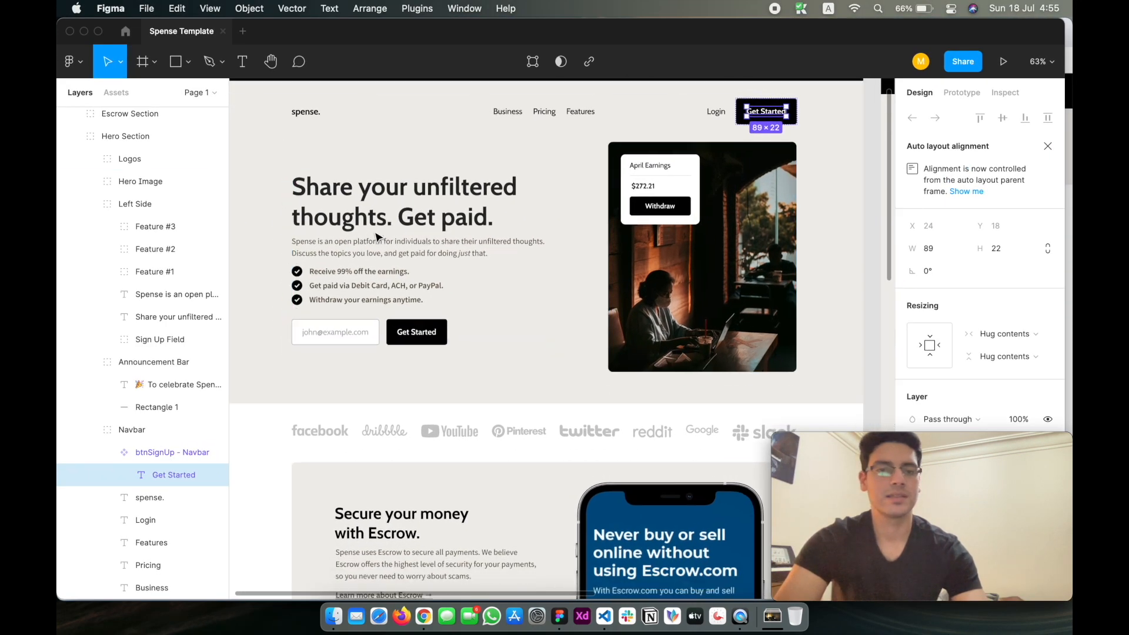
{"action": "scroll", "scroll_direction": "down", "scroll_amount": 3}
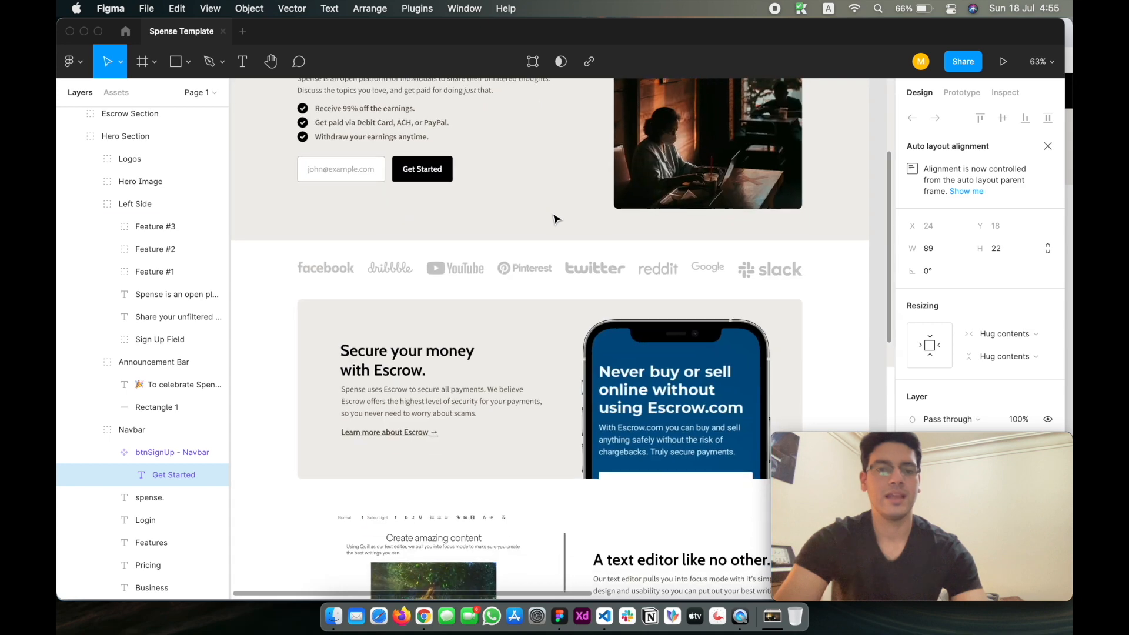